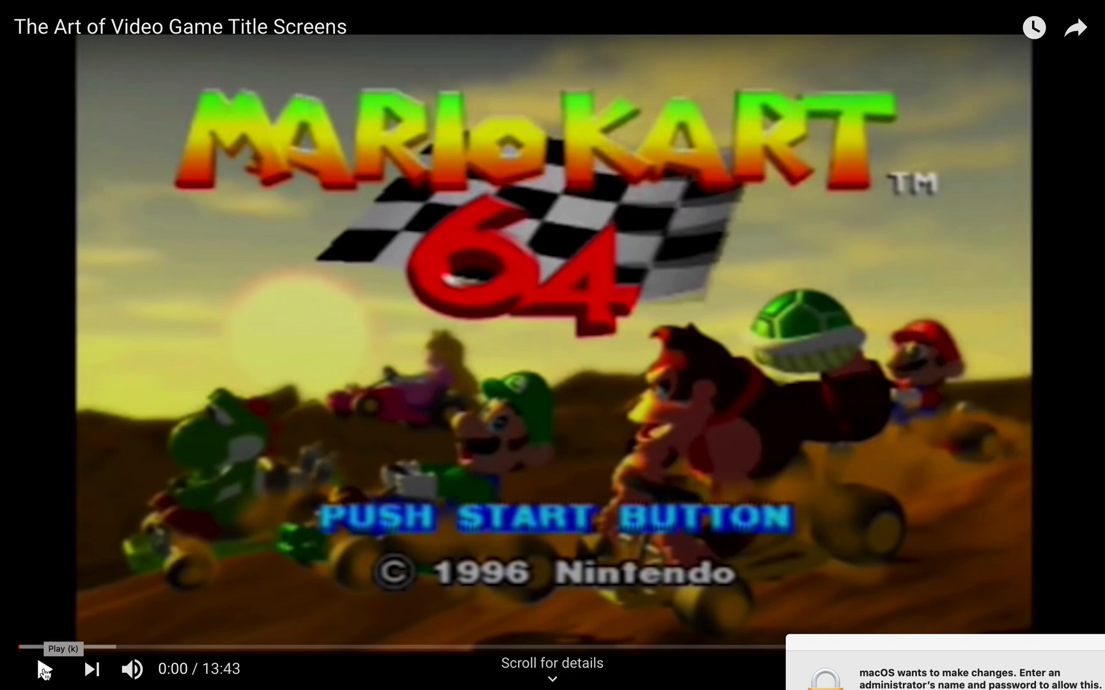
# Play 'The Art of Video Game Title Screens' and pause it on the Halo title screen
pyautogui.click(43, 669)
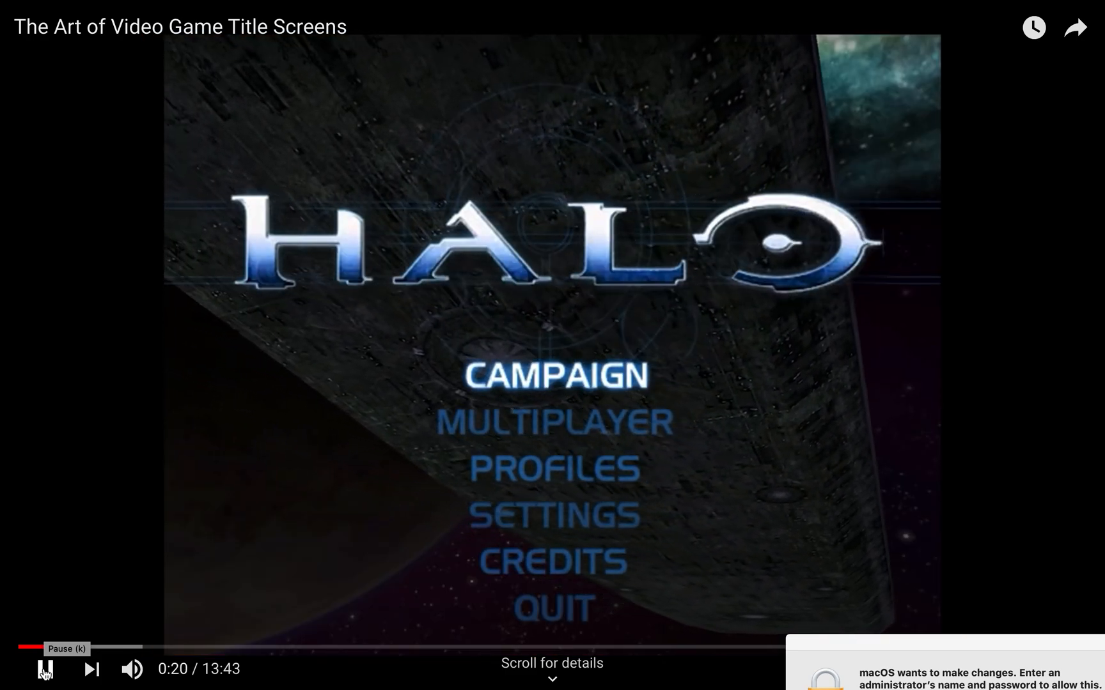
pyautogui.click(44, 669)
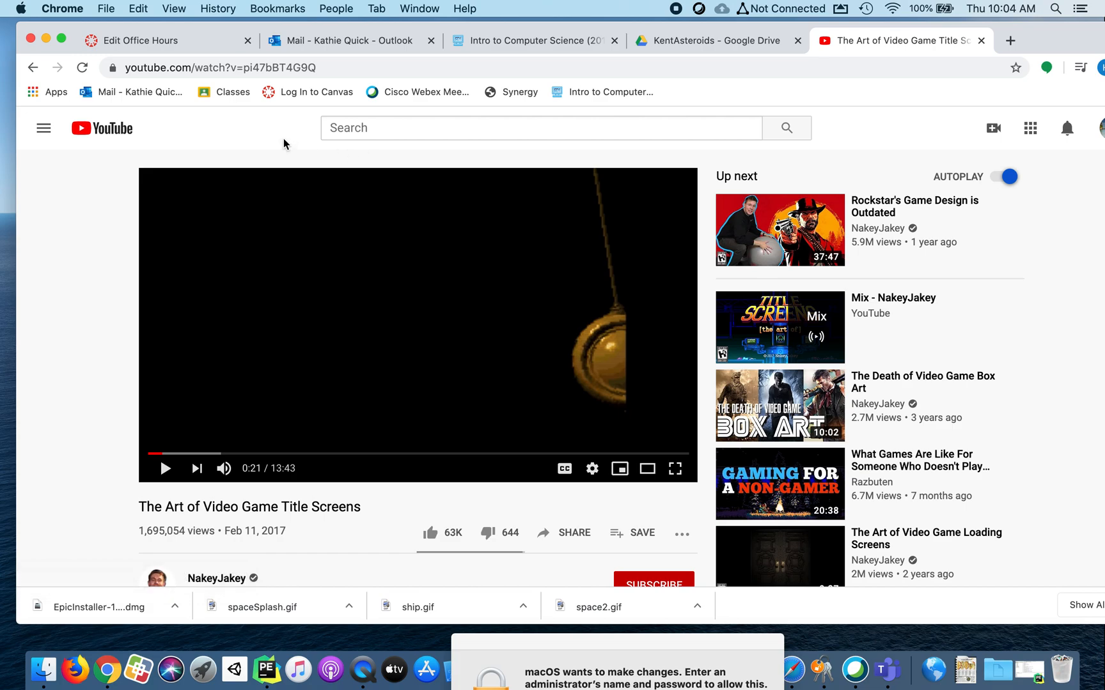
pyautogui.moveTo(90, 36)
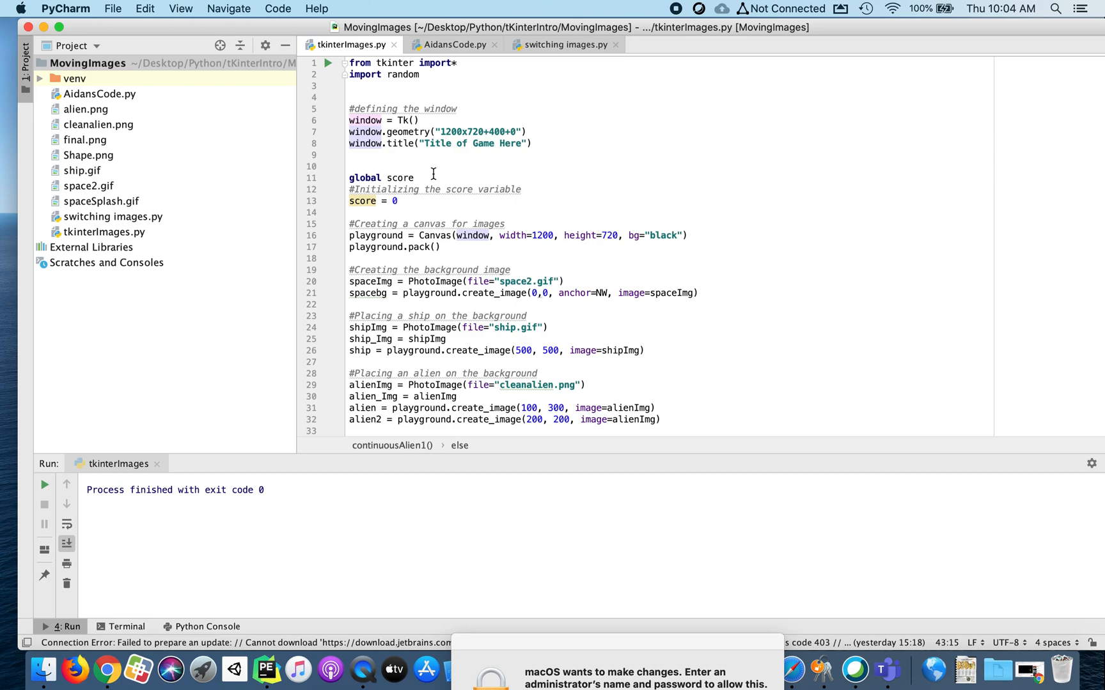
pyautogui.moveTo(383, 164)
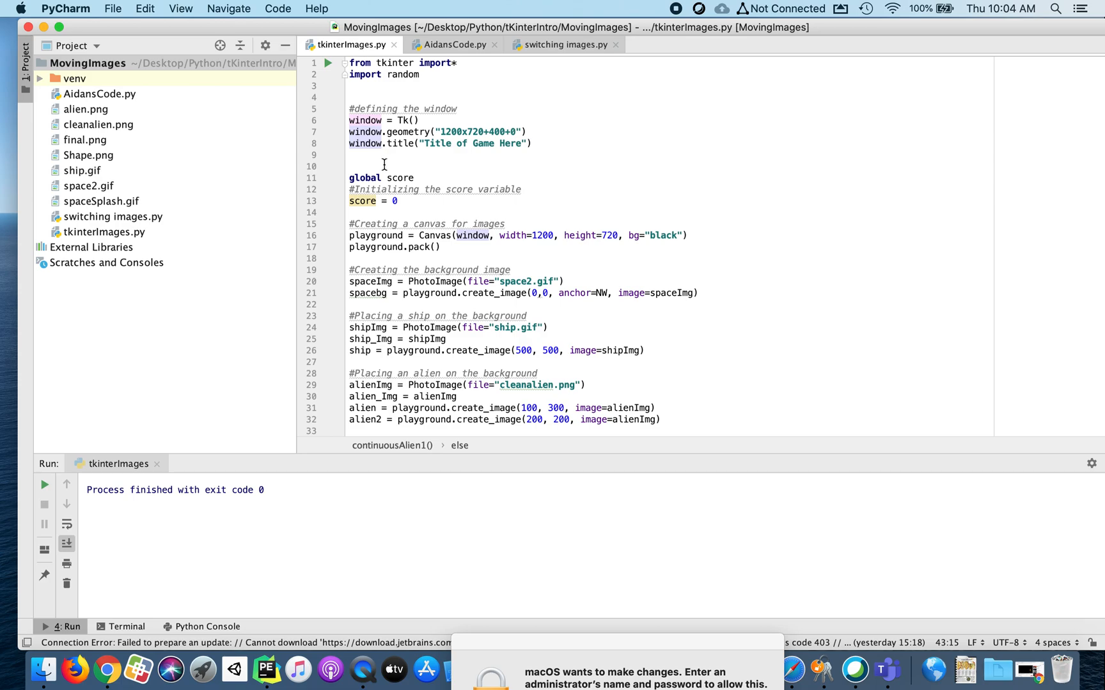
# Add endSplash = Button(window, text="Ok, Let's Get Started") near line 123
pyautogui.scroll(-3)
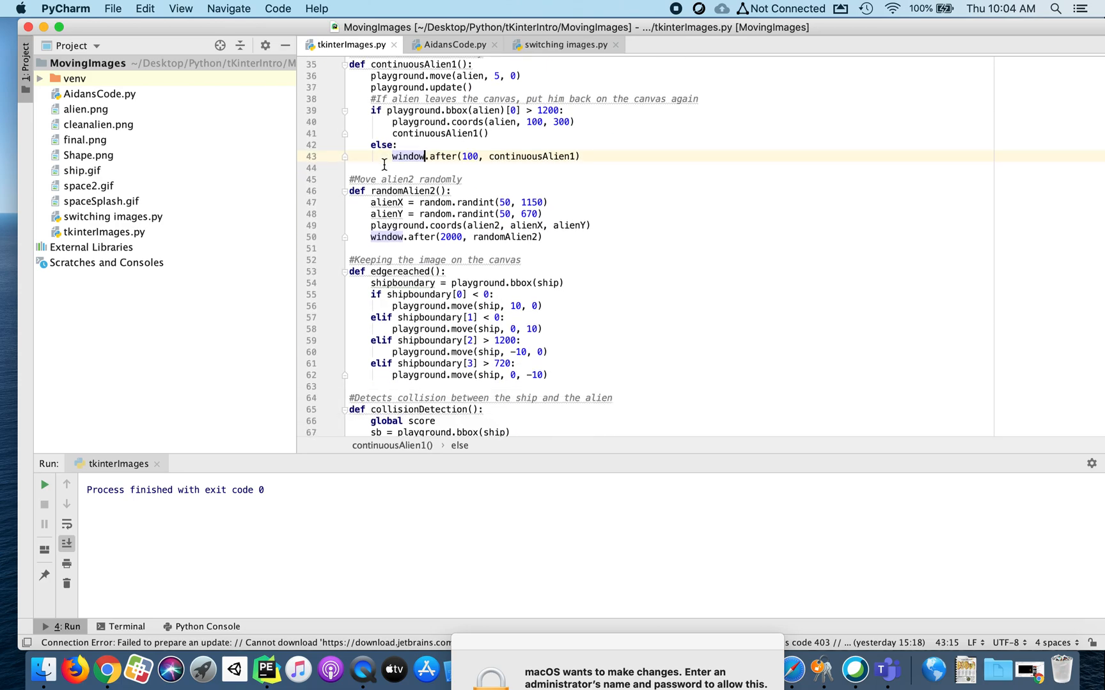
pyautogui.scroll(-3)
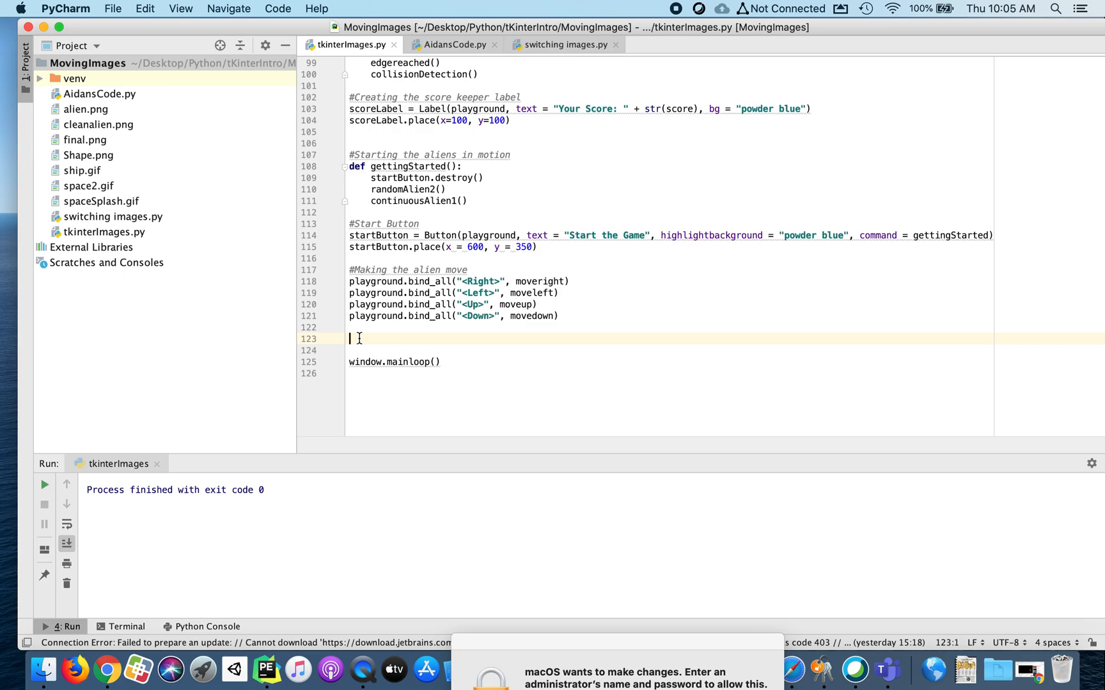
pyautogui.write('endSplash = Button')
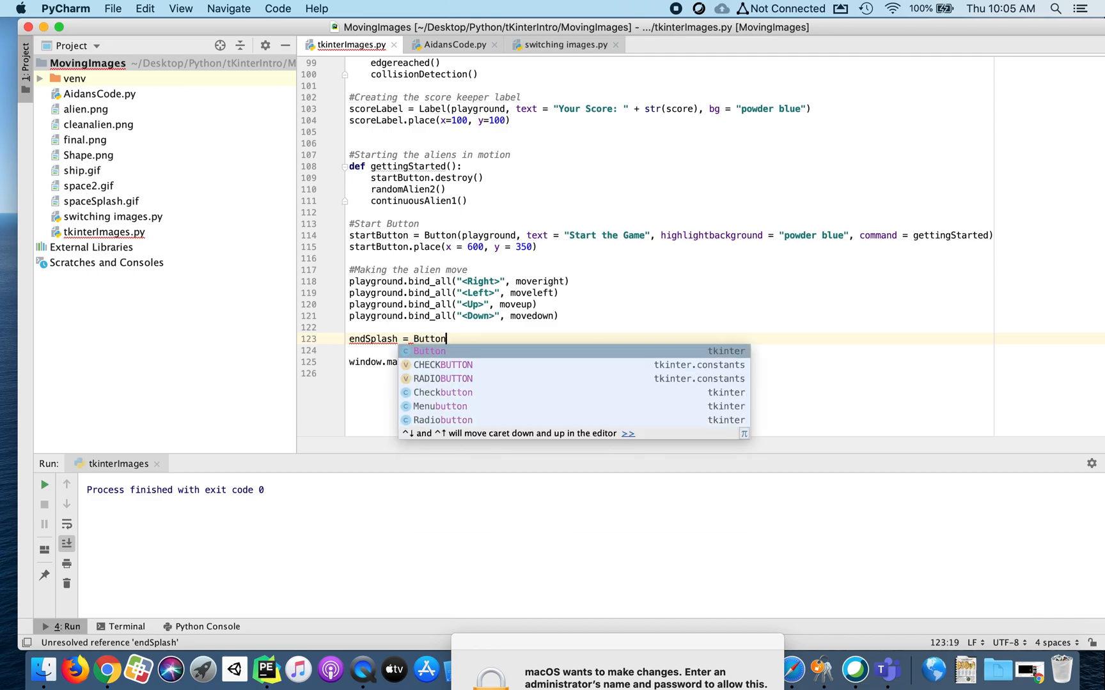
pyautogui.write('(w')
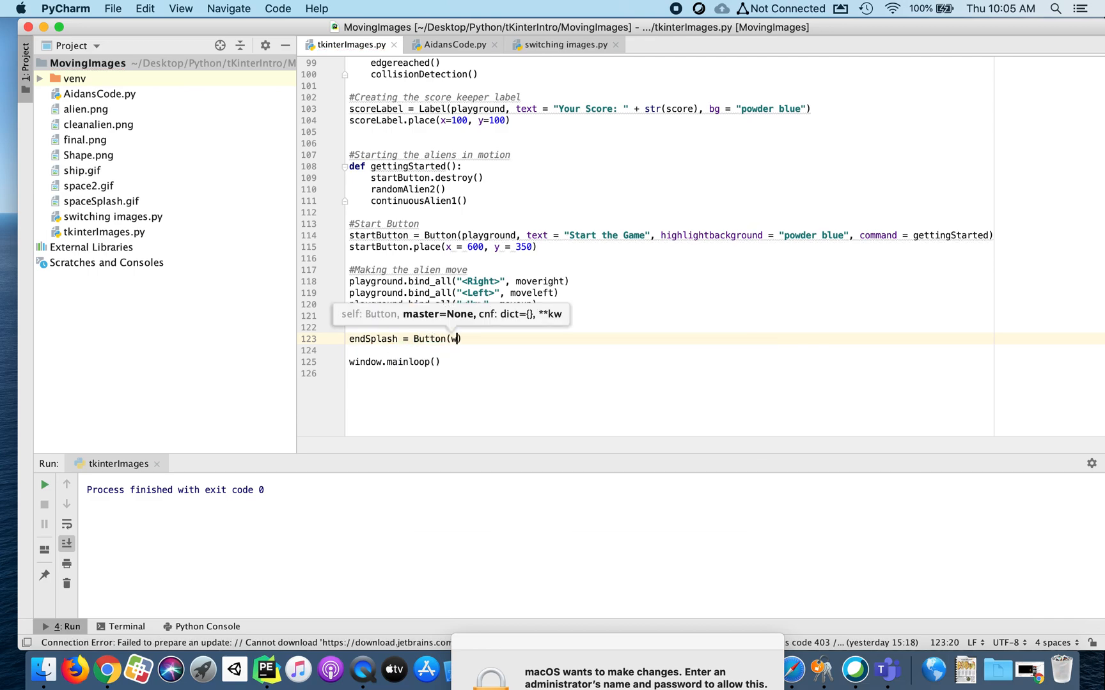
pyautogui.write('indow, t')
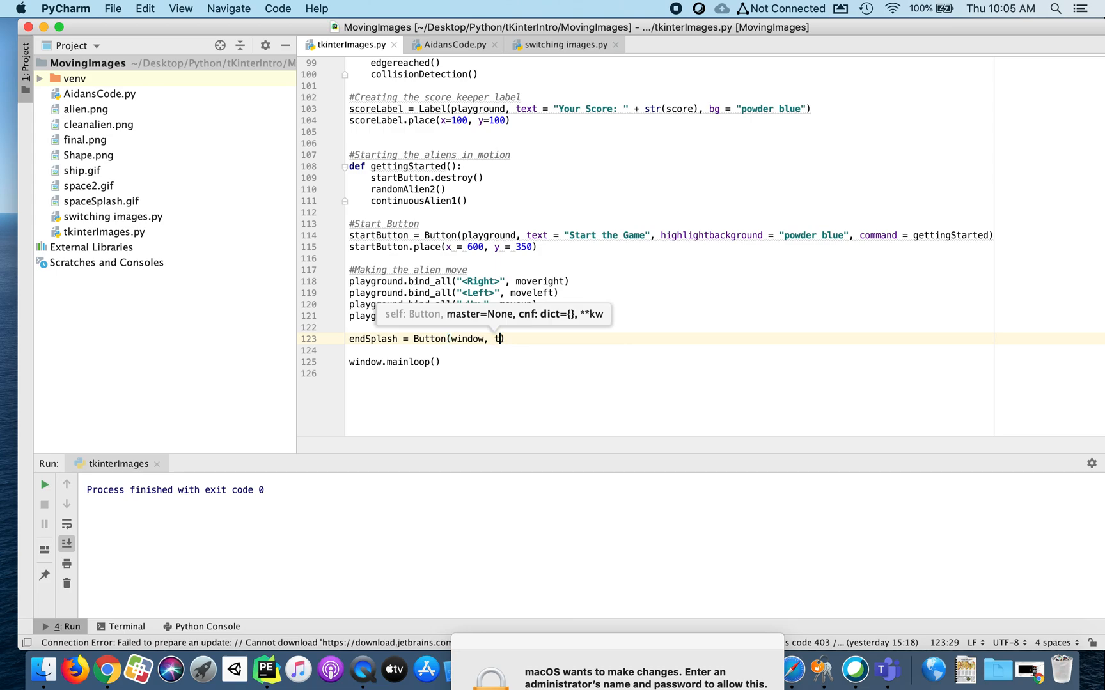
pyautogui.write('text="Ok')
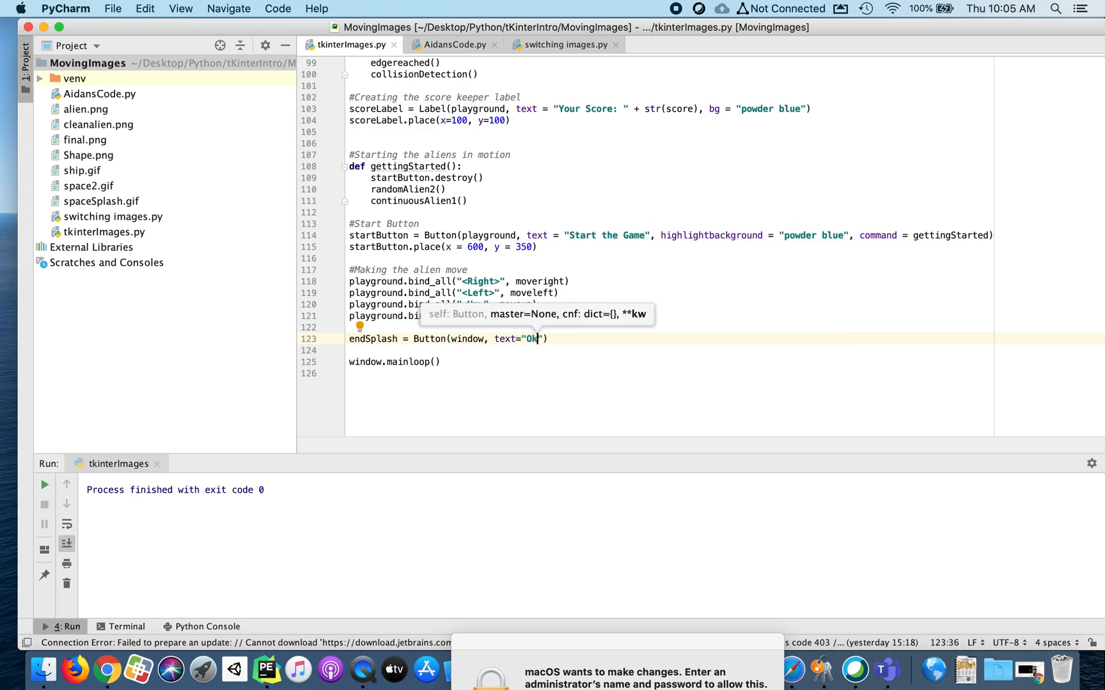
pyautogui.write(", Let's Get Start")
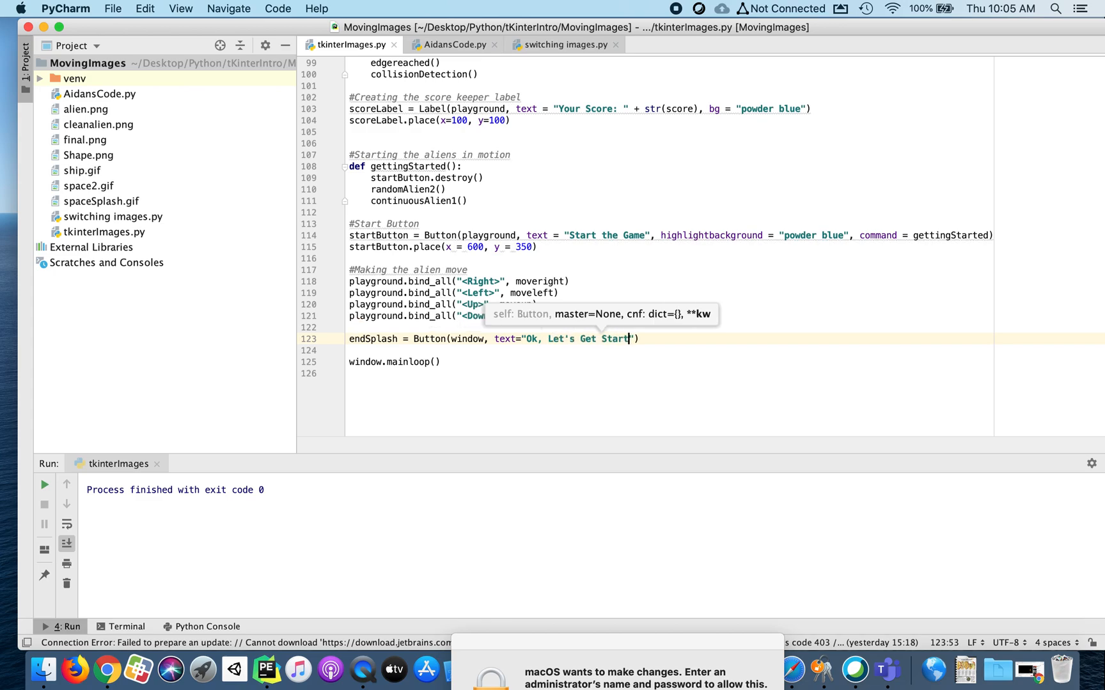
pyautogui.write('ed')
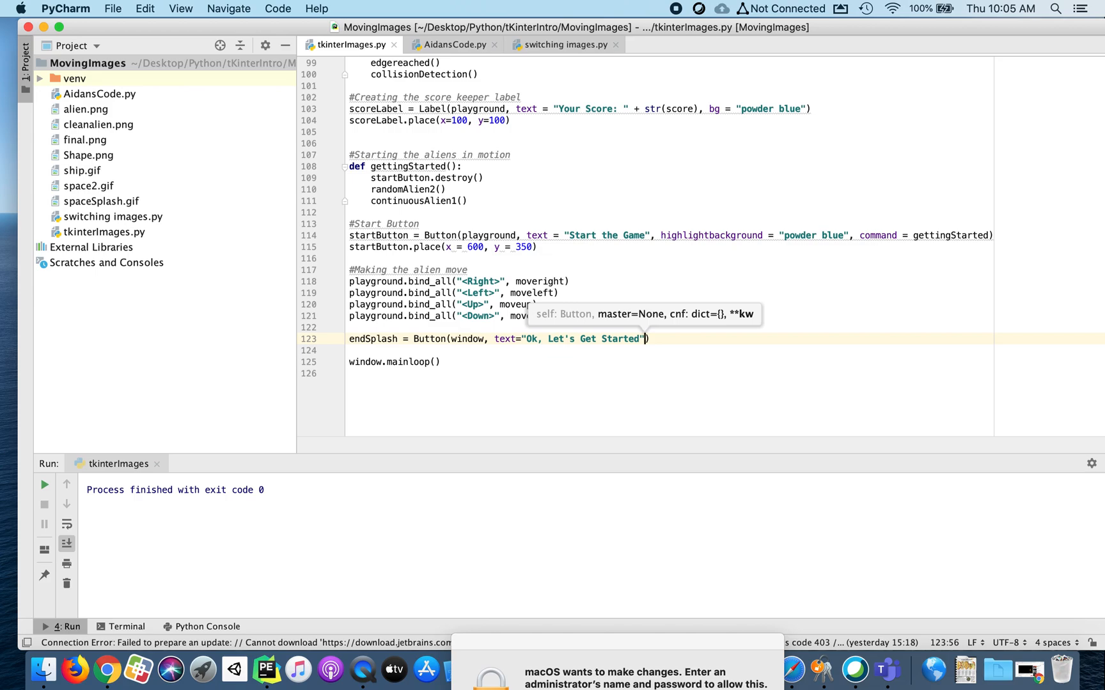
# Give the endSplash button highlightbackground "blue" and fg "white"
pyautogui.write(', highlight')
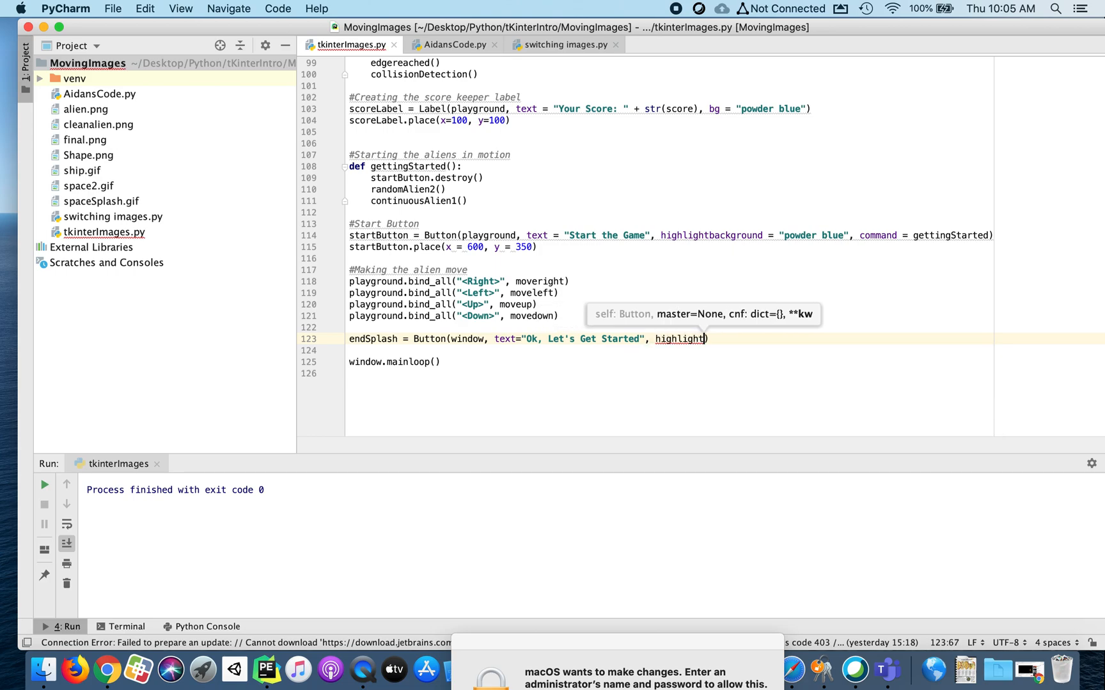
pyautogui.write('background')
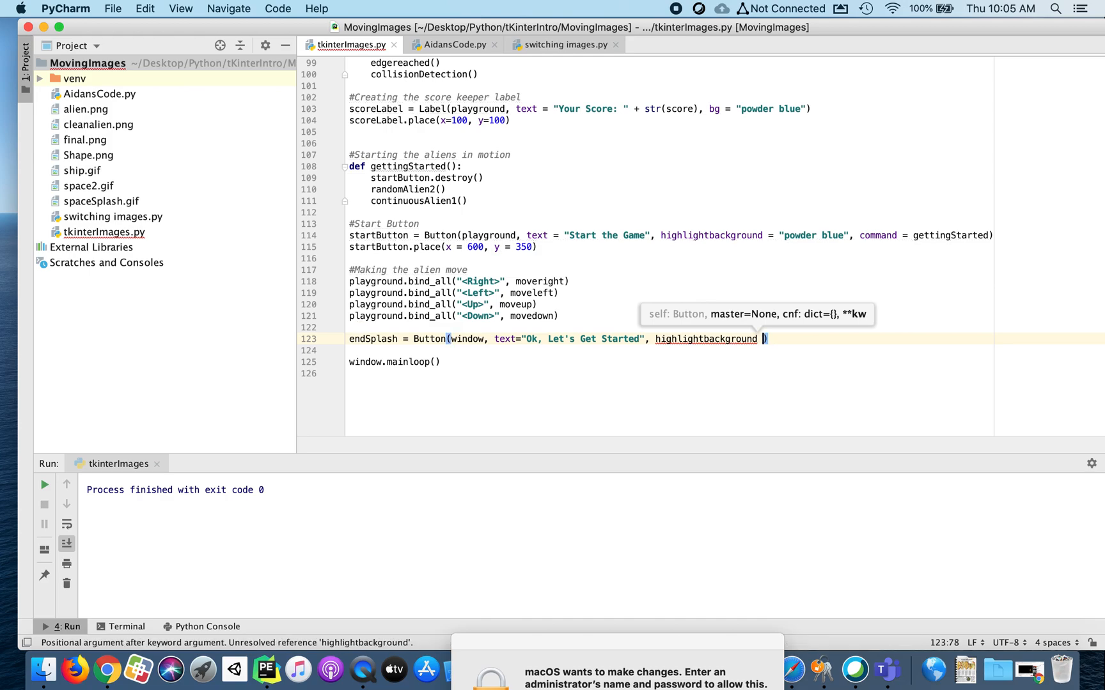
pyautogui.write('= "blue"')
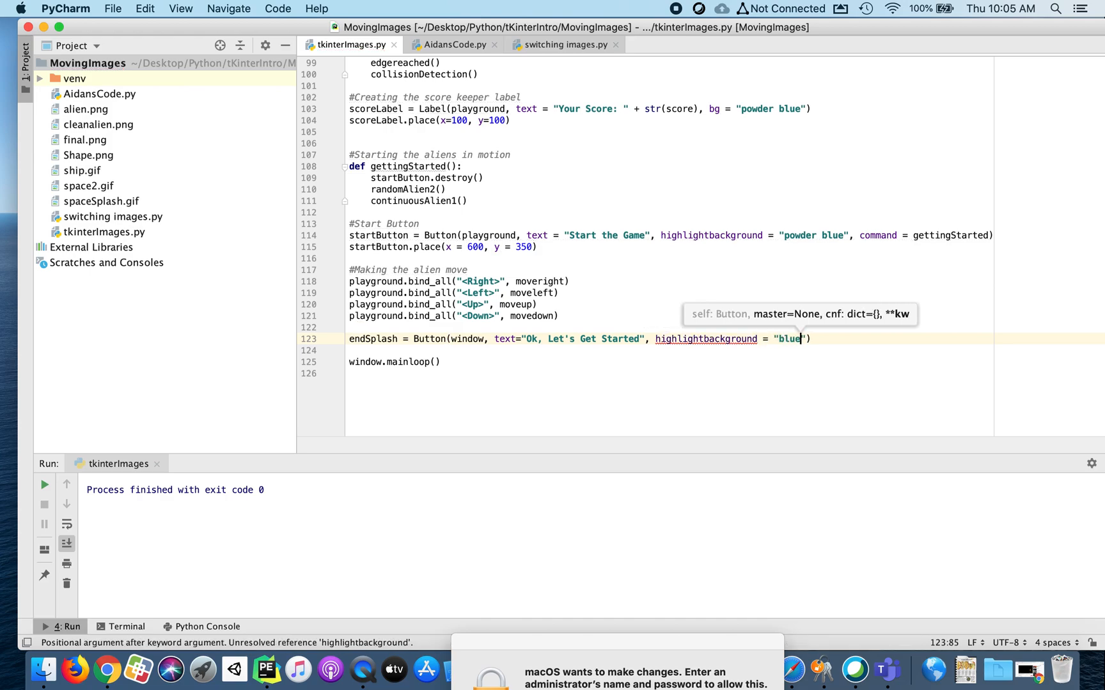
pyautogui.write(',')
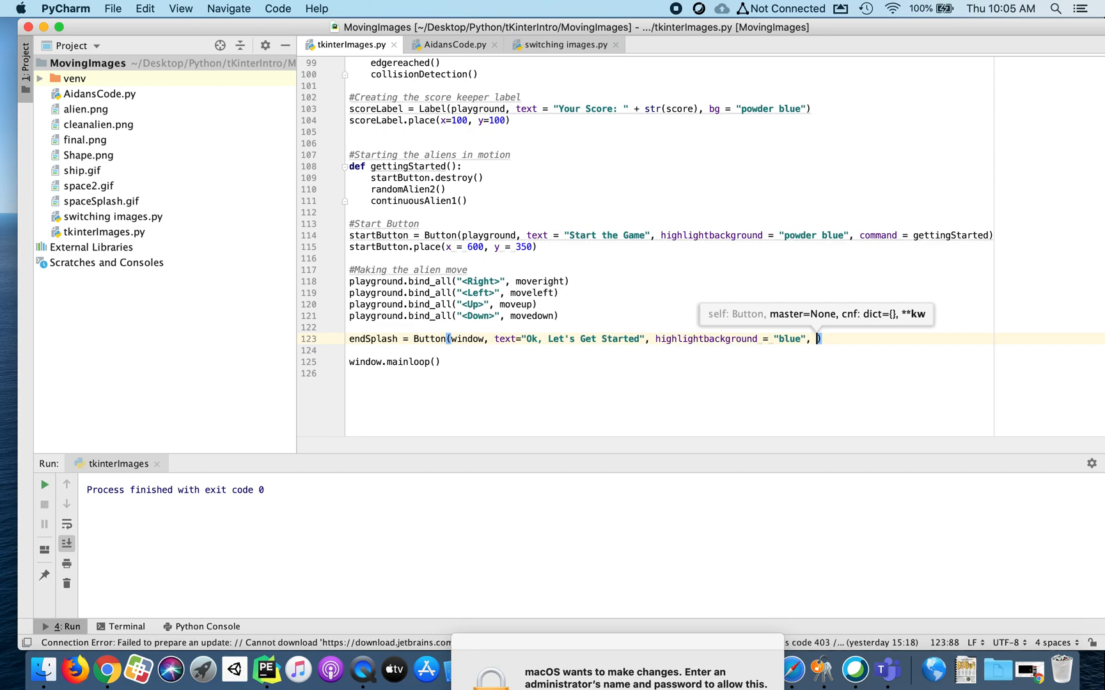
pyautogui.write('f')
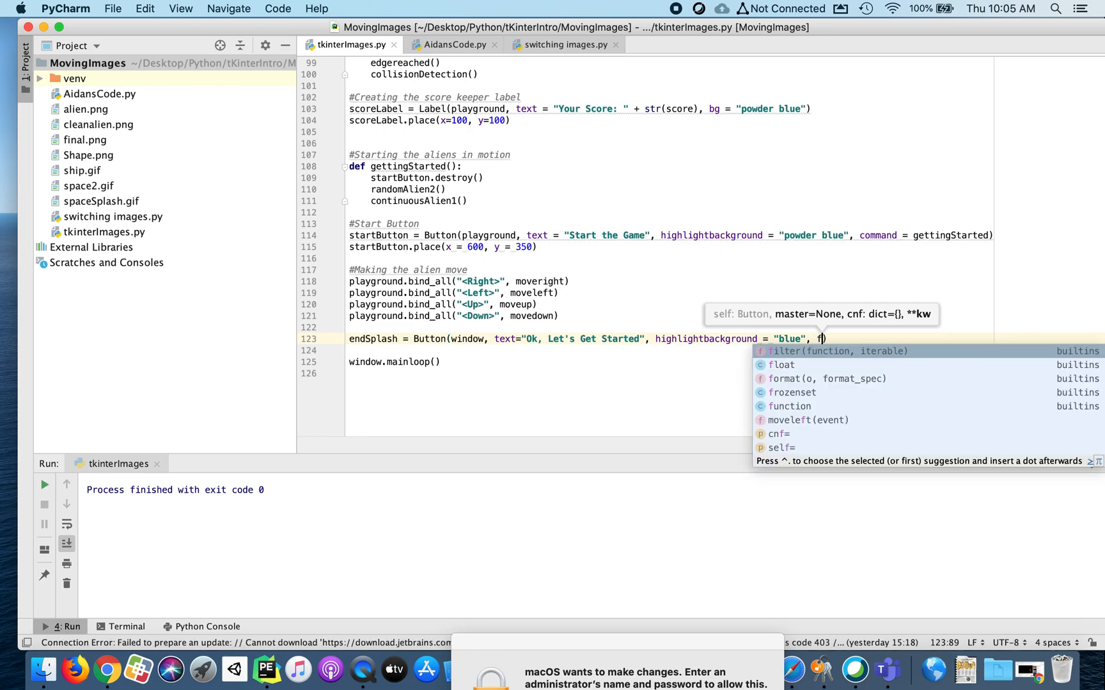
pyautogui.write('g =')
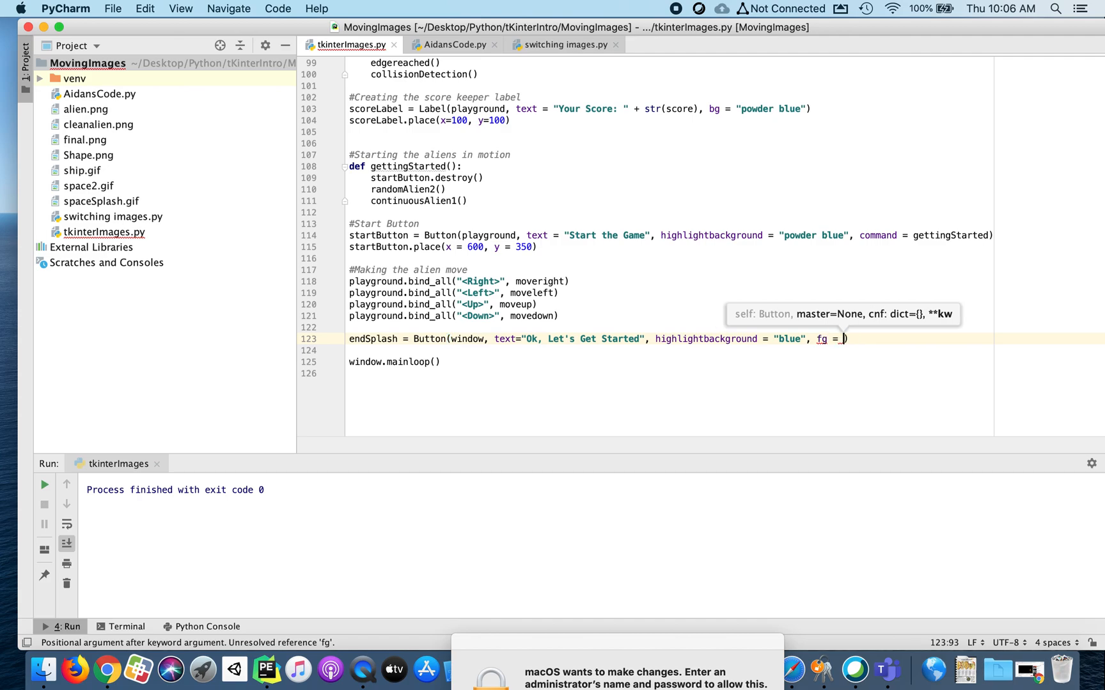
pyautogui.write('"white"')
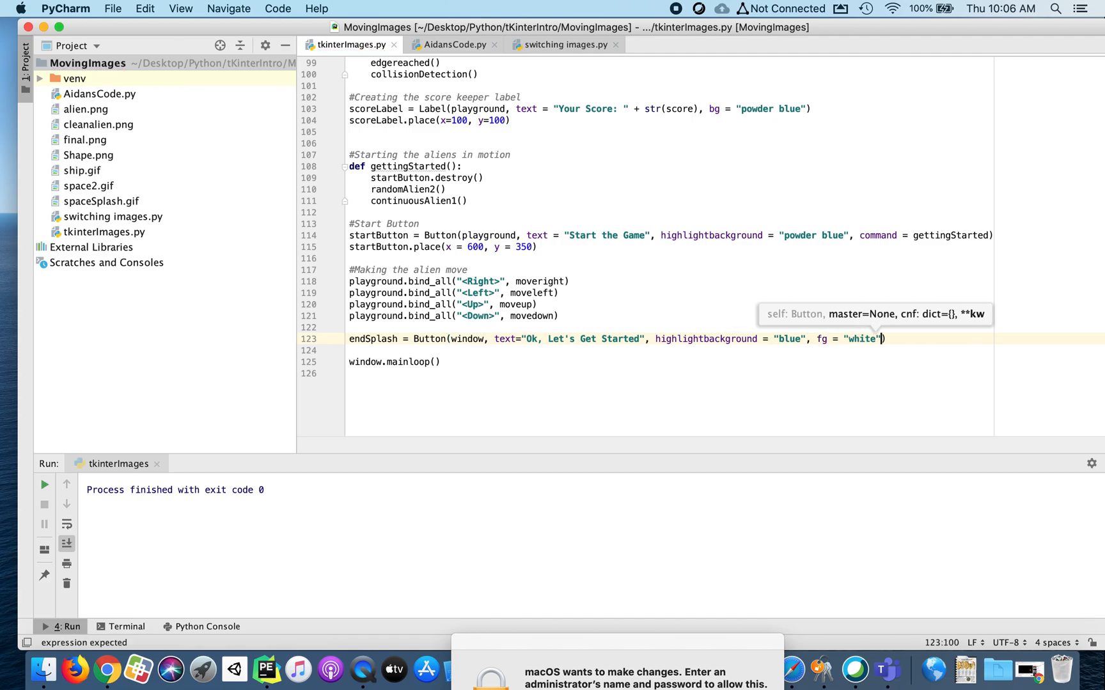
# Set the endSplash button height to 5 and its command to gameScreen
pyautogui.write(', height =')
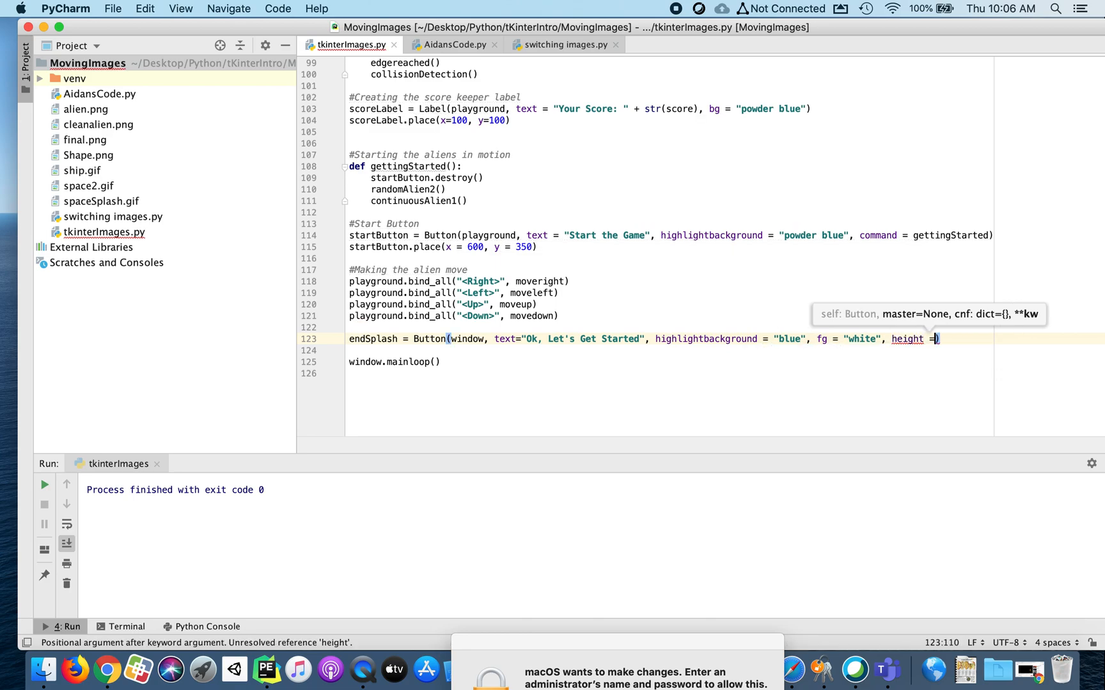
pyautogui.write('5, comm')
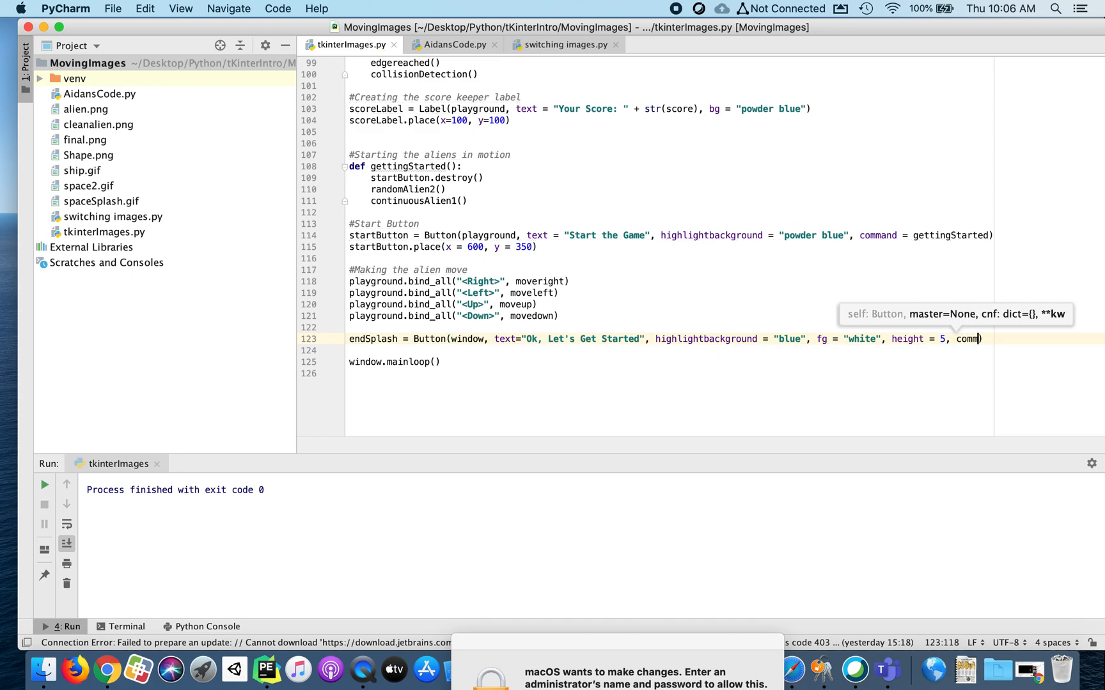
pyautogui.write('and =')
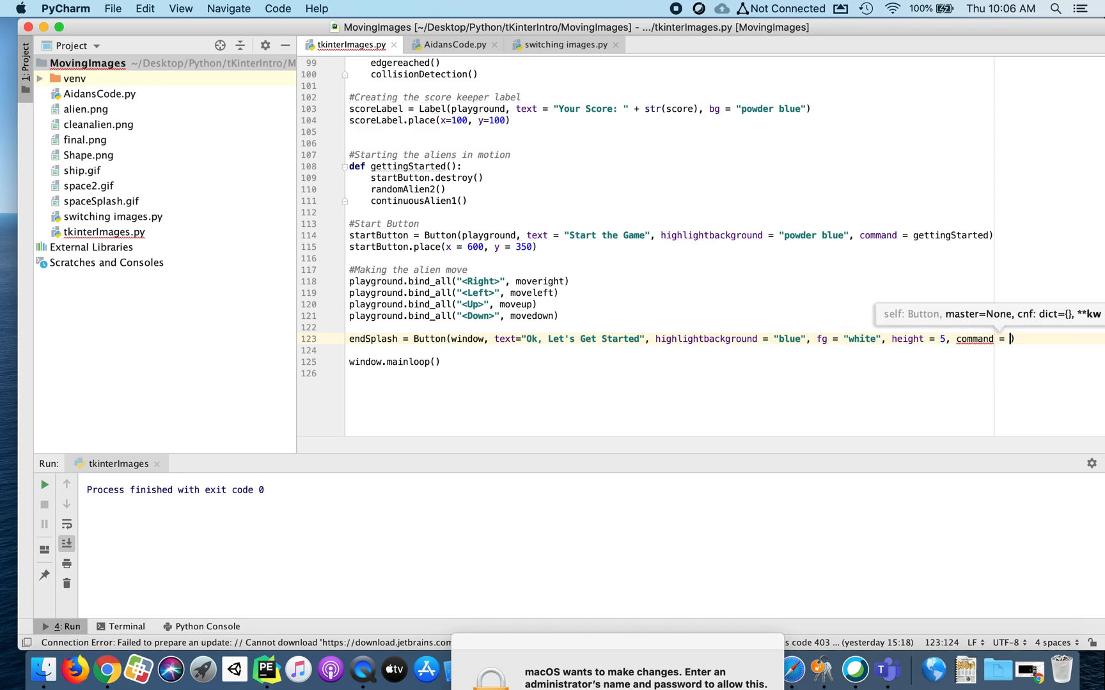
pyautogui.write('h')
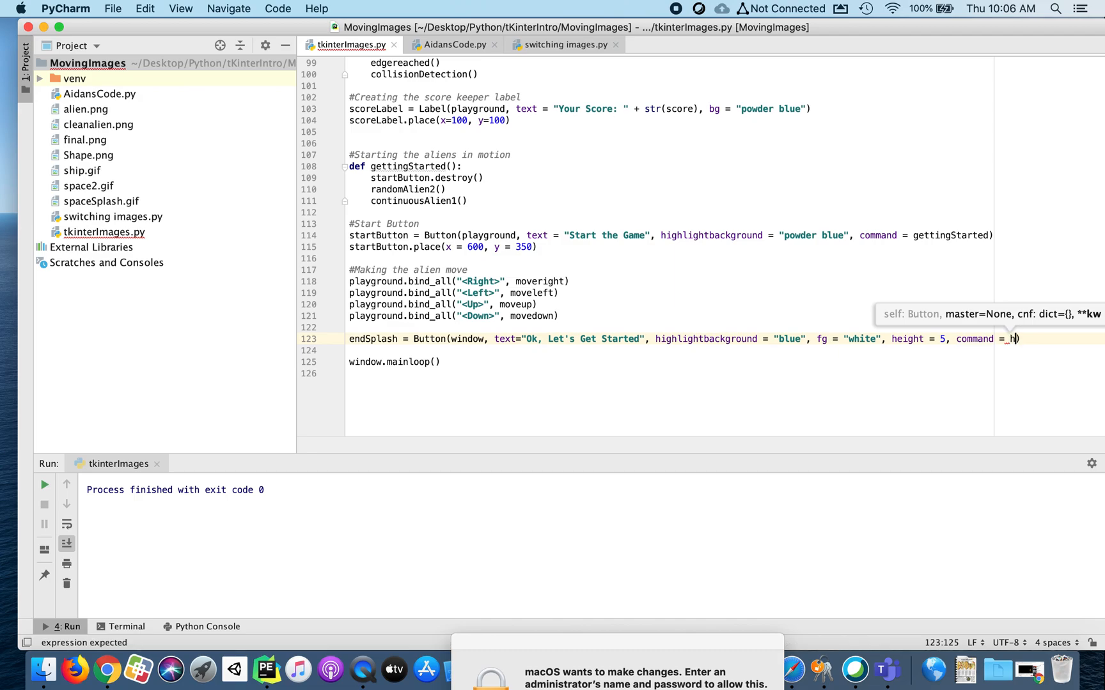
pyautogui.write('game')
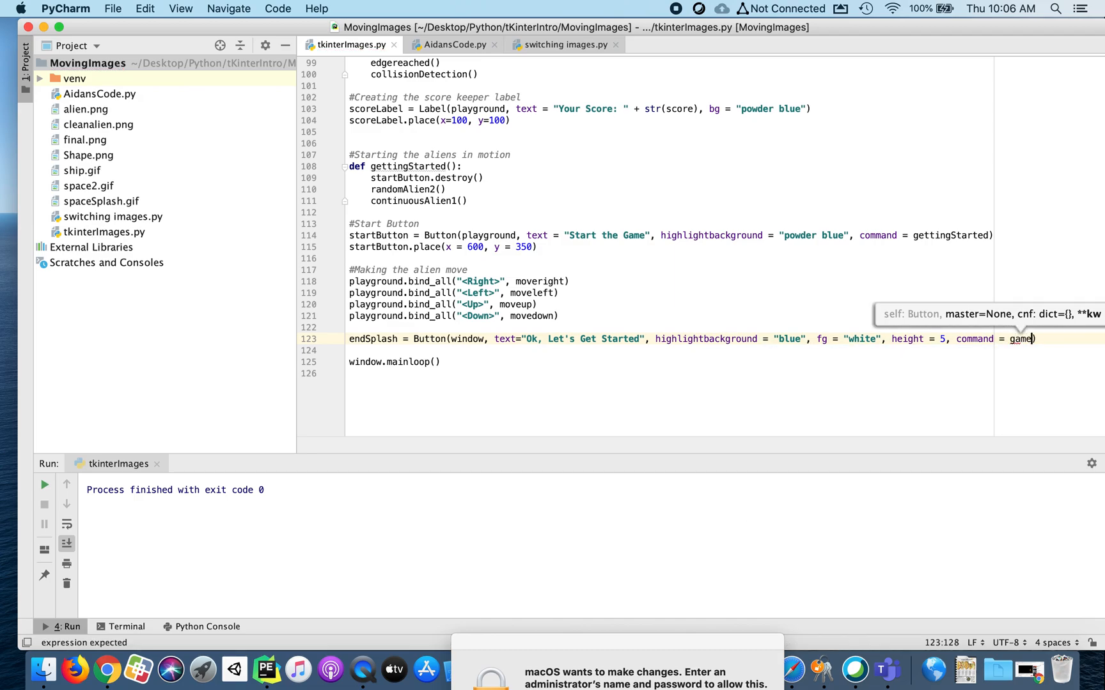
pyautogui.write('Screen')
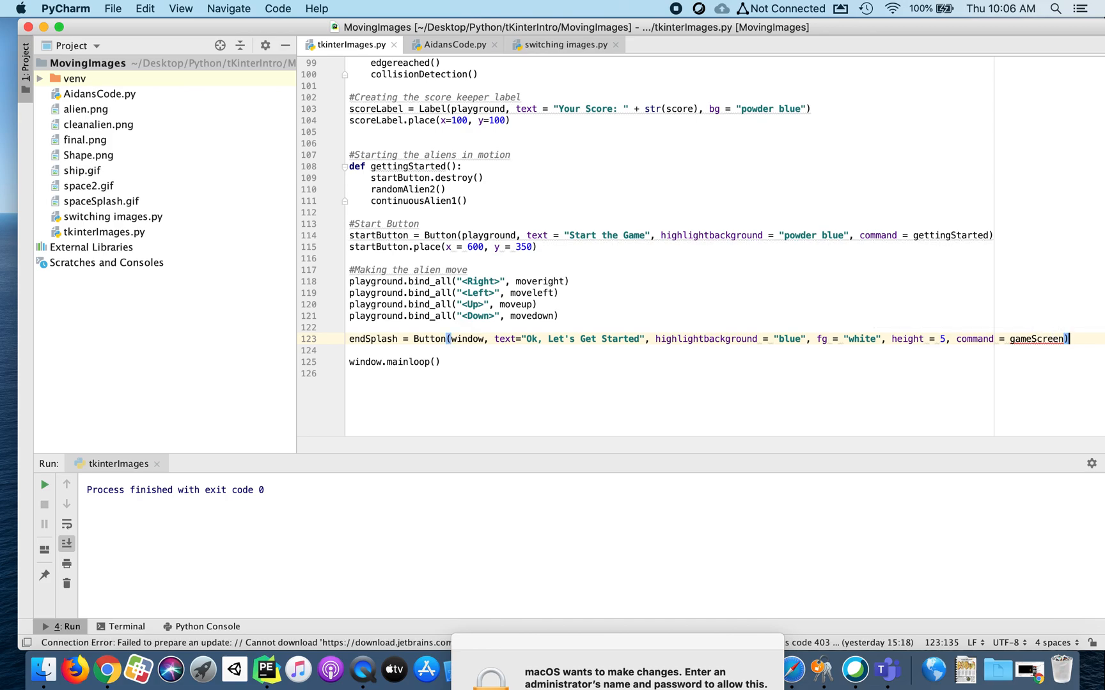
pyautogui.write('endSplash')
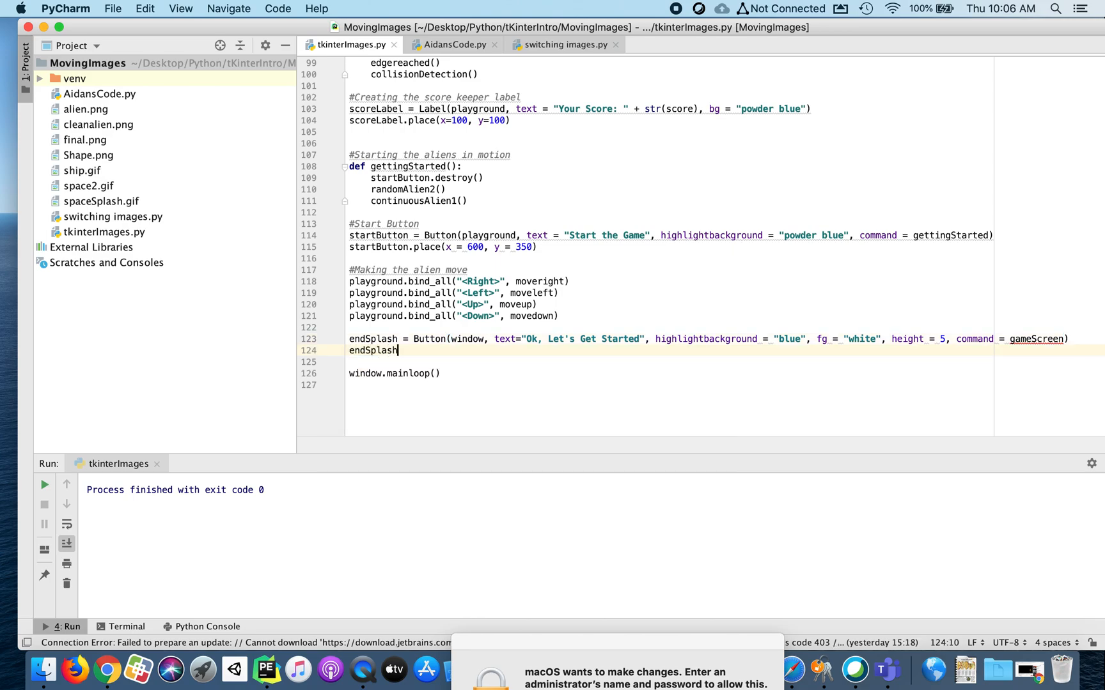
# Add endSplash.place(x=550, y=600) to position the splash button
pyautogui.write('.place(')
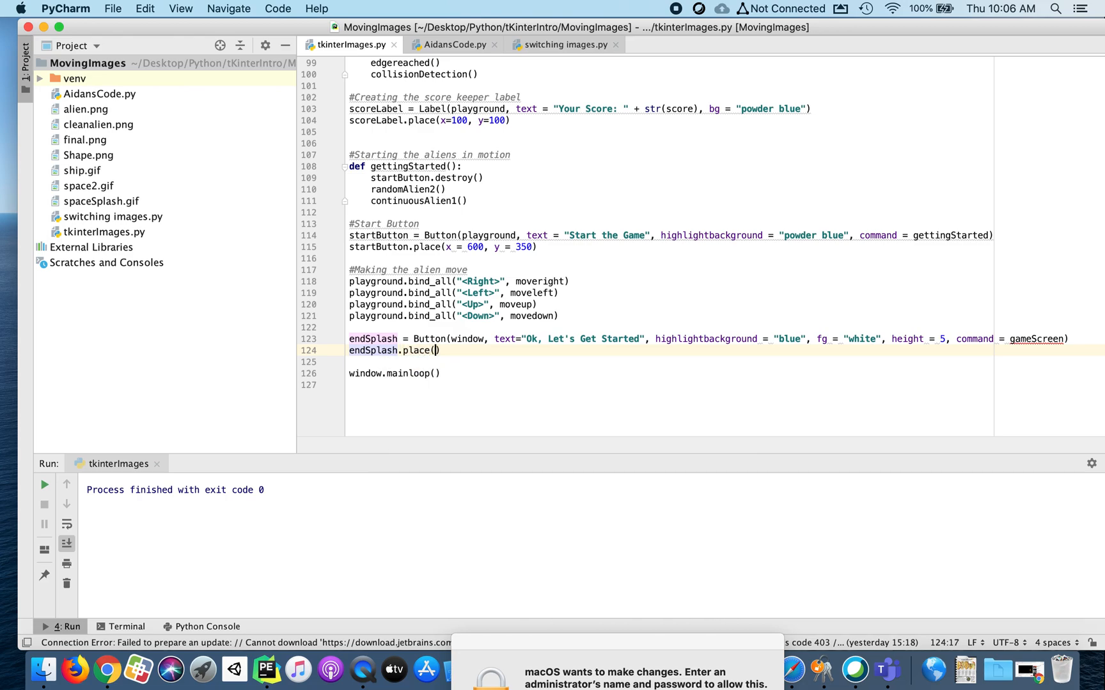
pyautogui.write('x')
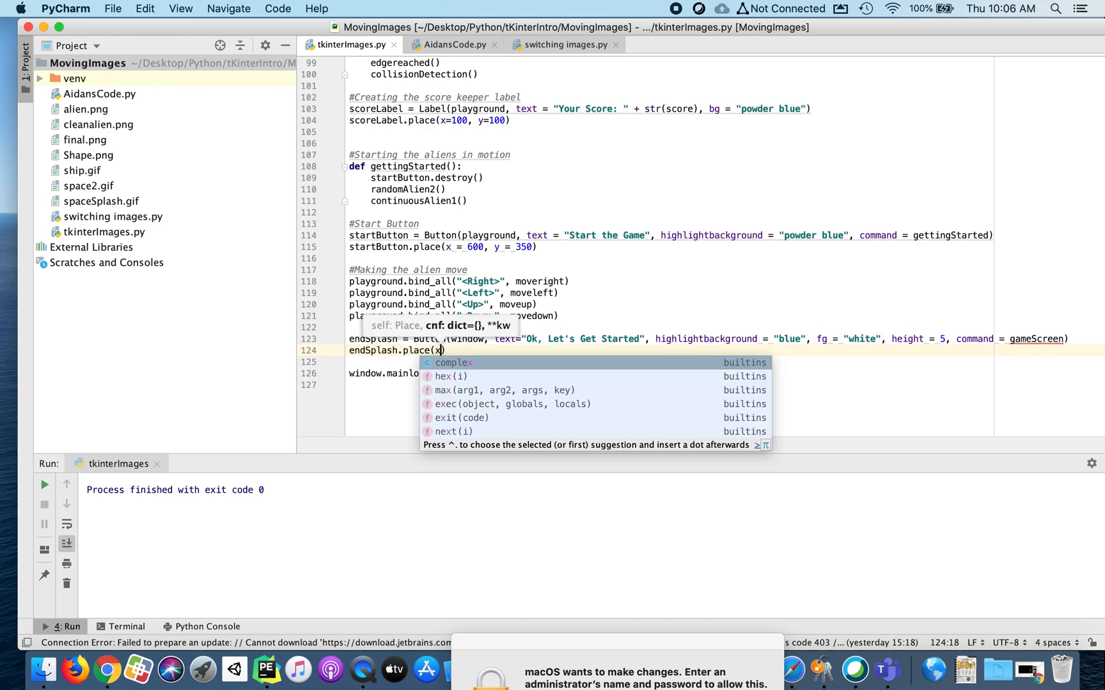
pyautogui.write('550, y=')
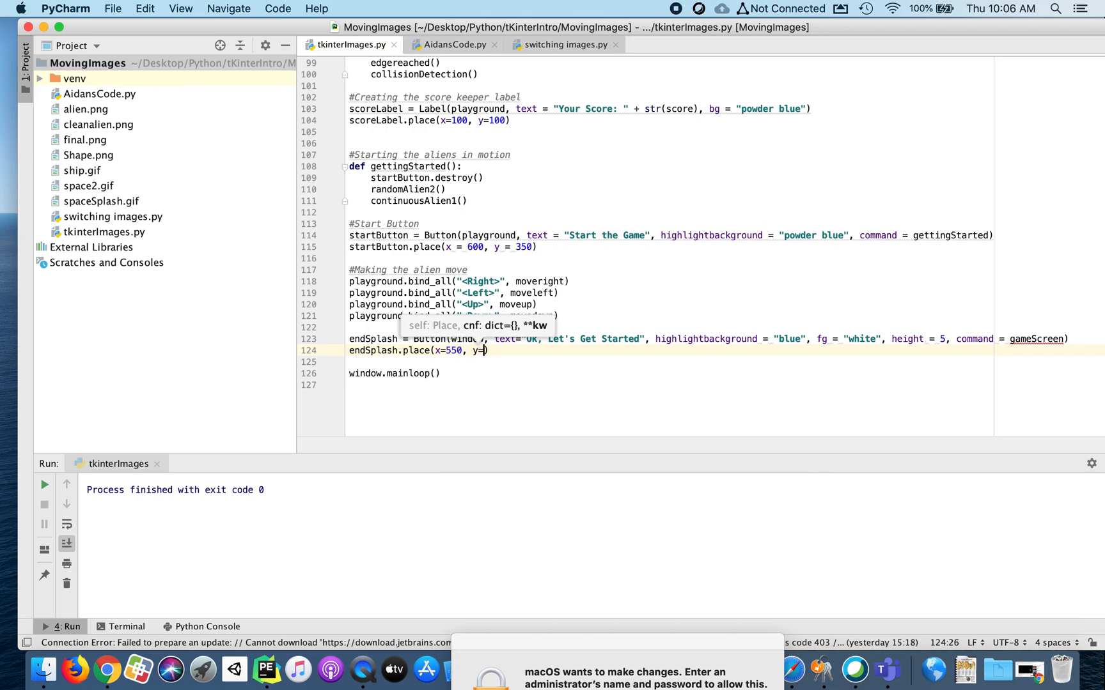
pyautogui.write('600')
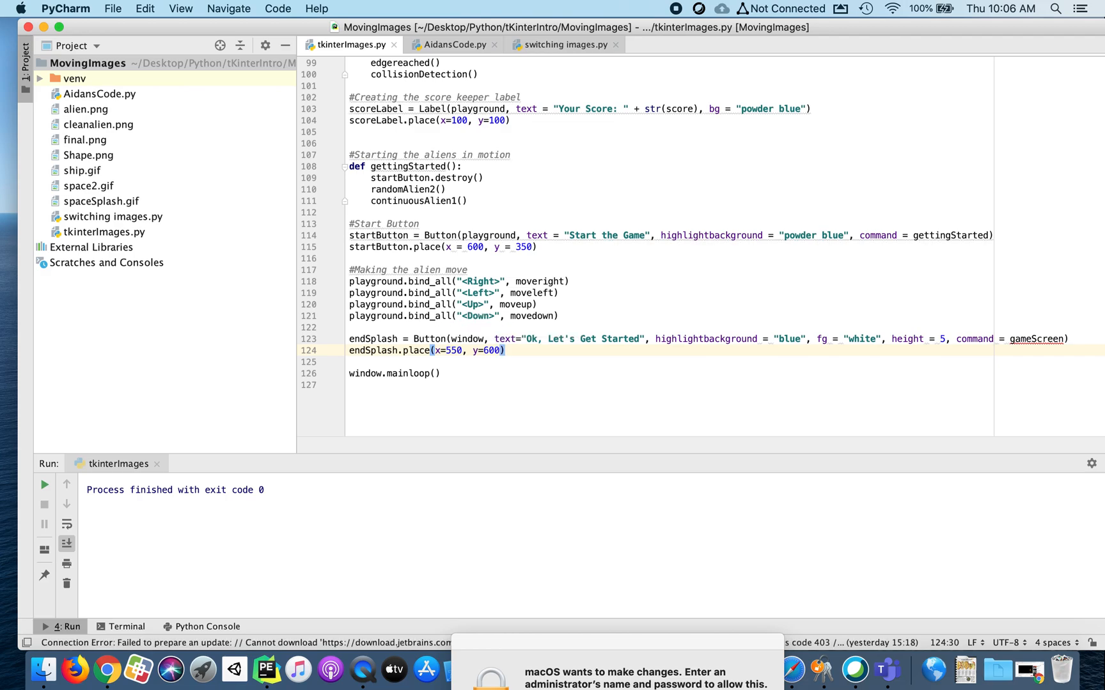
pyautogui.moveTo(1036, 339)
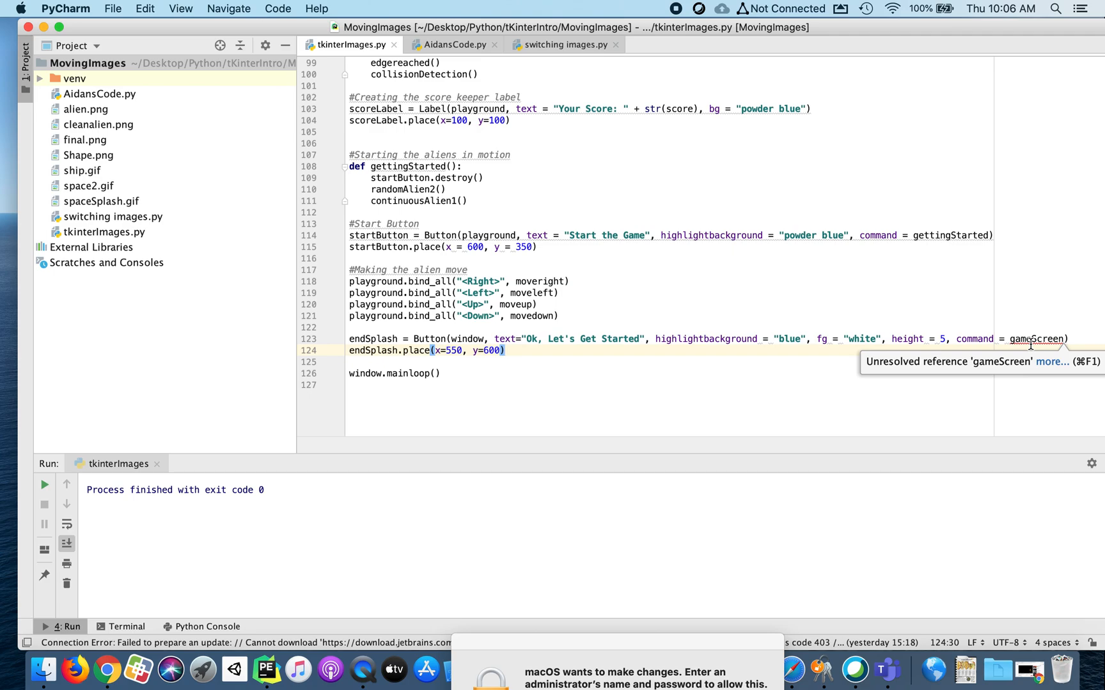
pyautogui.moveTo(770, 291)
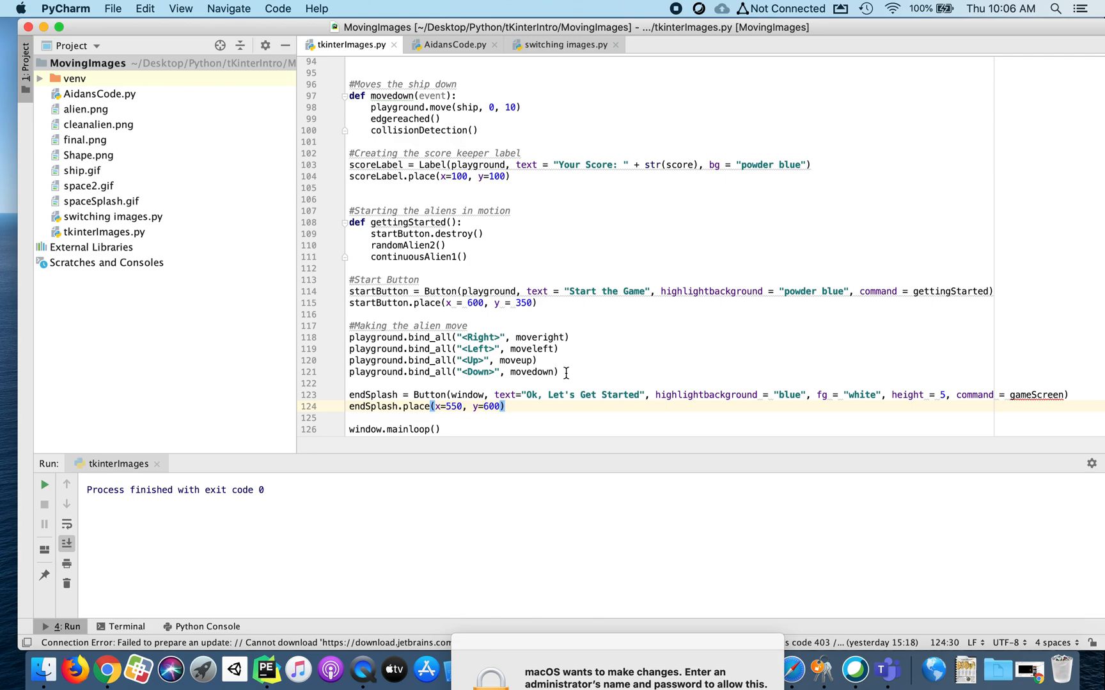
# Select the game code from the global score line through the alien images
pyautogui.moveTo(381, 95); pyautogui.dragTo(556, 372)
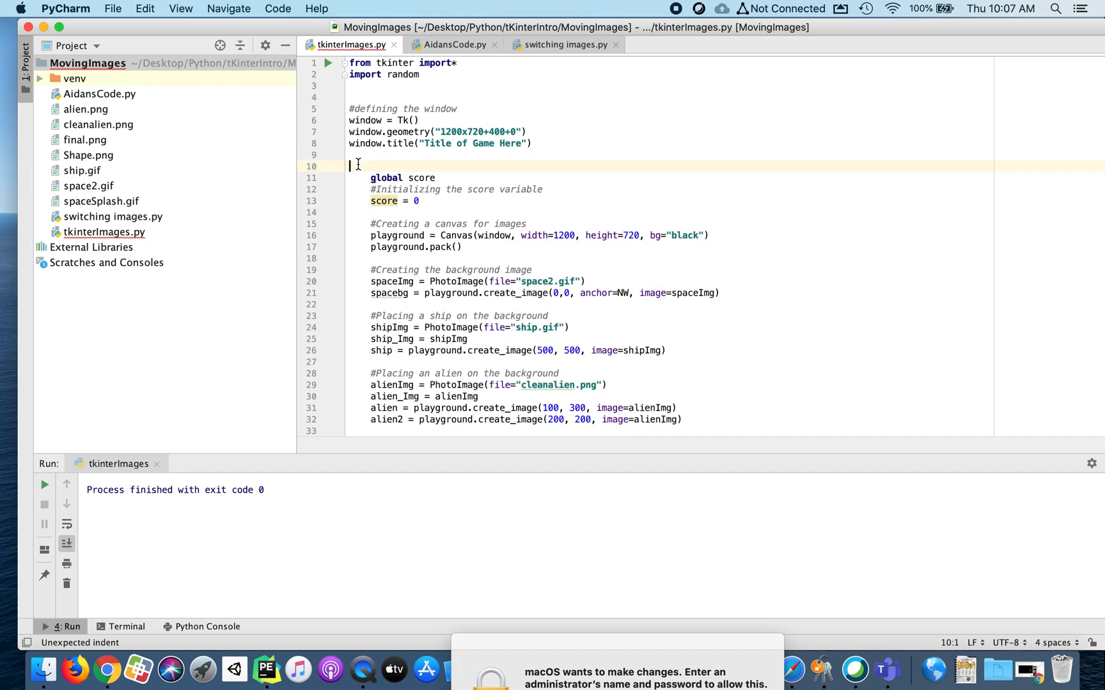
# Add a commented def gameScreen(): whose first line is child = Toplevel()
pyautogui.write('def')
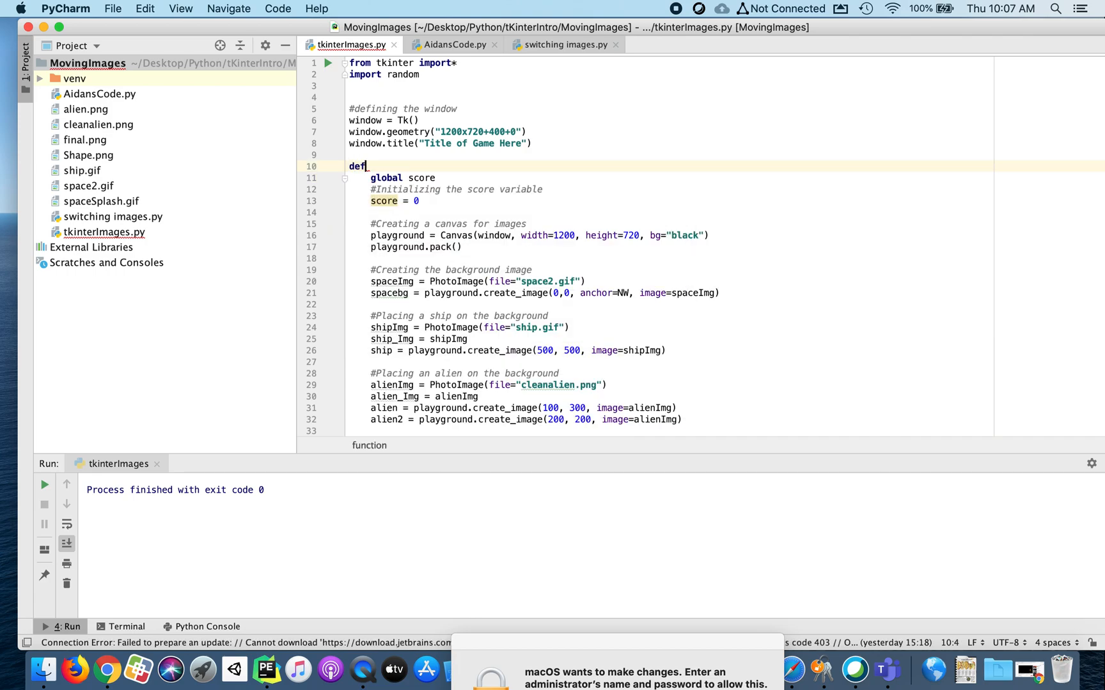
pyautogui.write('gameScreen():')
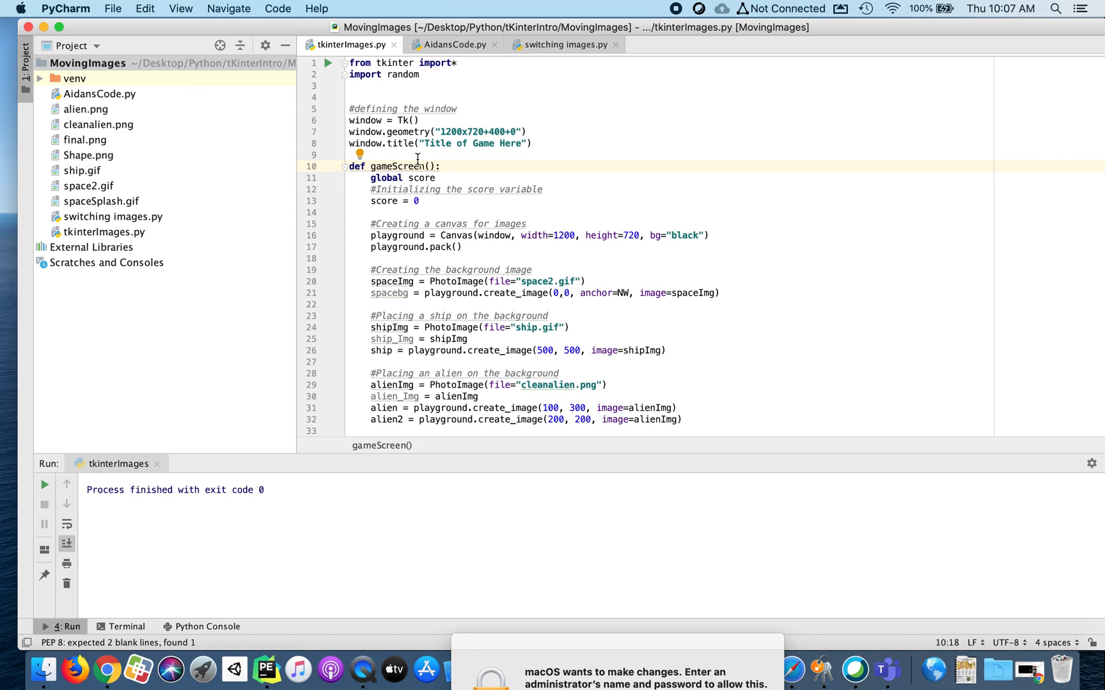
pyautogui.write('#')
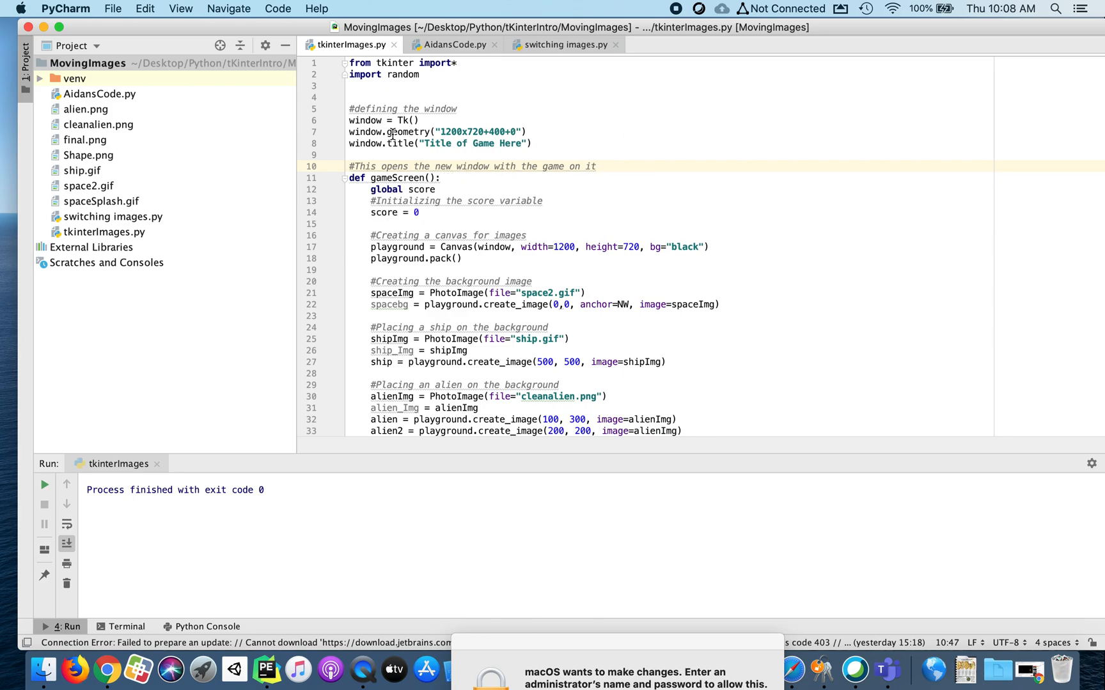
pyautogui.moveTo(484, 220)
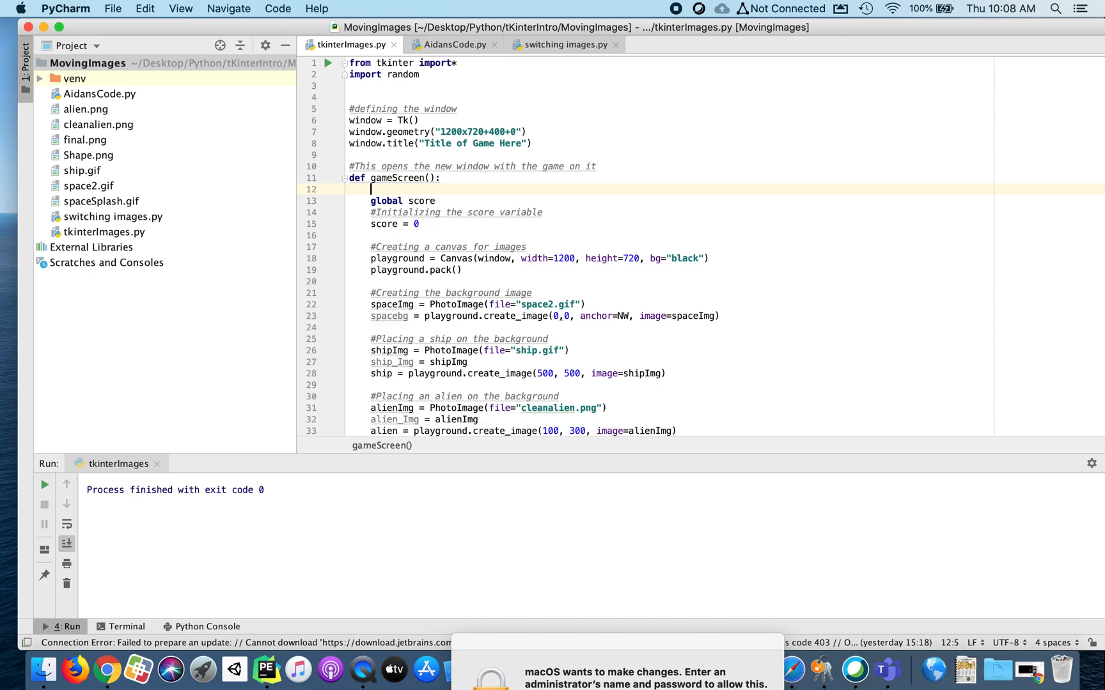
pyautogui.write('child = Toplevel(')
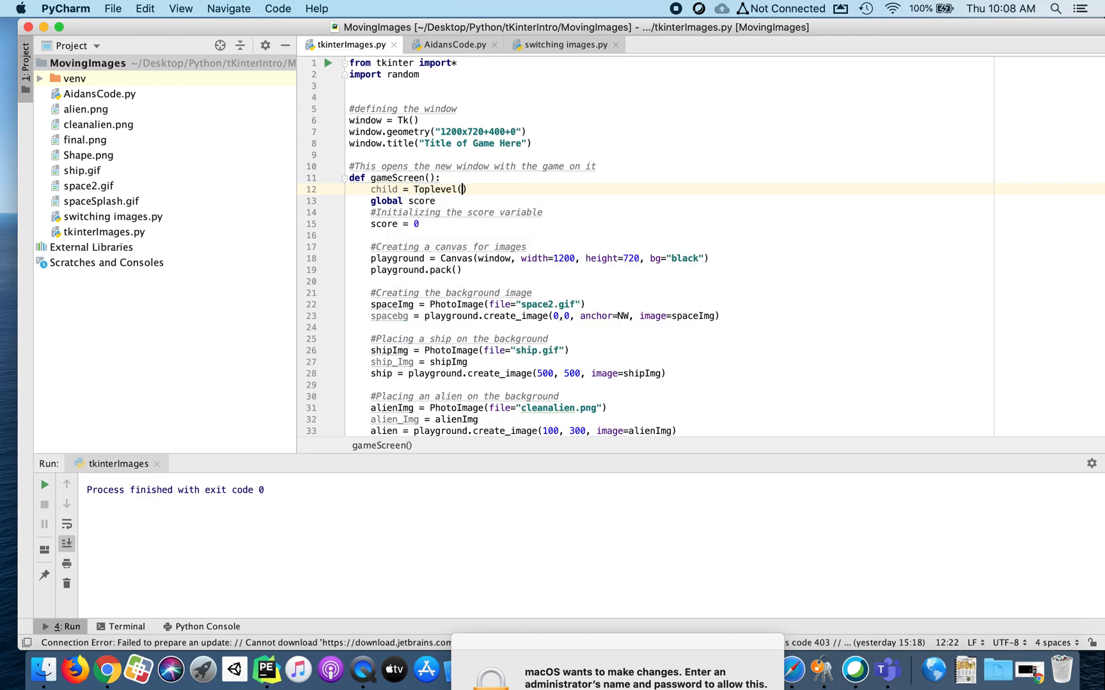
# Change to child = Toplevel(window) and add child.title("Here's The Game")
pyautogui.write('window')
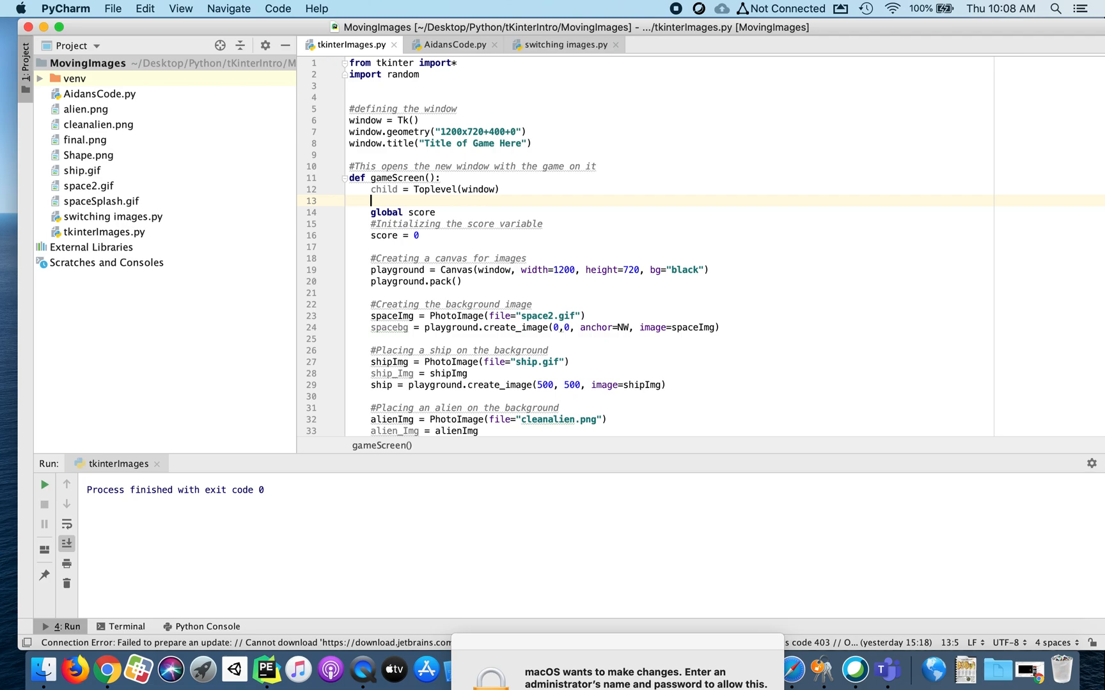
pyautogui.write('chil')
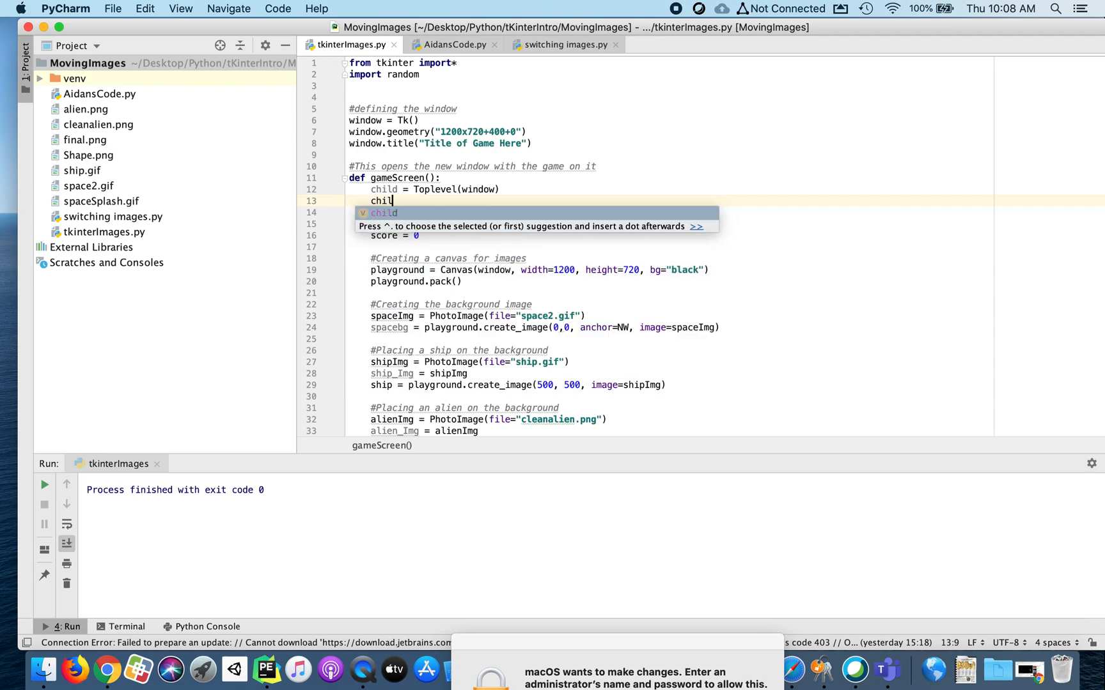
pyautogui.write('.title("')
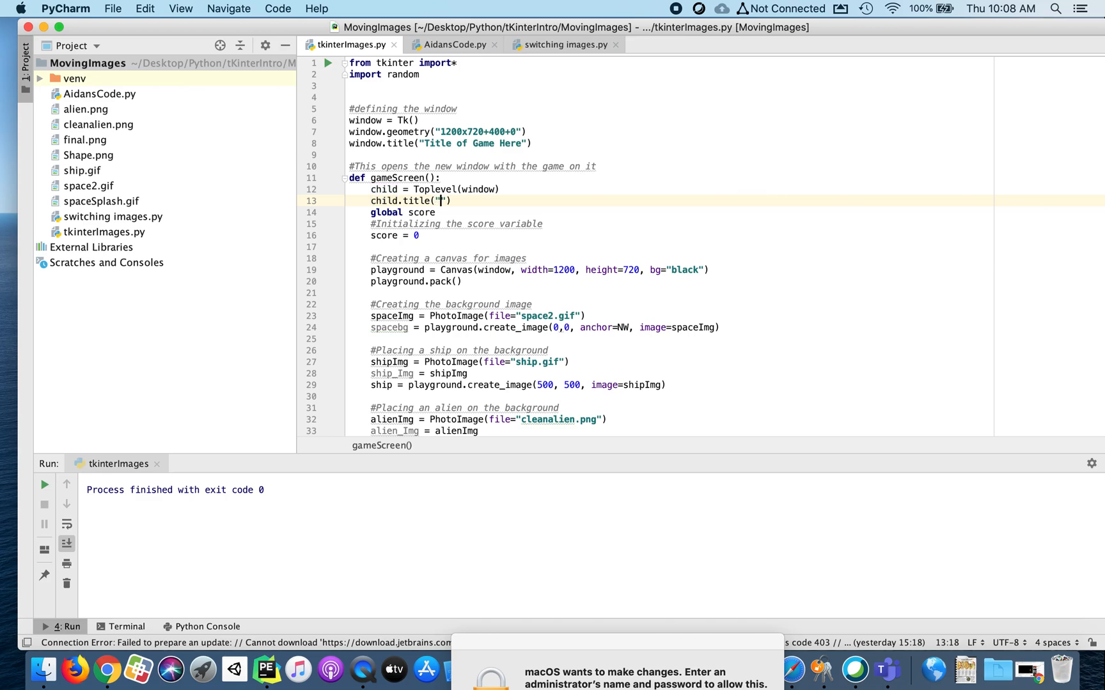
pyautogui.write('Here')
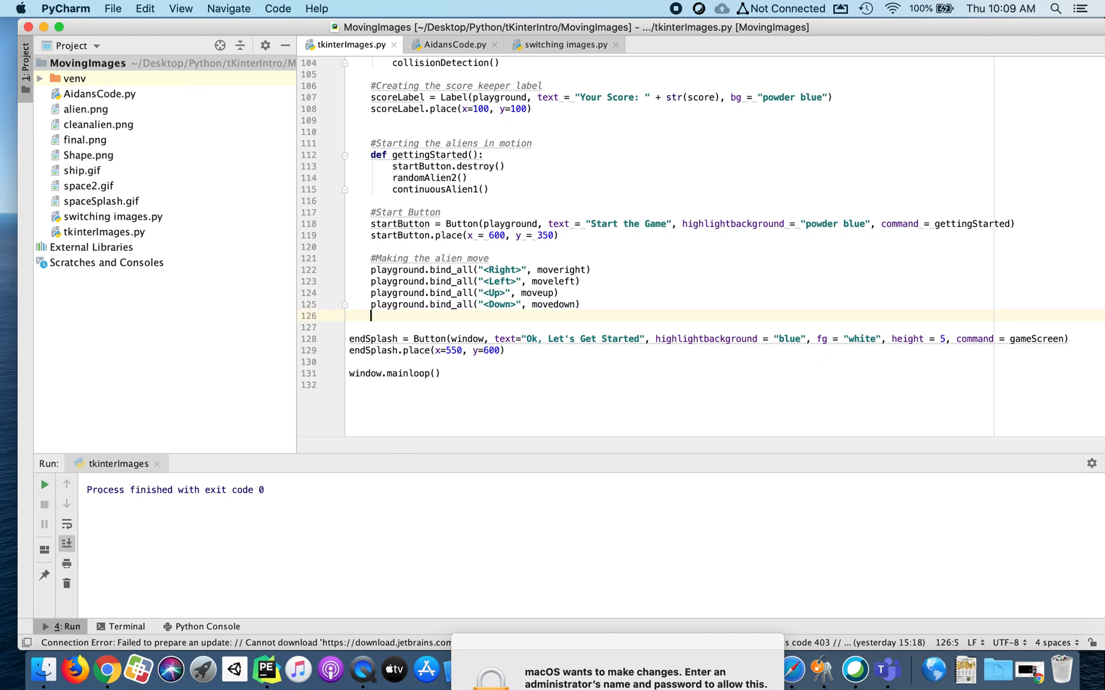
# Add child.mainloop() and switch the Canvas and window.after calls from window to child
pyautogui.press('enter')
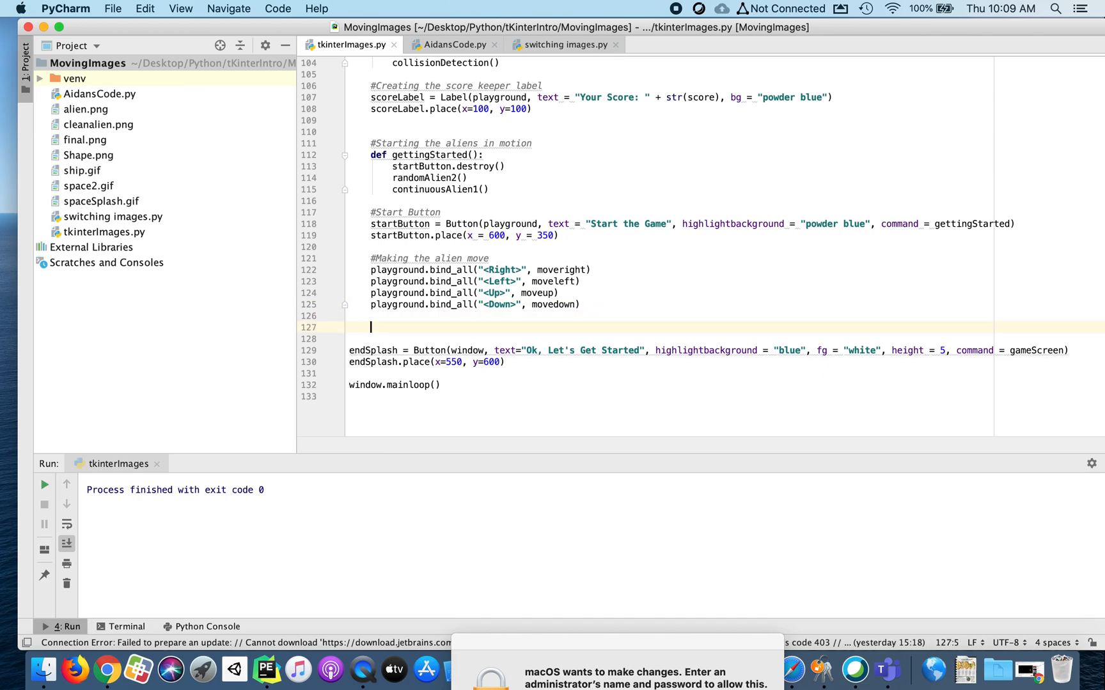
pyautogui.write('child.mainloop(')
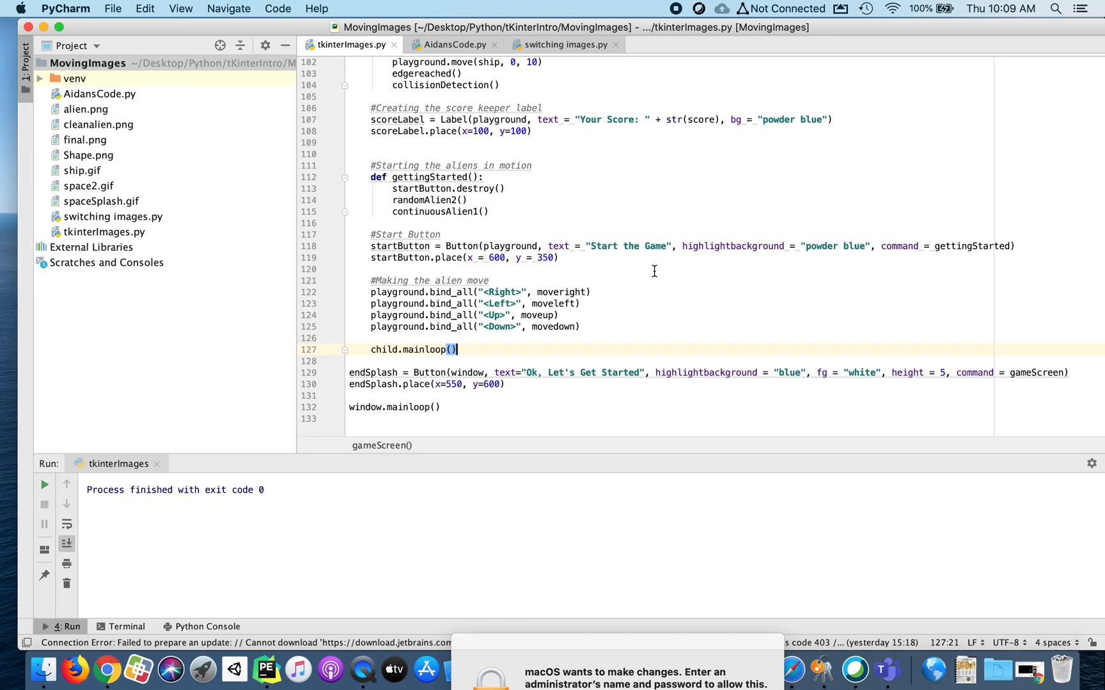
pyautogui.moveTo(557, 267)
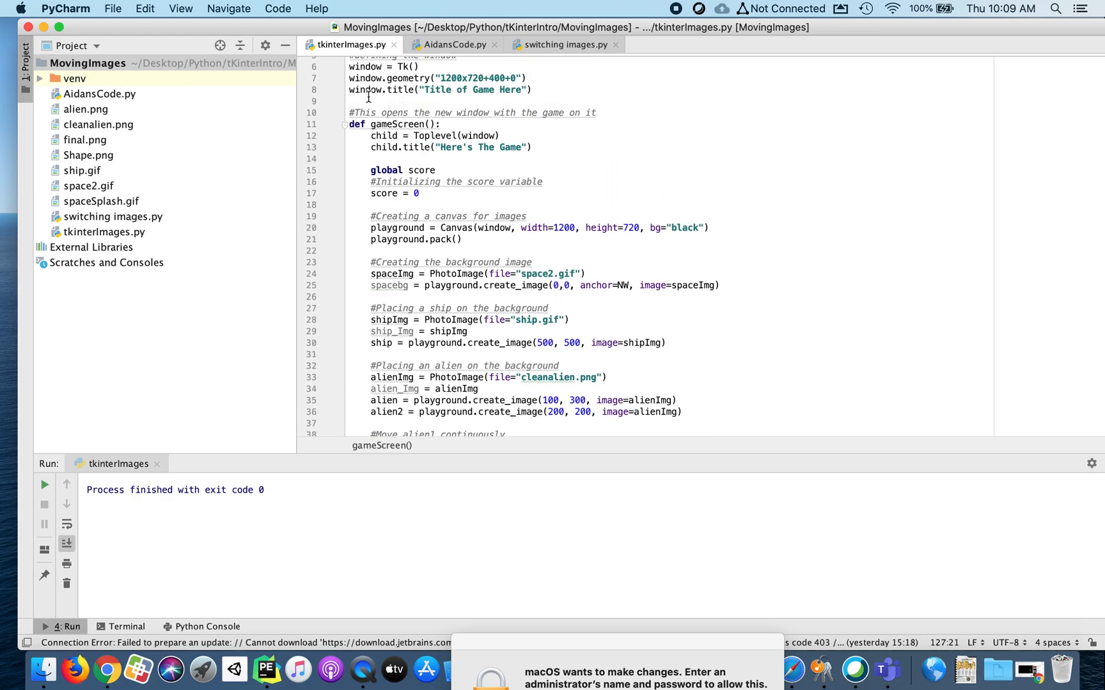
pyautogui.moveTo(448, 226)
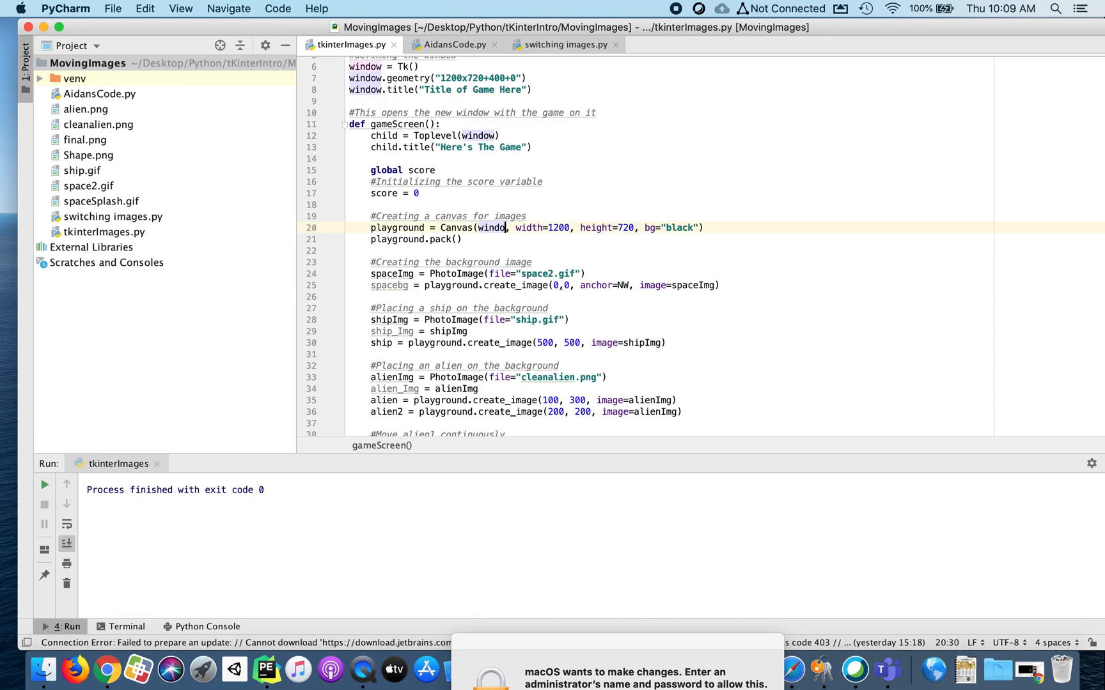
pyautogui.write('child')
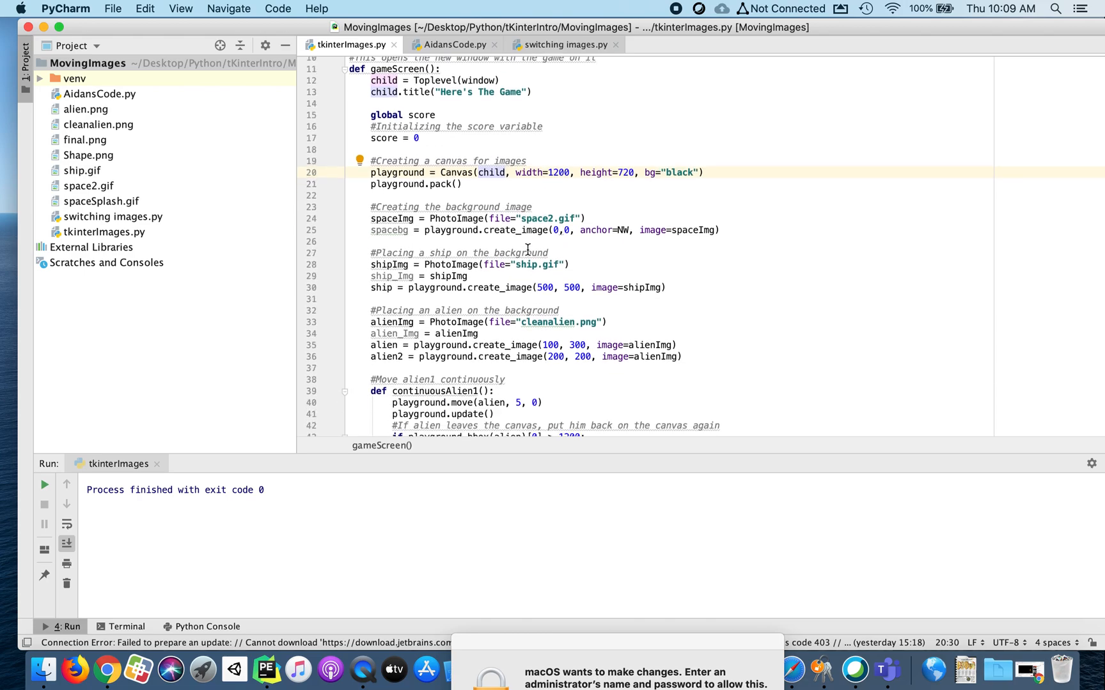
pyautogui.scroll(-3)
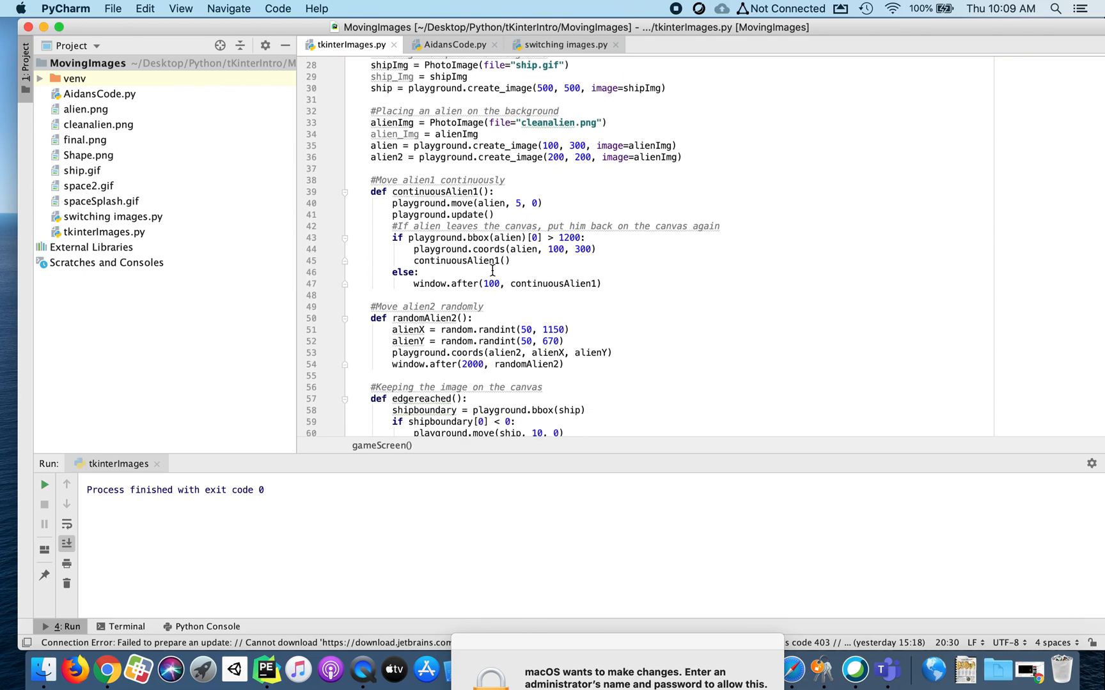
pyautogui.click(433, 283)
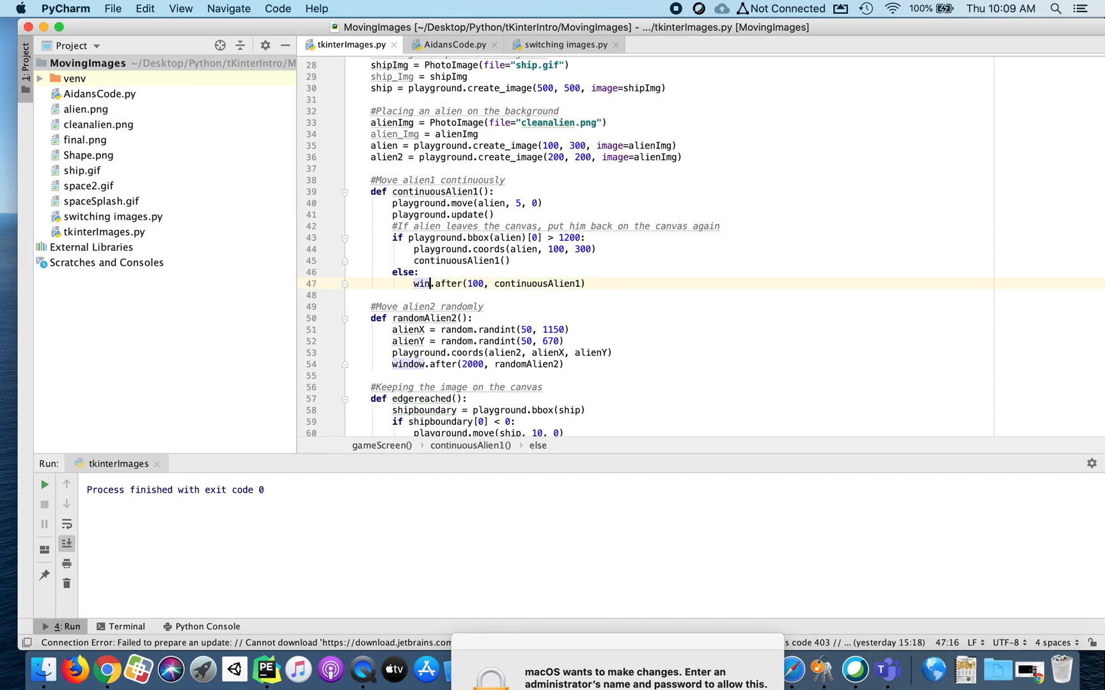
pyautogui.write('child')
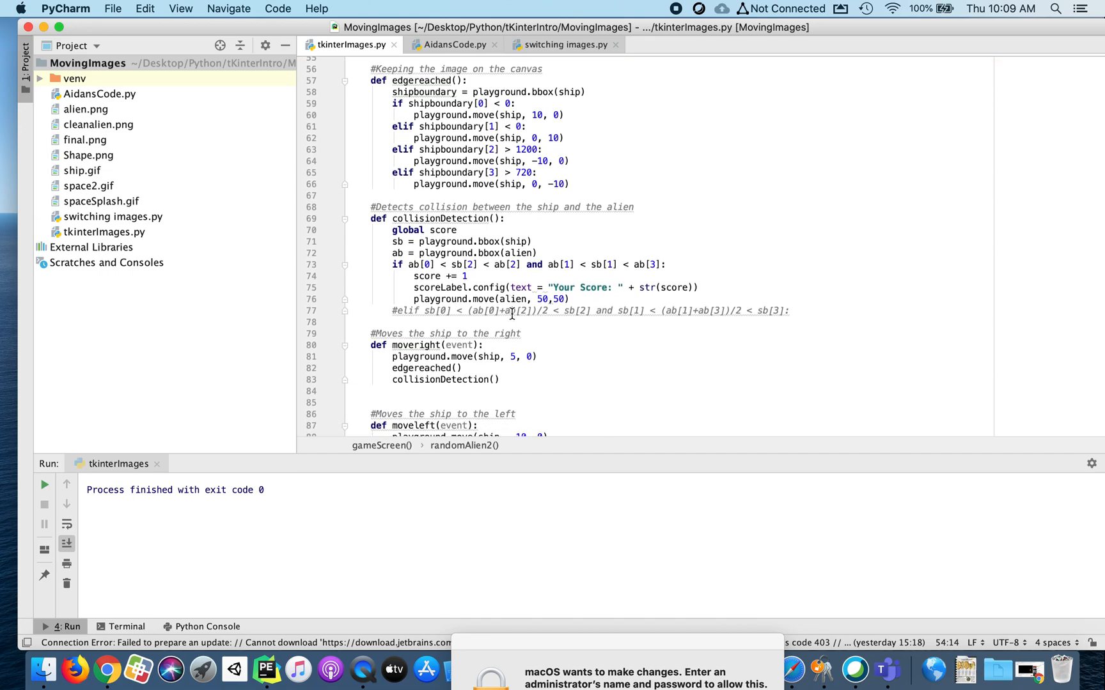
pyautogui.scroll(-3)
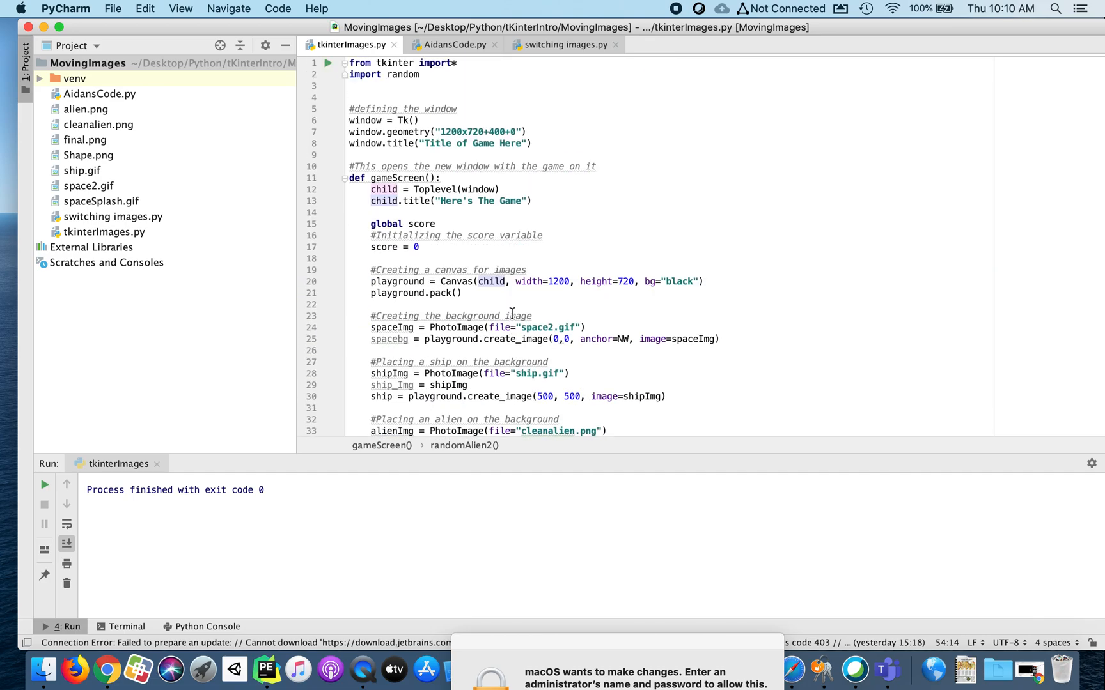
pyautogui.moveTo(90, 453)
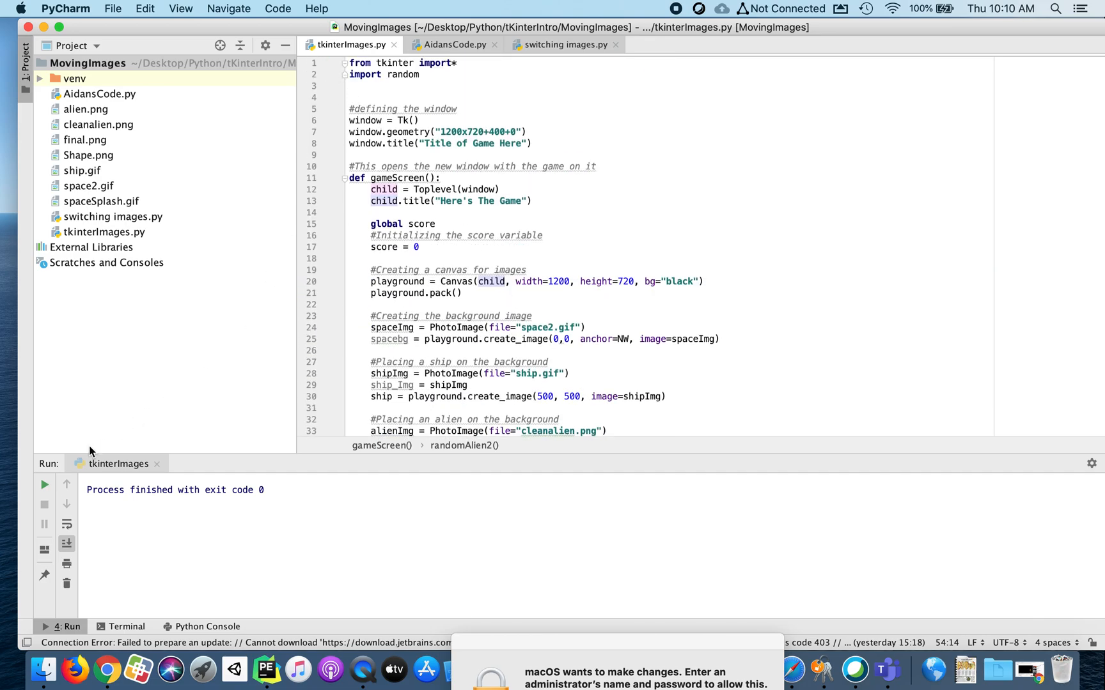
# Run the program and open the Here's The Game window via the splash button
pyautogui.click(44, 485)
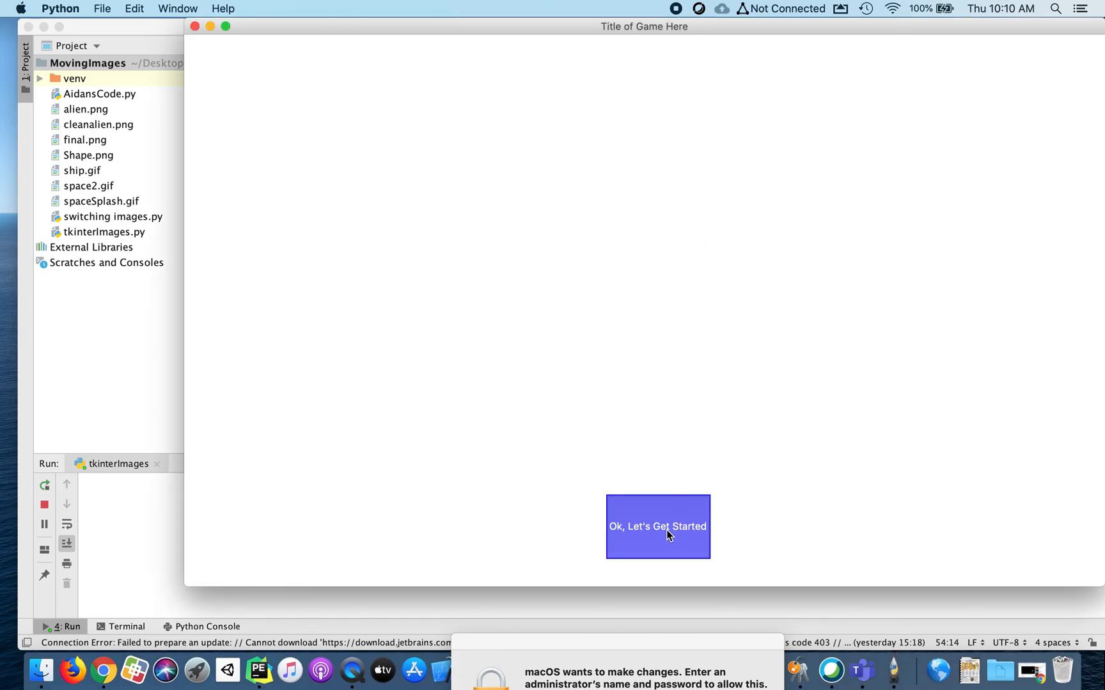
pyautogui.click(656, 526)
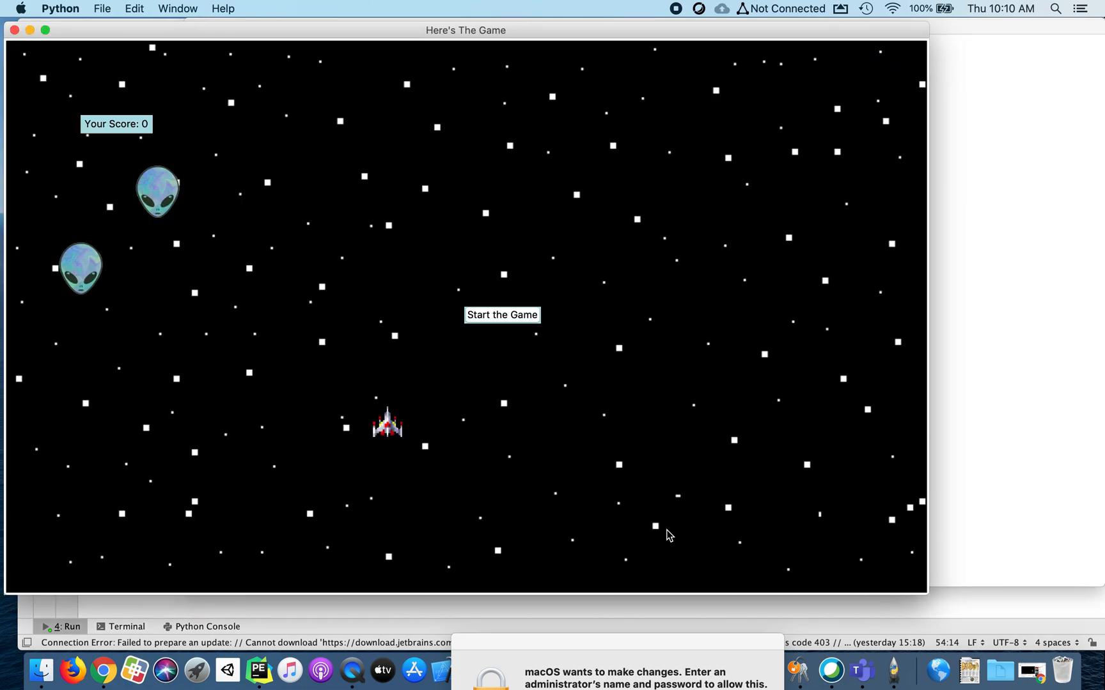
pyautogui.moveTo(564, 35)
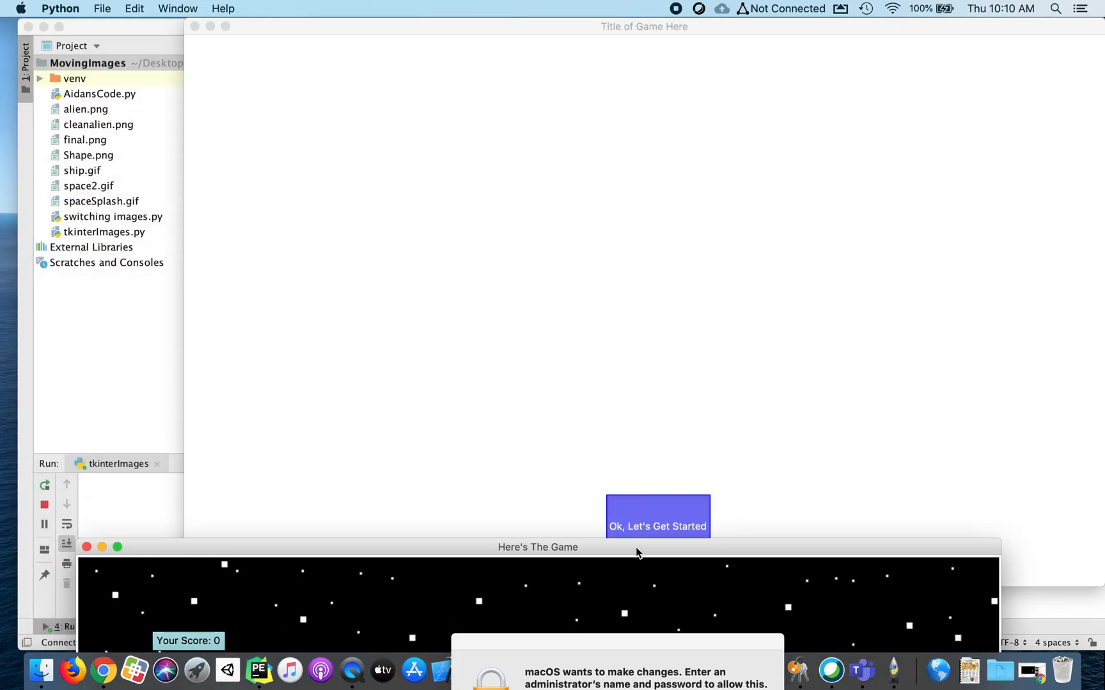
pyautogui.click(656, 526)
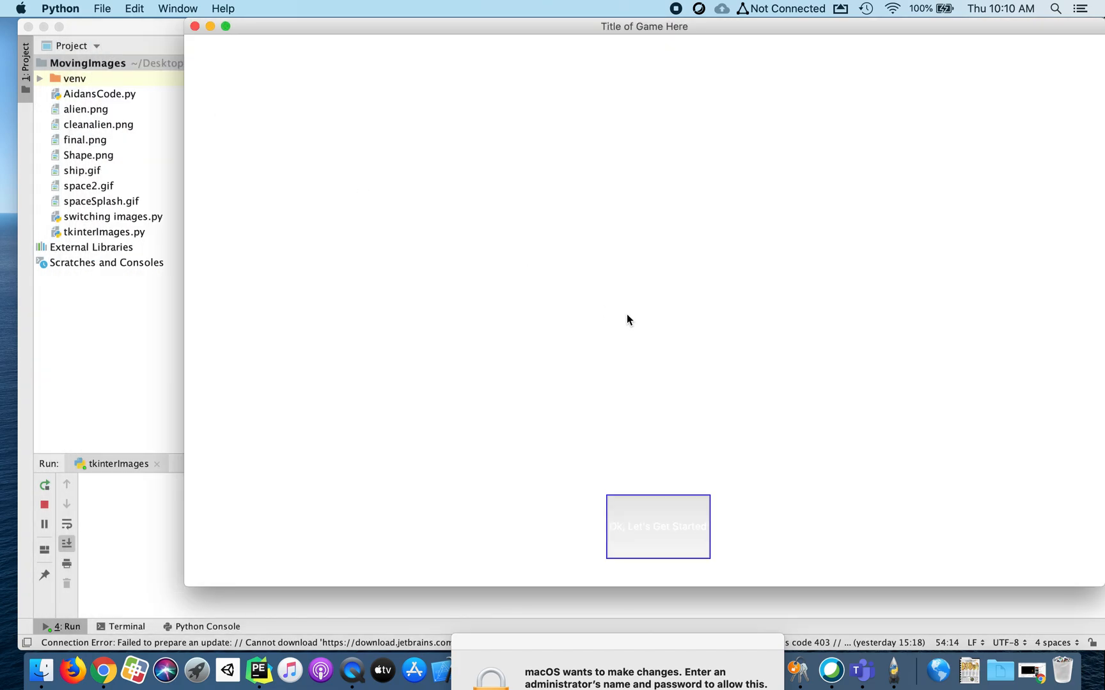
pyautogui.click(657, 526)
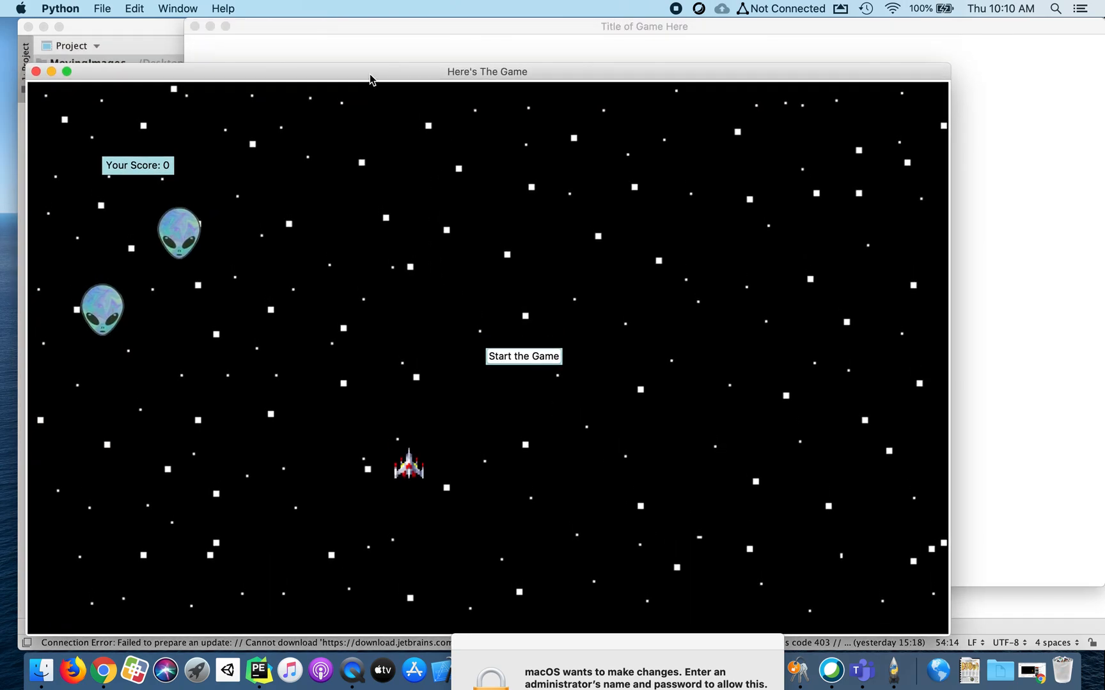
pyautogui.click(523, 356)
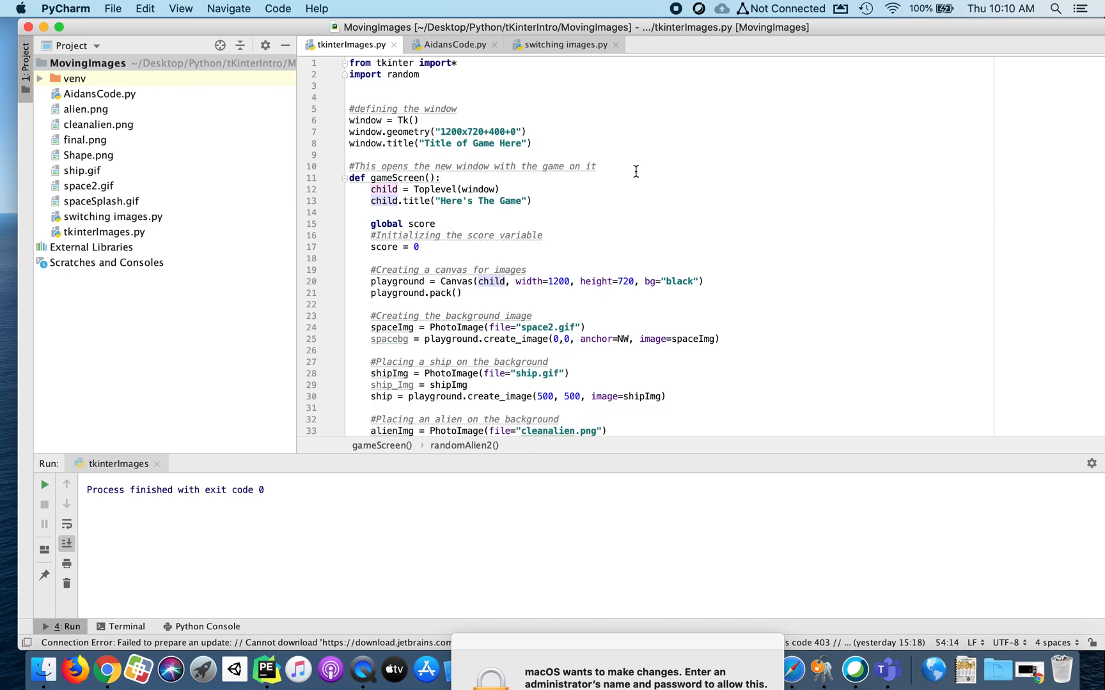
pyautogui.moveTo(664, 191)
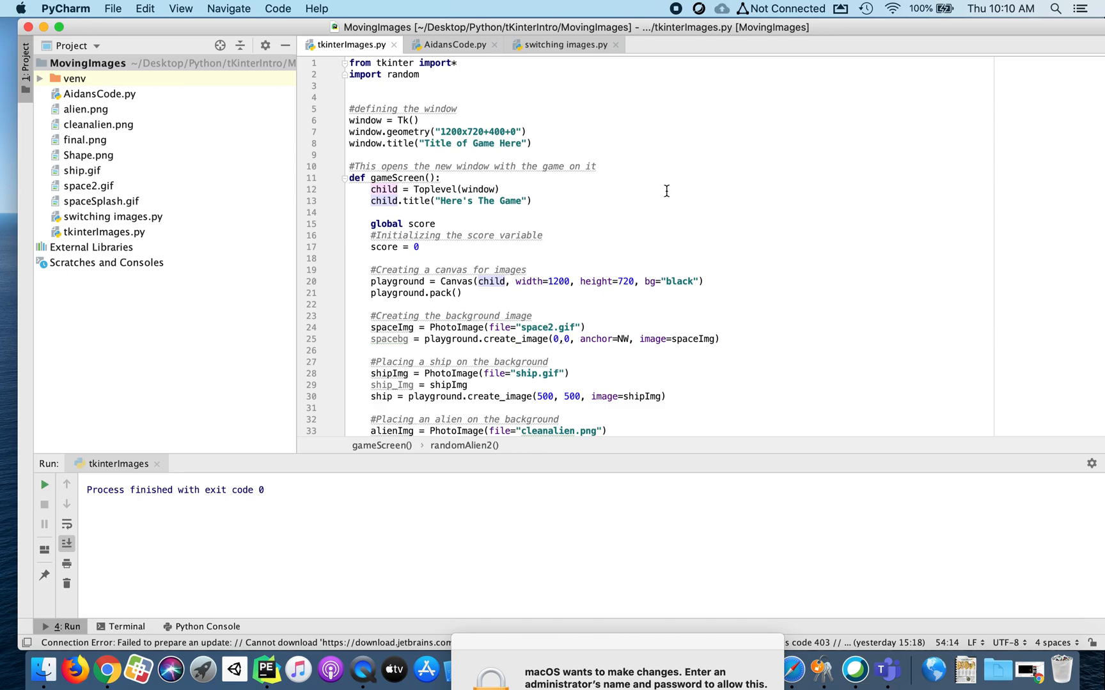
pyautogui.moveTo(631, 184)
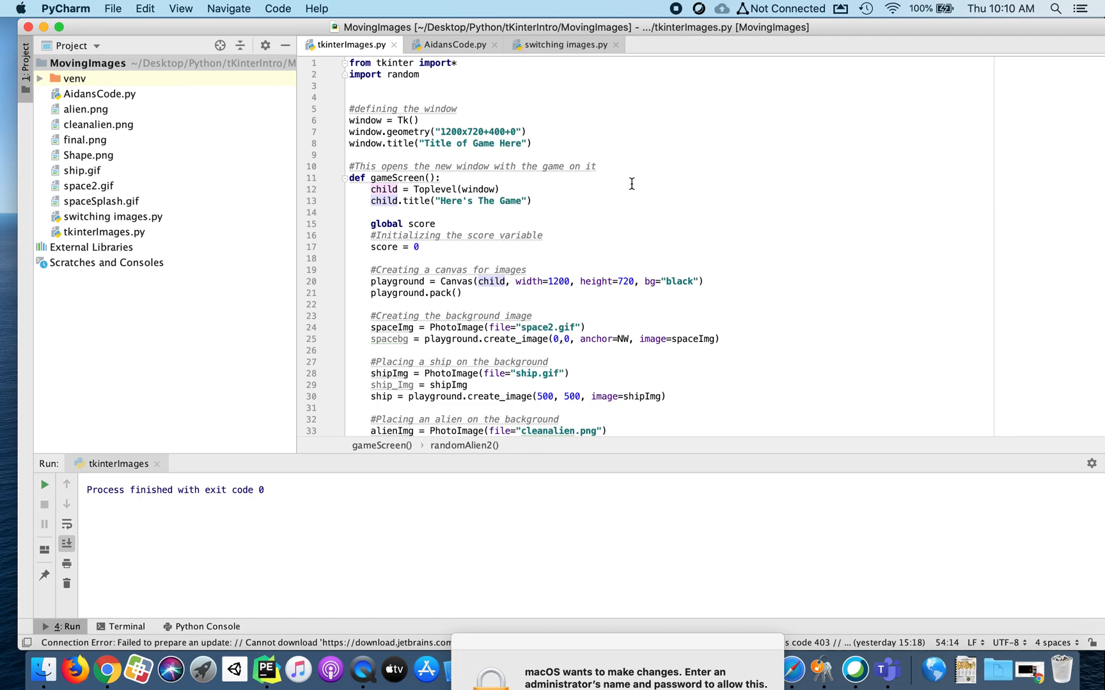
pyautogui.moveTo(598, 171)
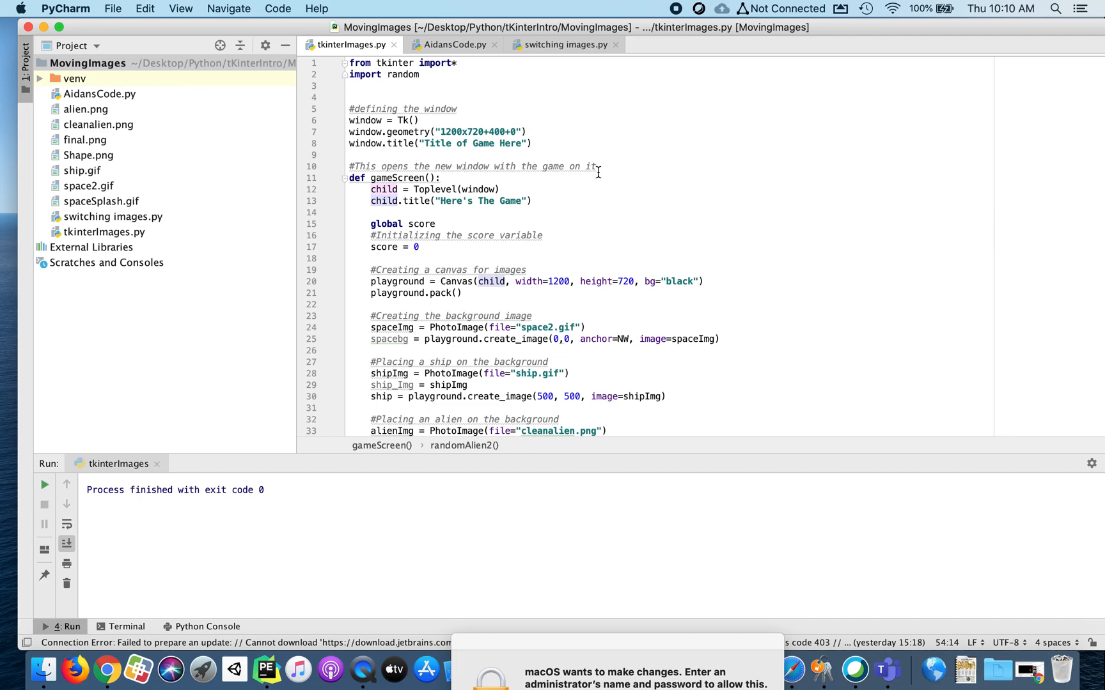
# Add a Background Image comment on a new line after window.title
pyautogui.click(546, 143)
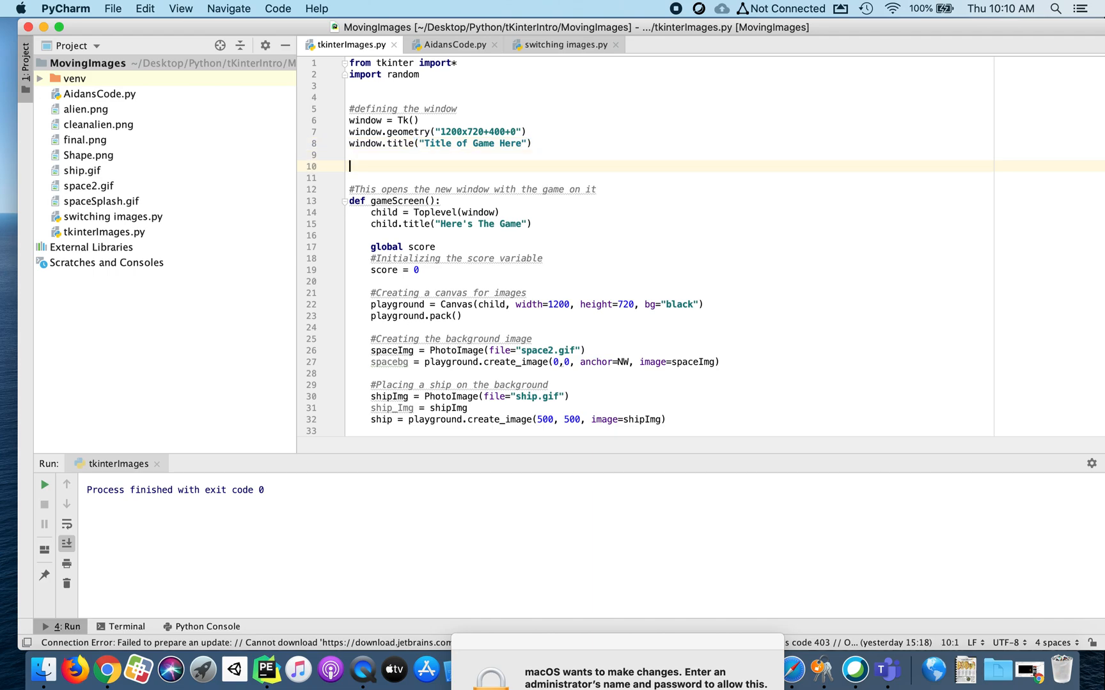
pyautogui.write('#B')
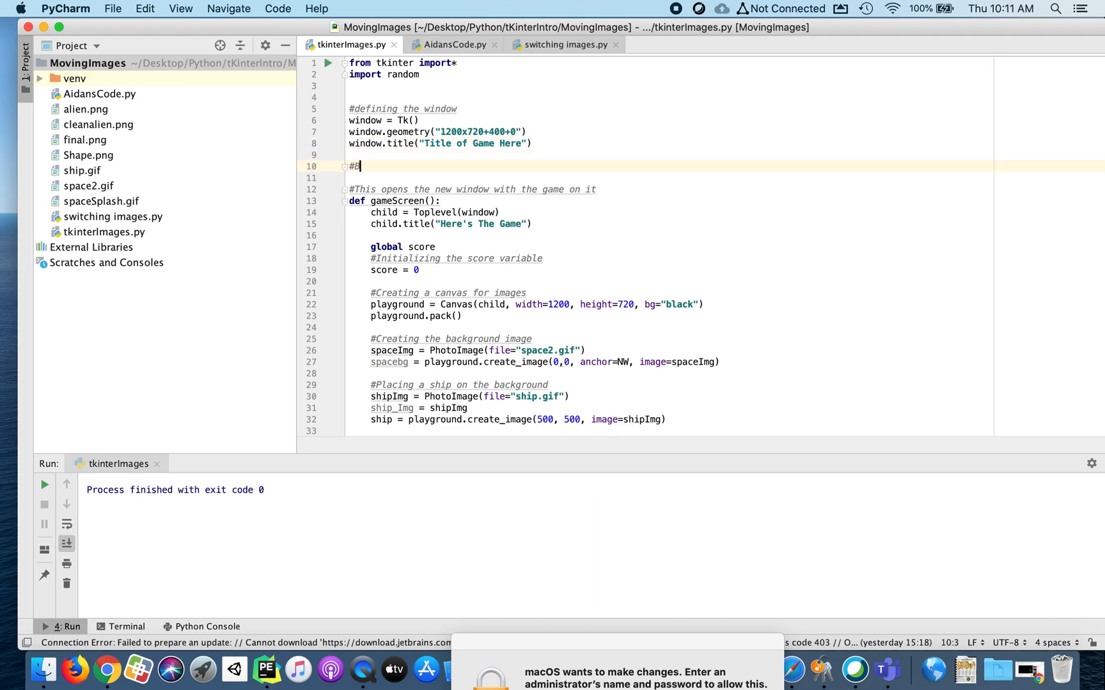
pyautogui.write('ackground I')
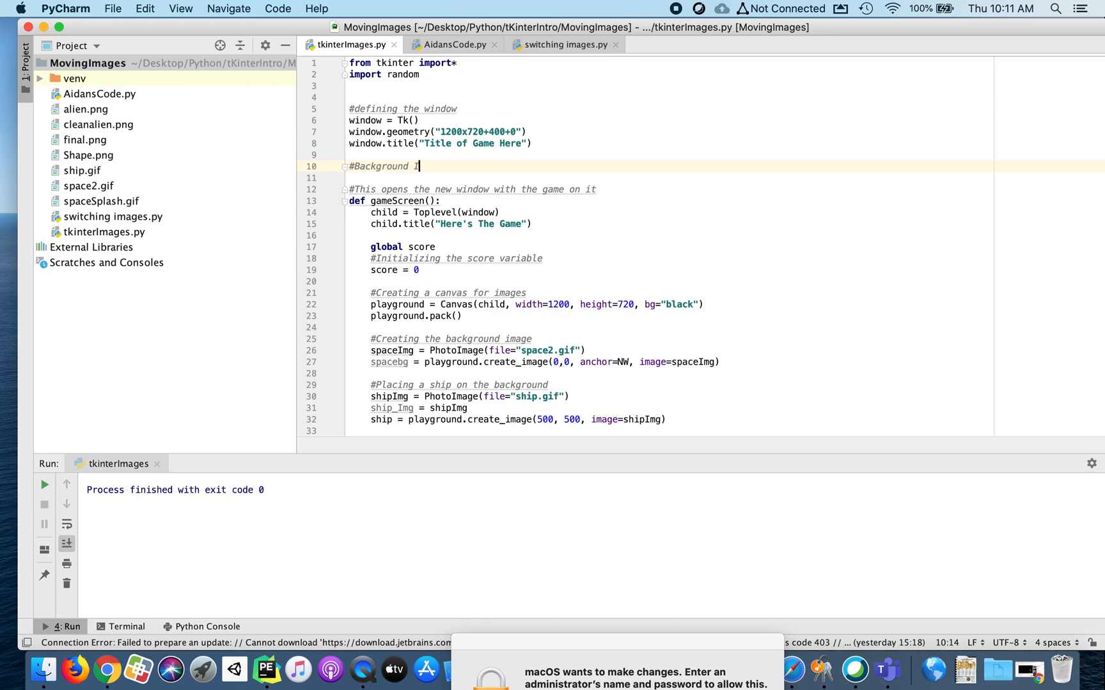
pyautogui.write('mage Without Canvas')
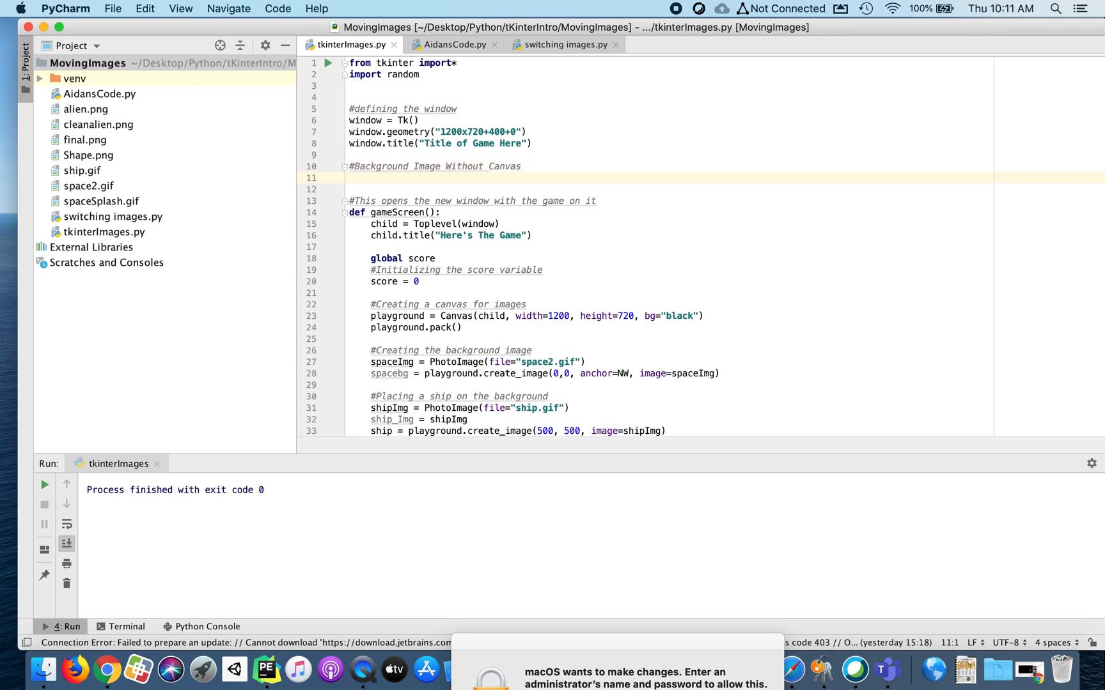
# Add splashImg = PhotoImage(file="spaceSplash.gif") under the comment
pyautogui.click(350, 178)
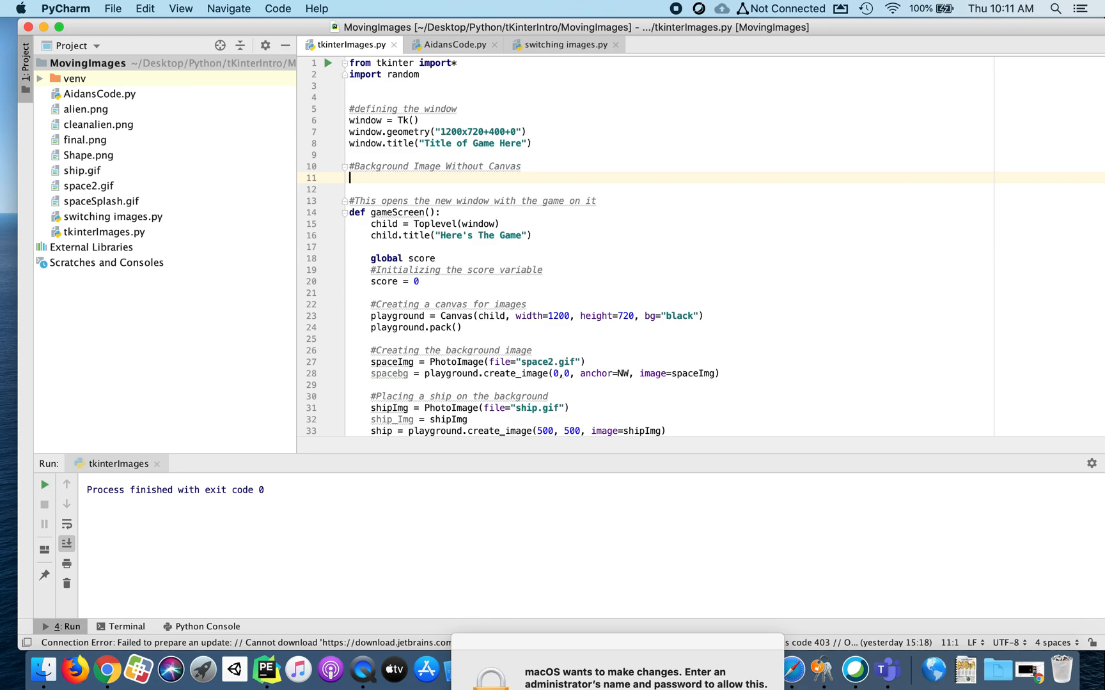
pyautogui.write('s')
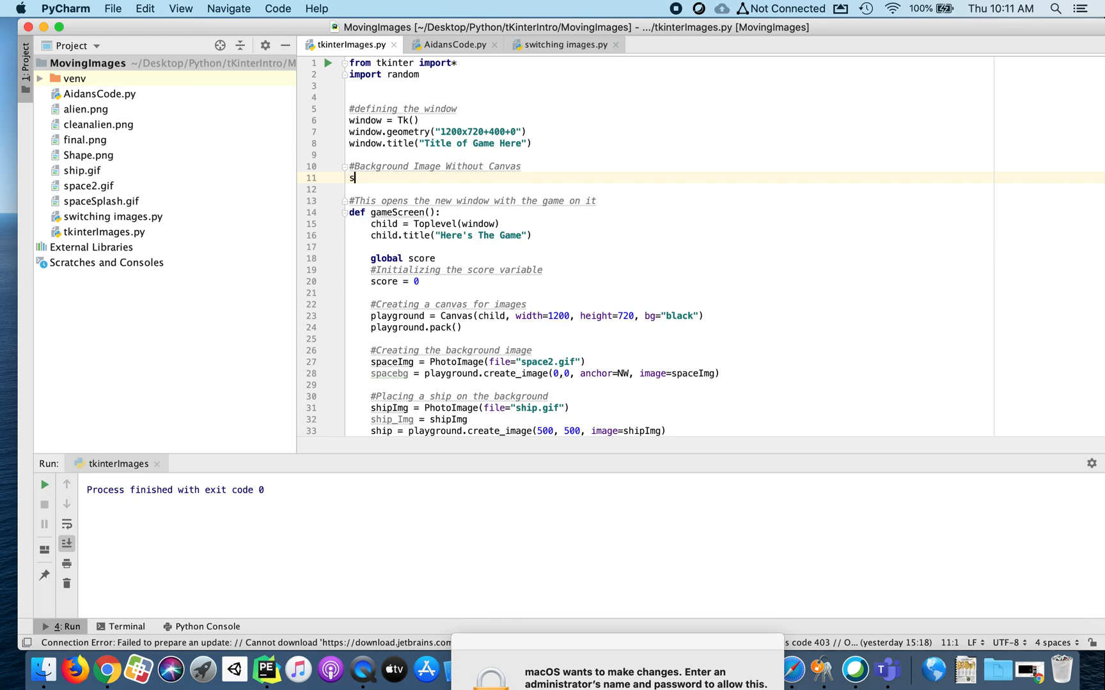
pyautogui.write('plashIMg')
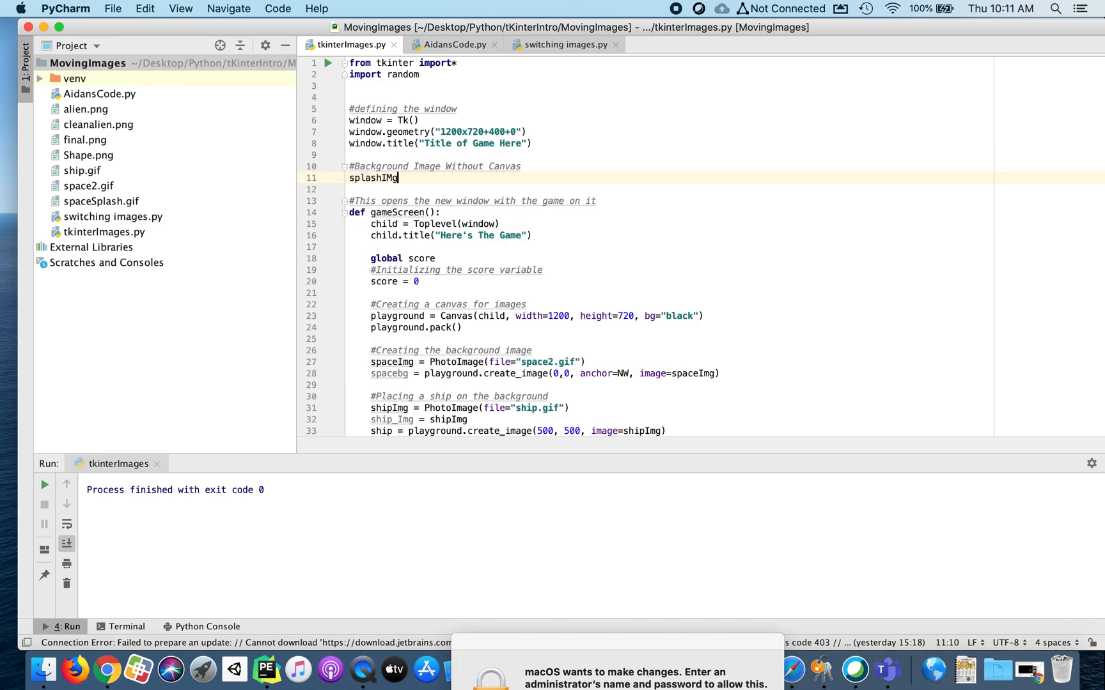
pyautogui.write('=')
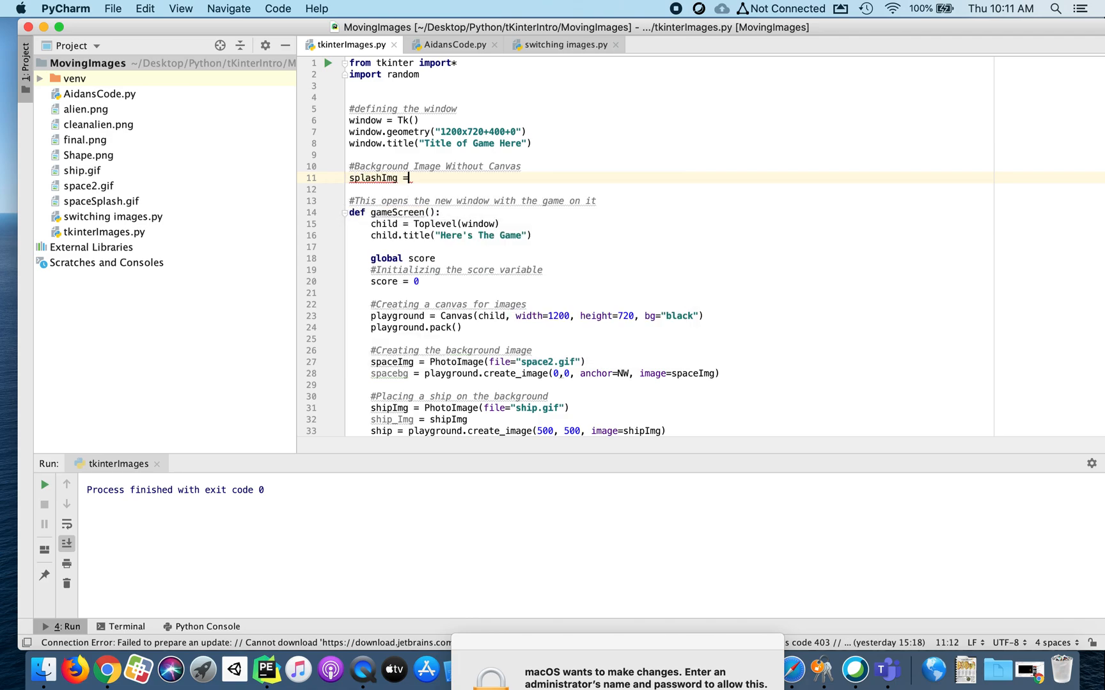
pyautogui.write('PhotoImage(')
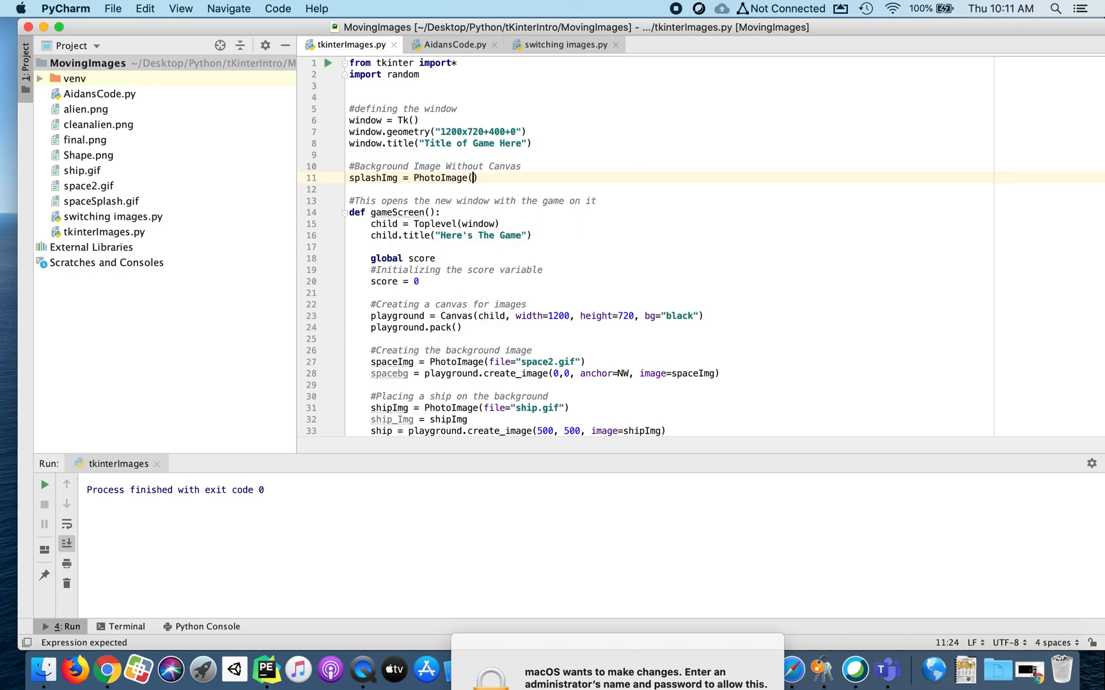
pyautogui.write('file')
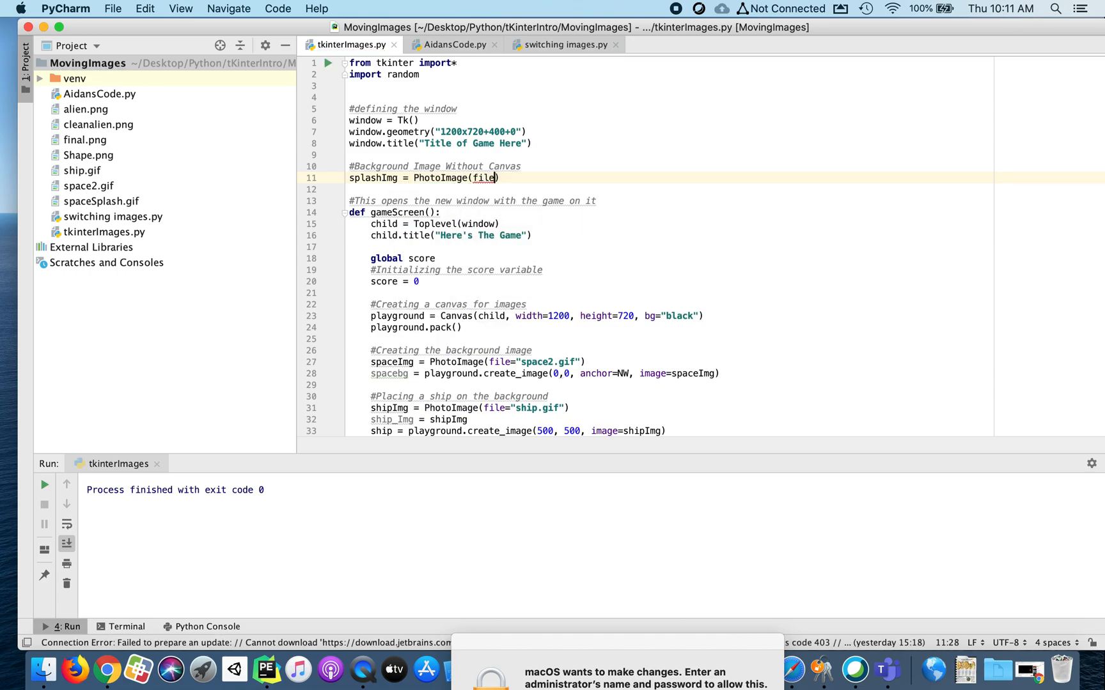
pyautogui.write('="')
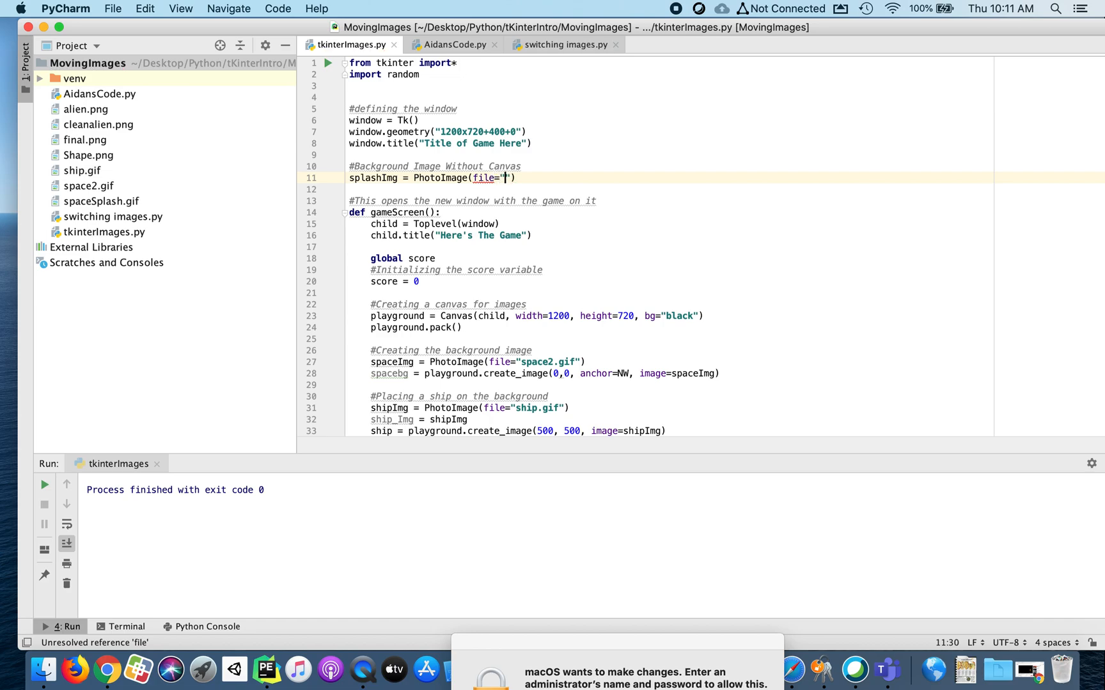
pyautogui.write('spack')
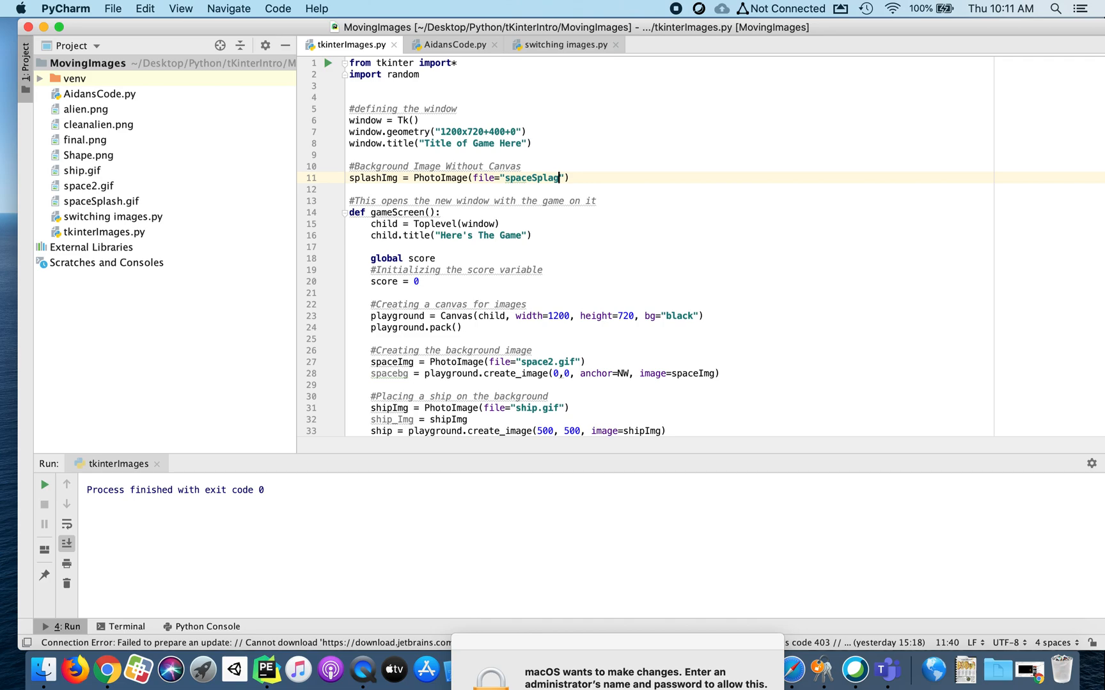
pyautogui.write('h.gif')
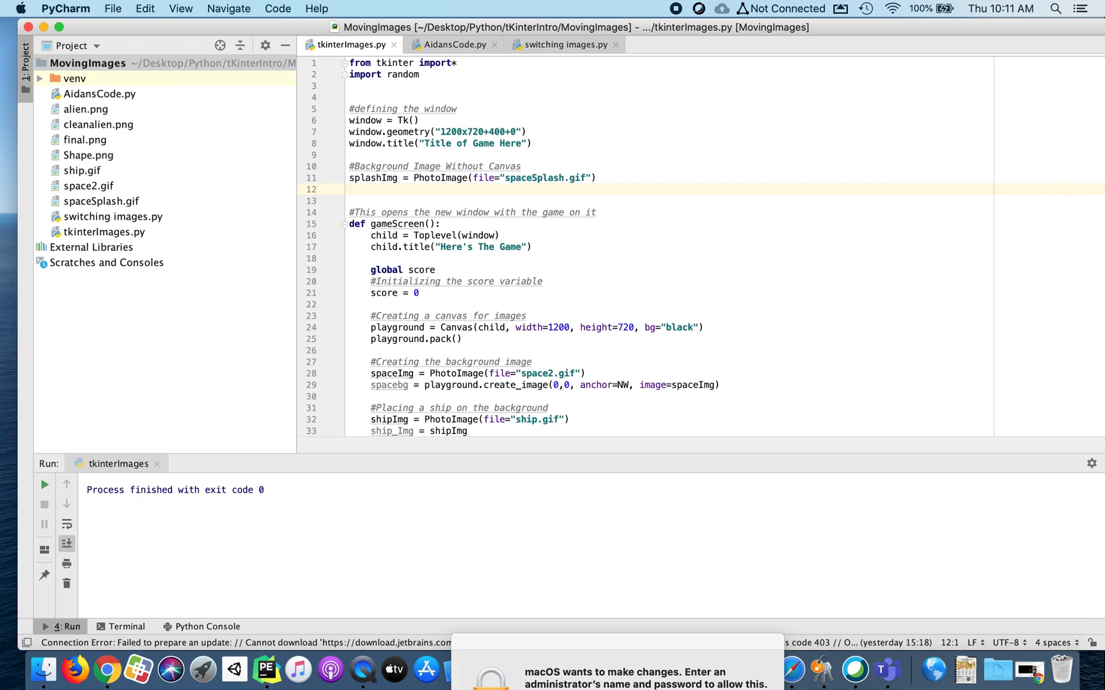
# Add bgLabel = Label(window, bg="powder blue", image=splashImg) on its own line
pyautogui.write('bg')
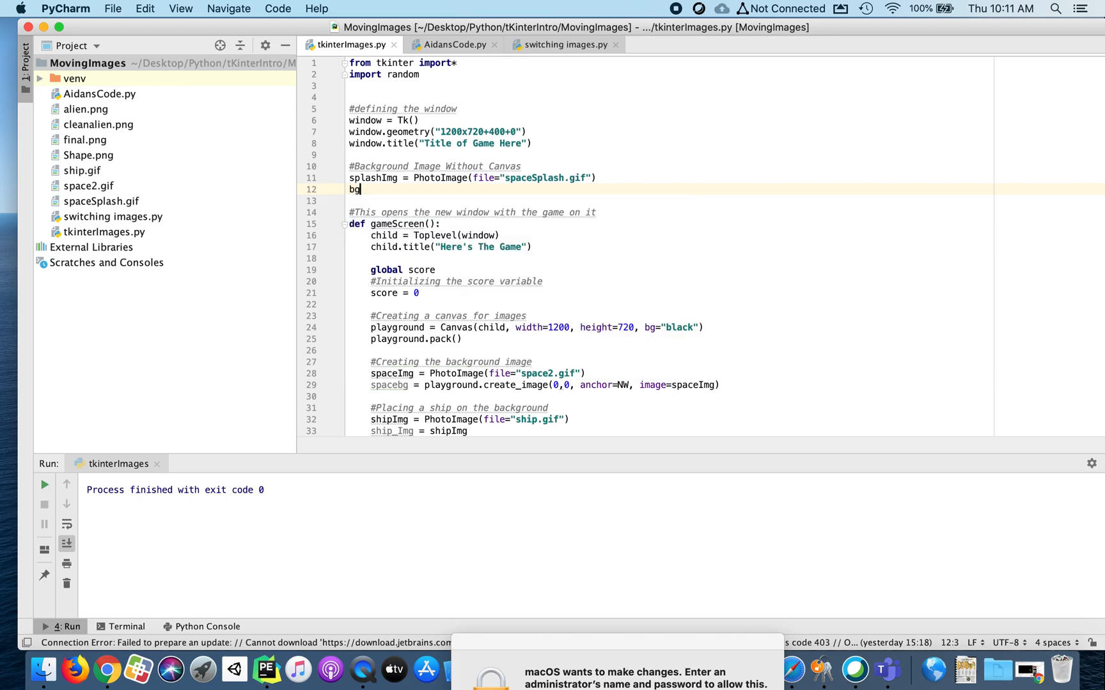
pyautogui.write('Label = Label')
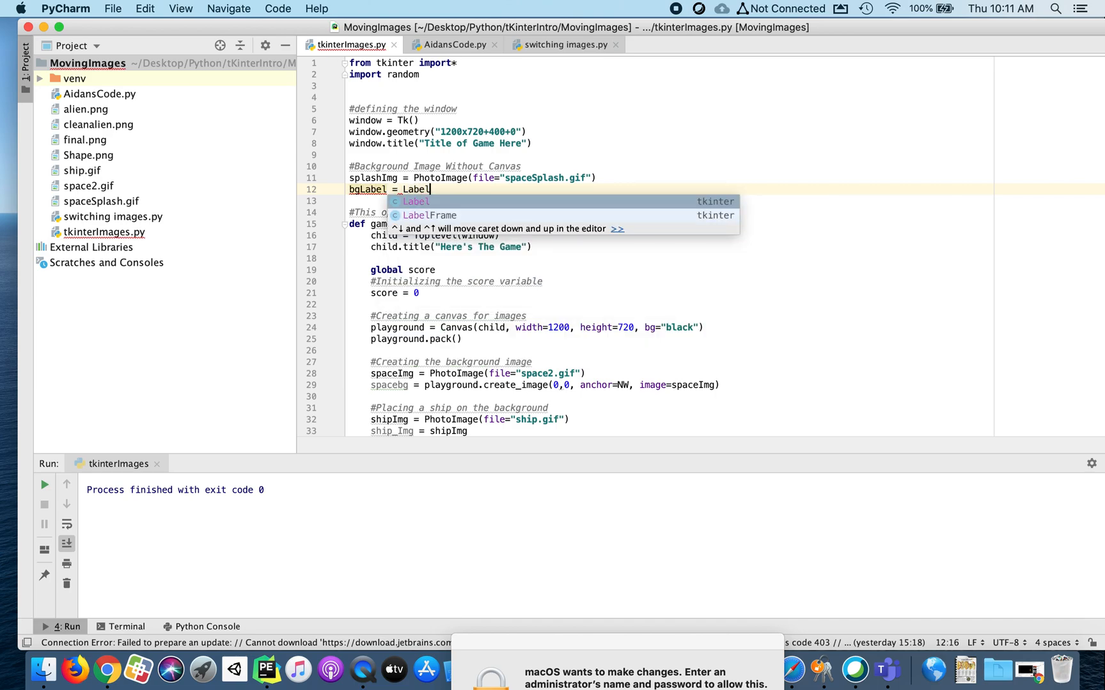
pyautogui.write('(window,')
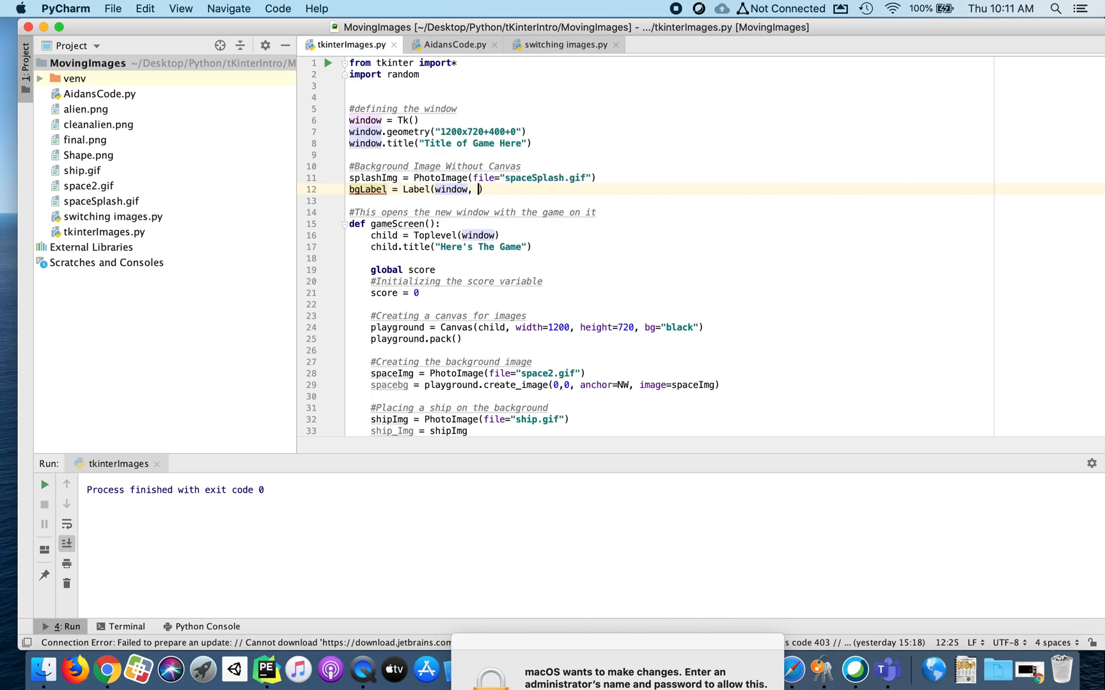
pyautogui.write('g')
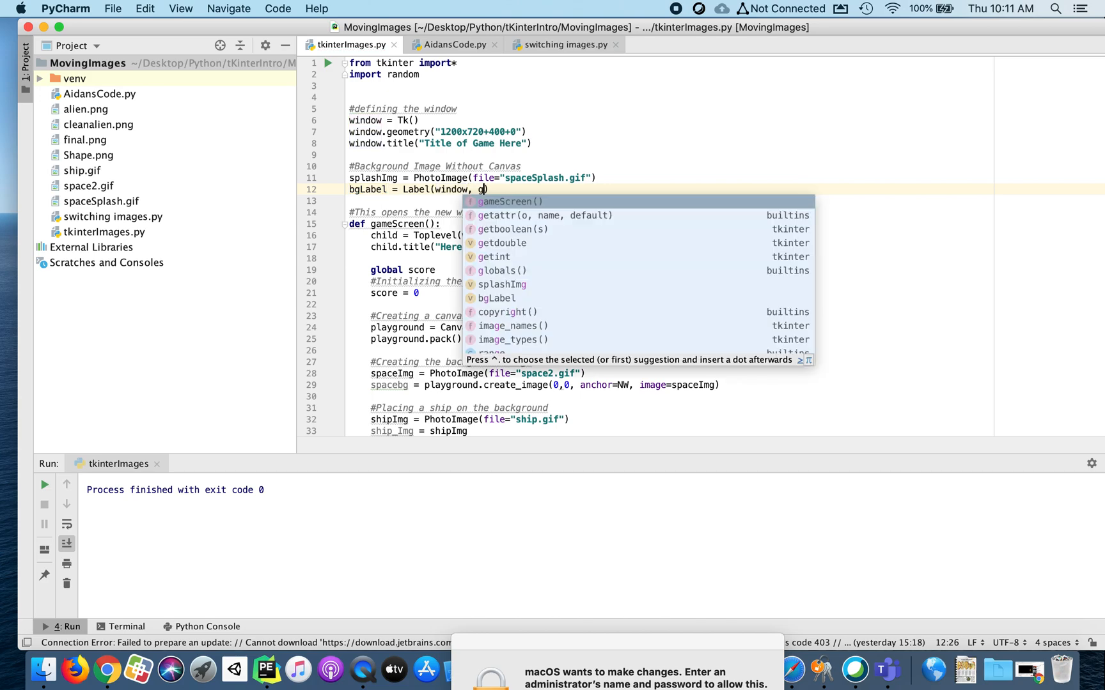
pyautogui.write('bg=')
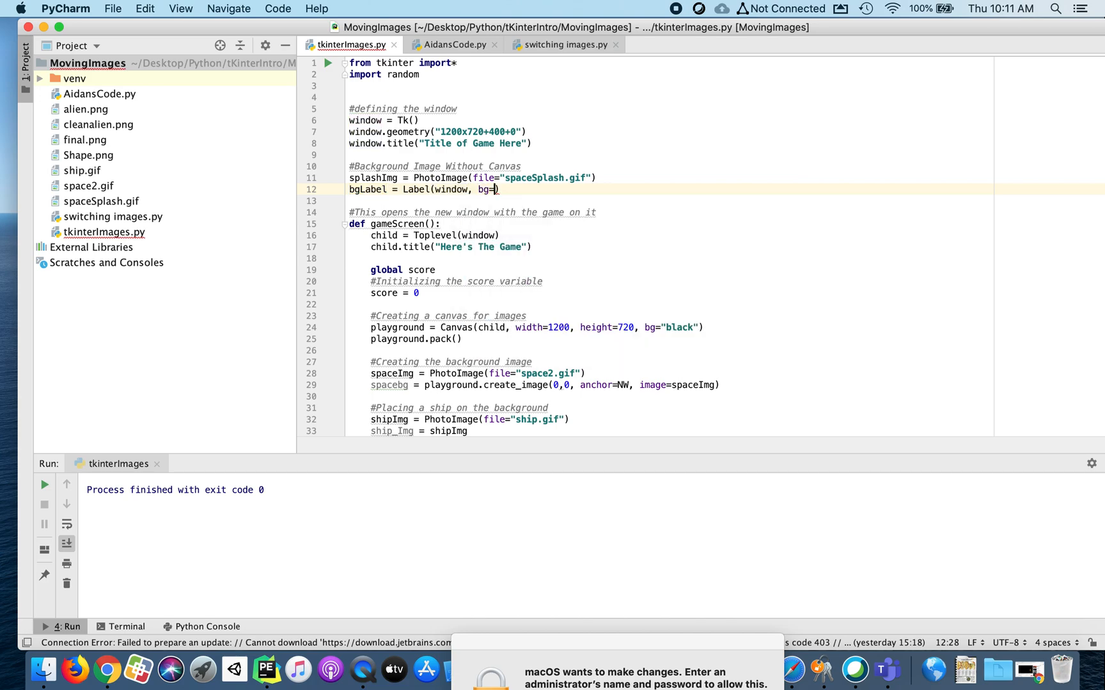
pyautogui.write('powe')
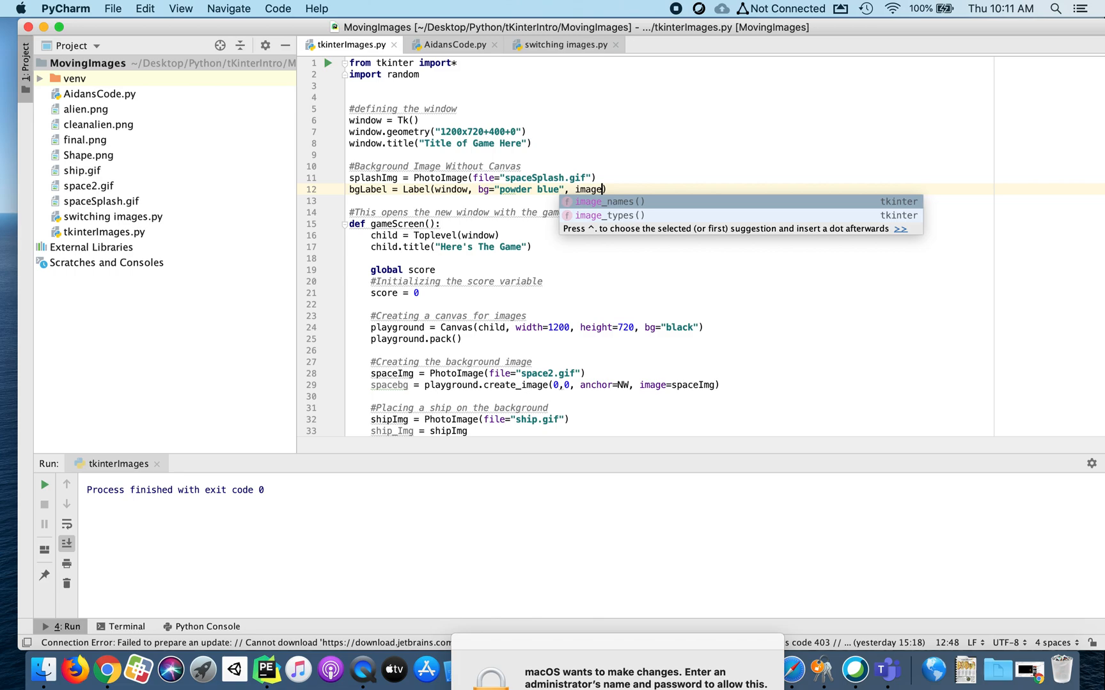
pyautogui.write('= _splashImg')
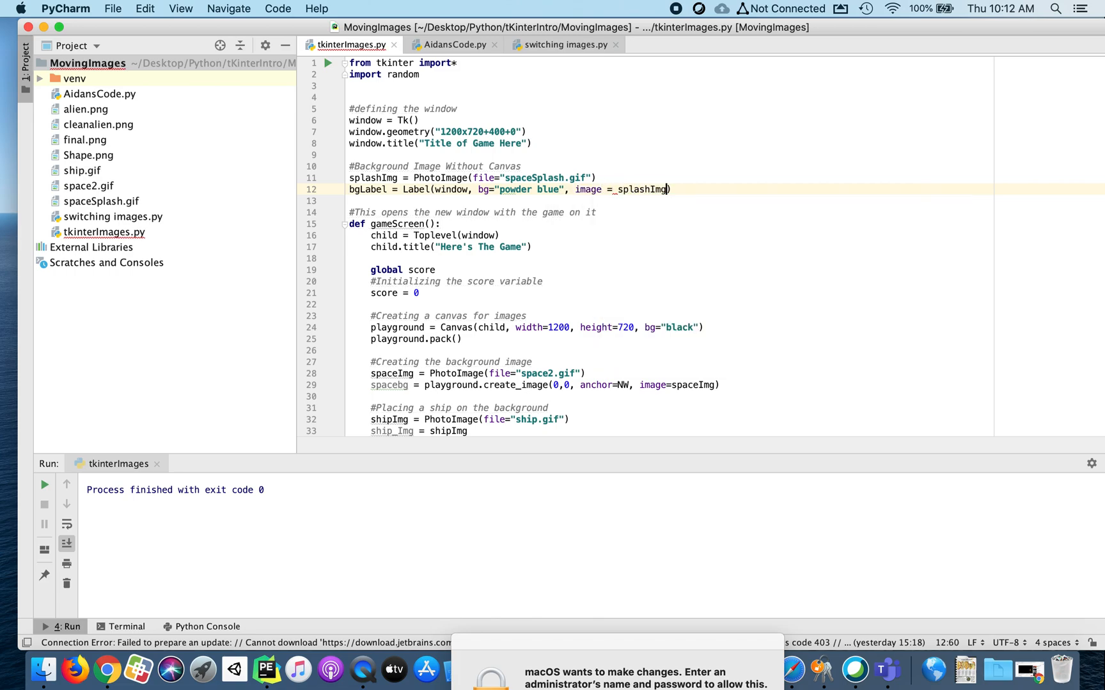
pyautogui.press('enter')
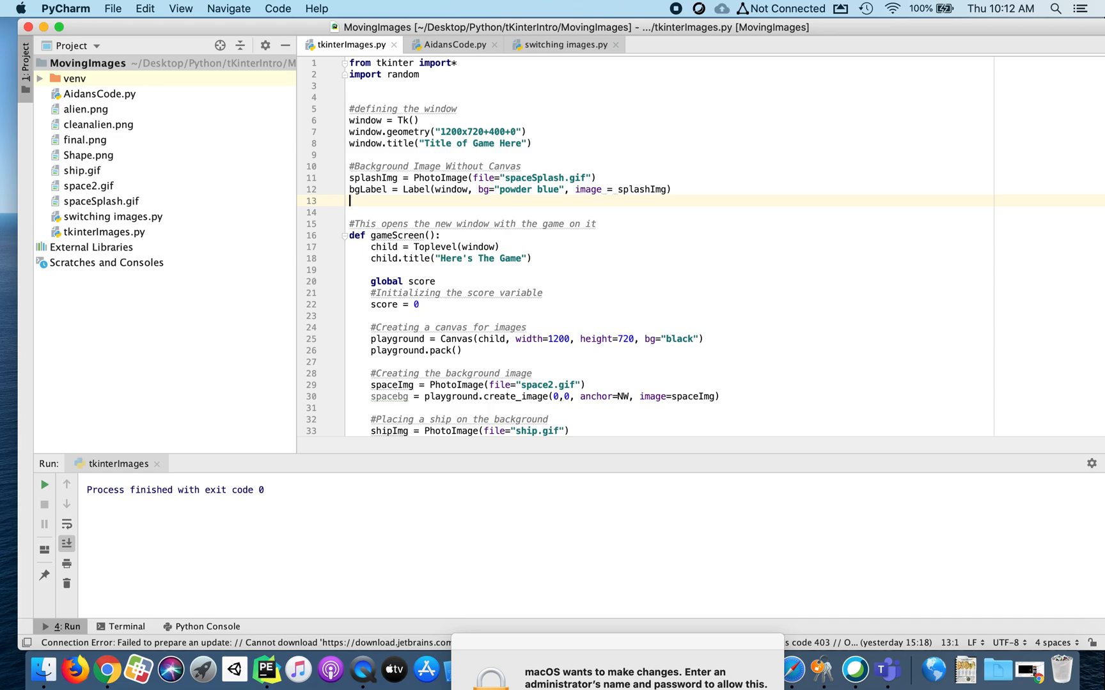
# Place bgLabel at x=0, y=0 with relwidth=1 and relheight=1
pyautogui.write('bgLabel.p')
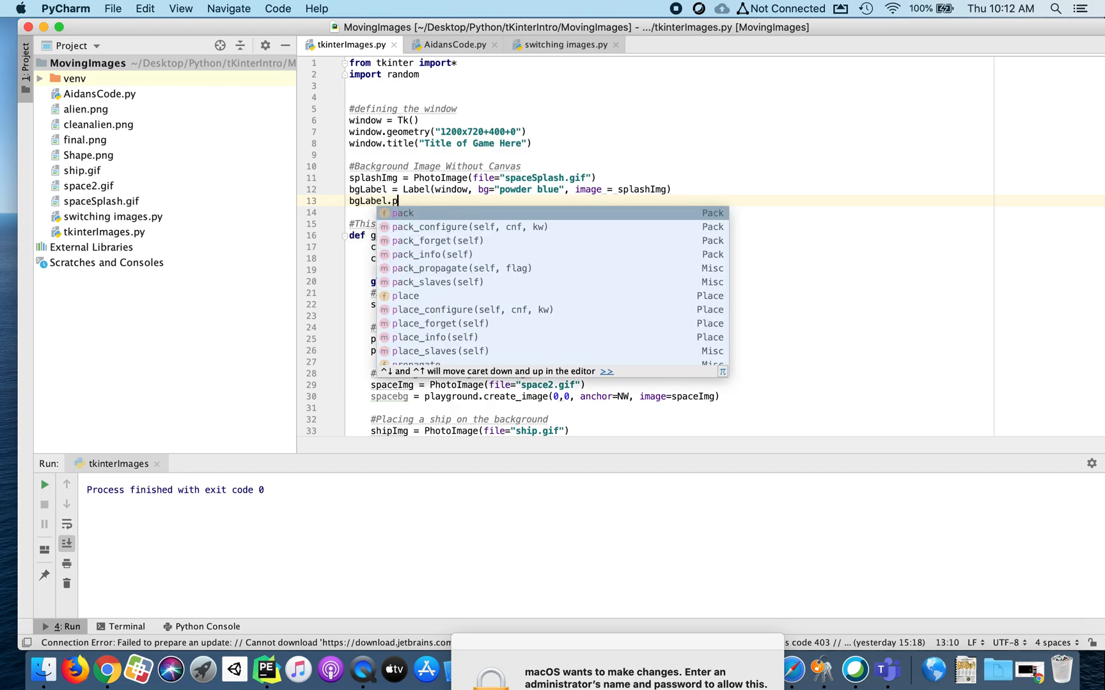
pyautogui.write('lace')
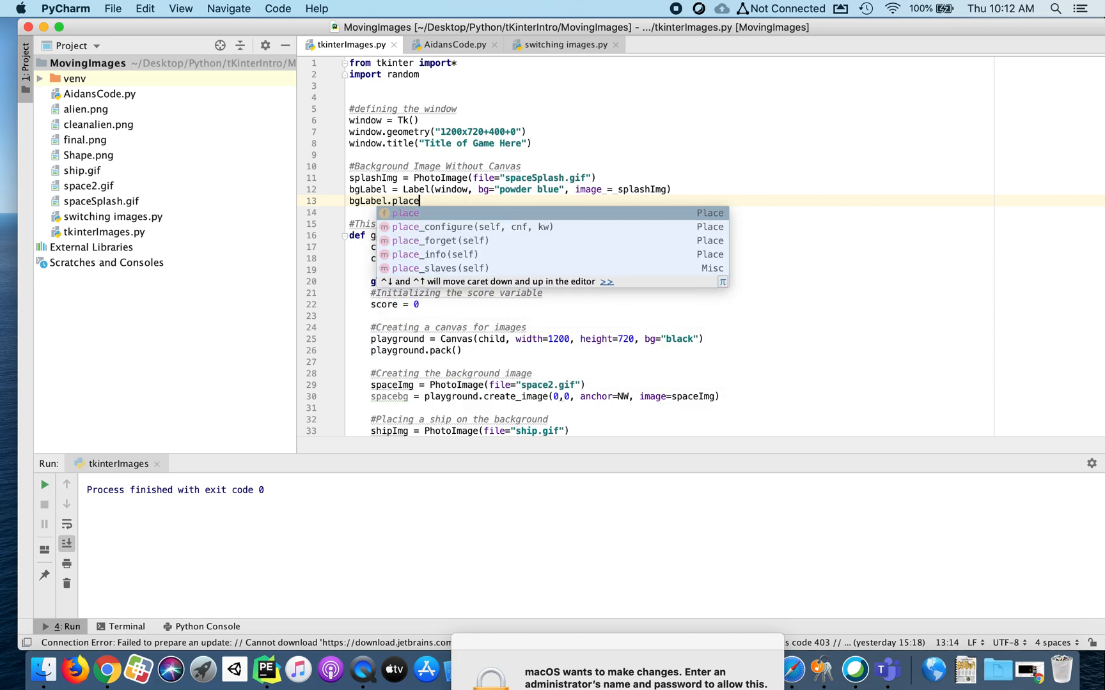
pyautogui.write('(x')
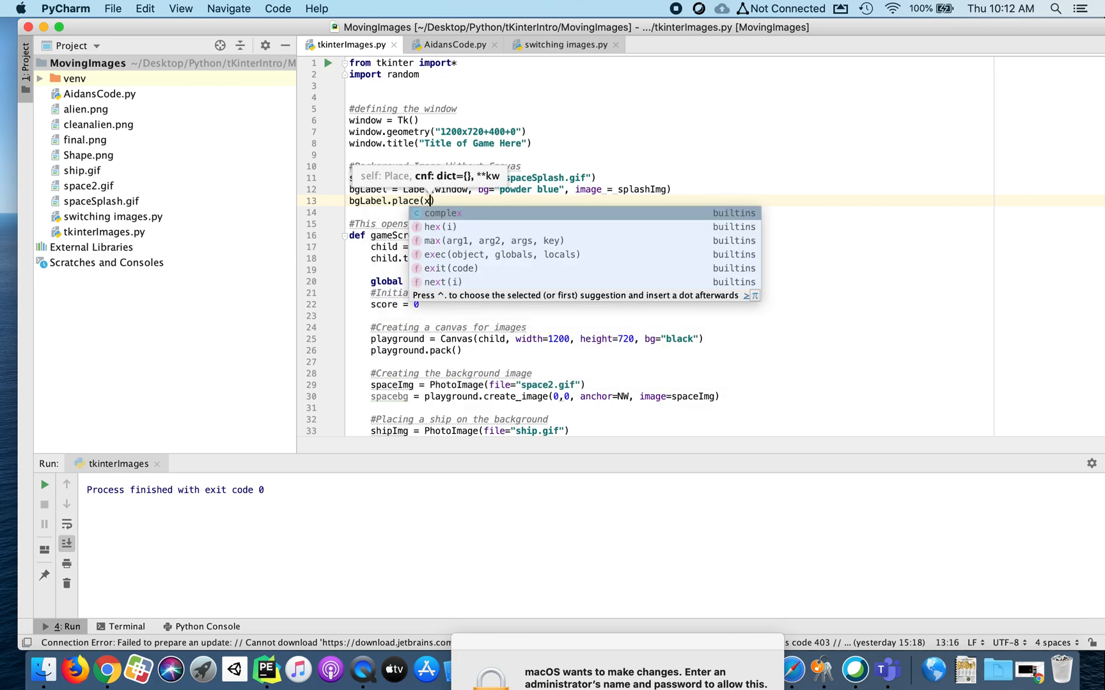
pyautogui.write('x=0,')
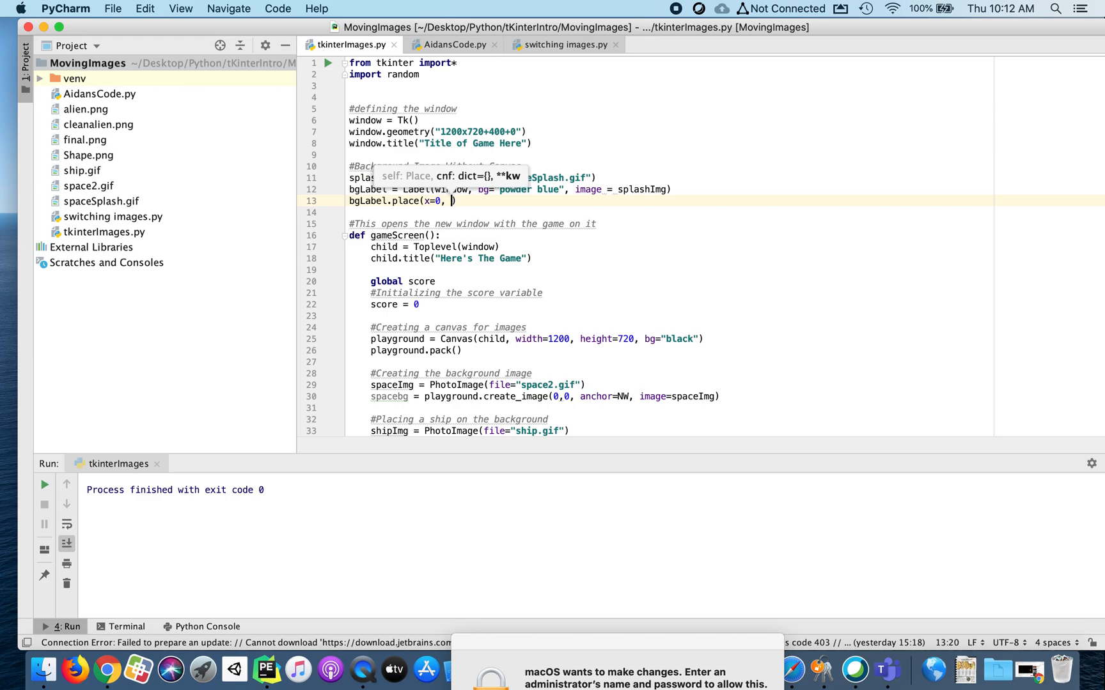
pyautogui.write('y=0')
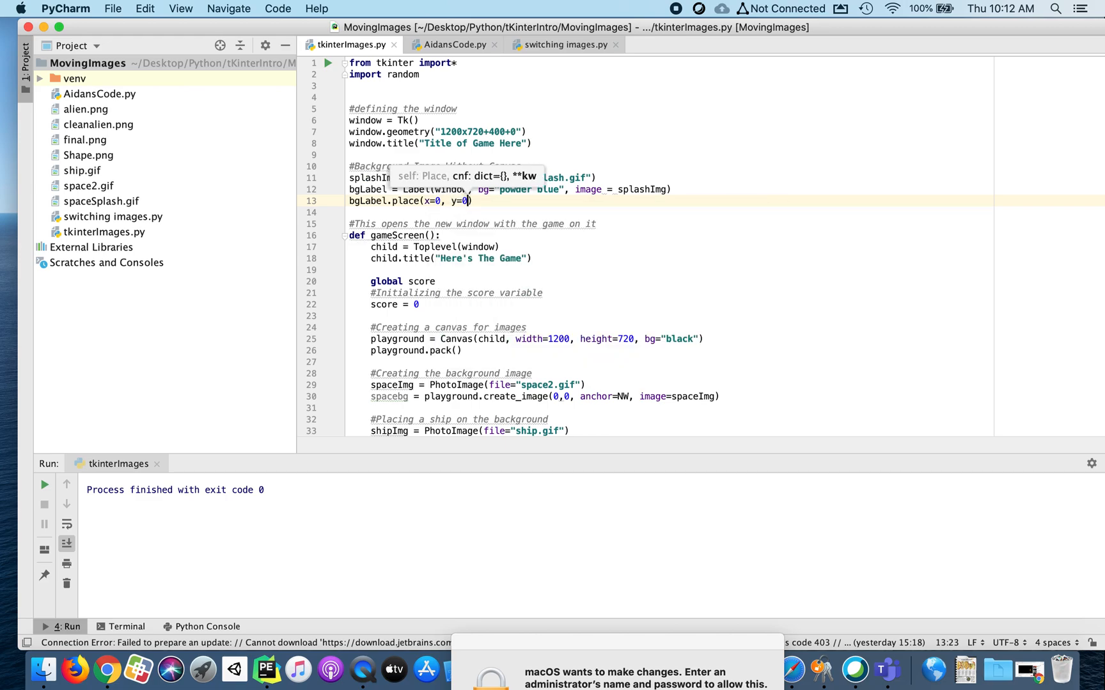
pyautogui.write(',')
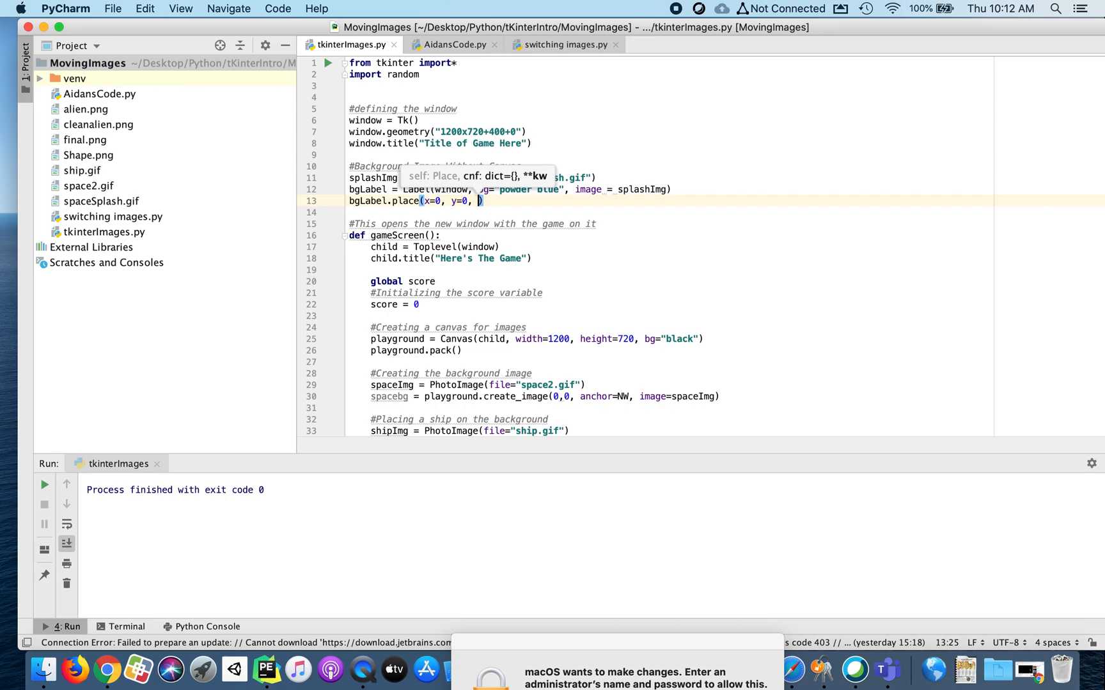
pyautogui.write('relwidth = 1,')
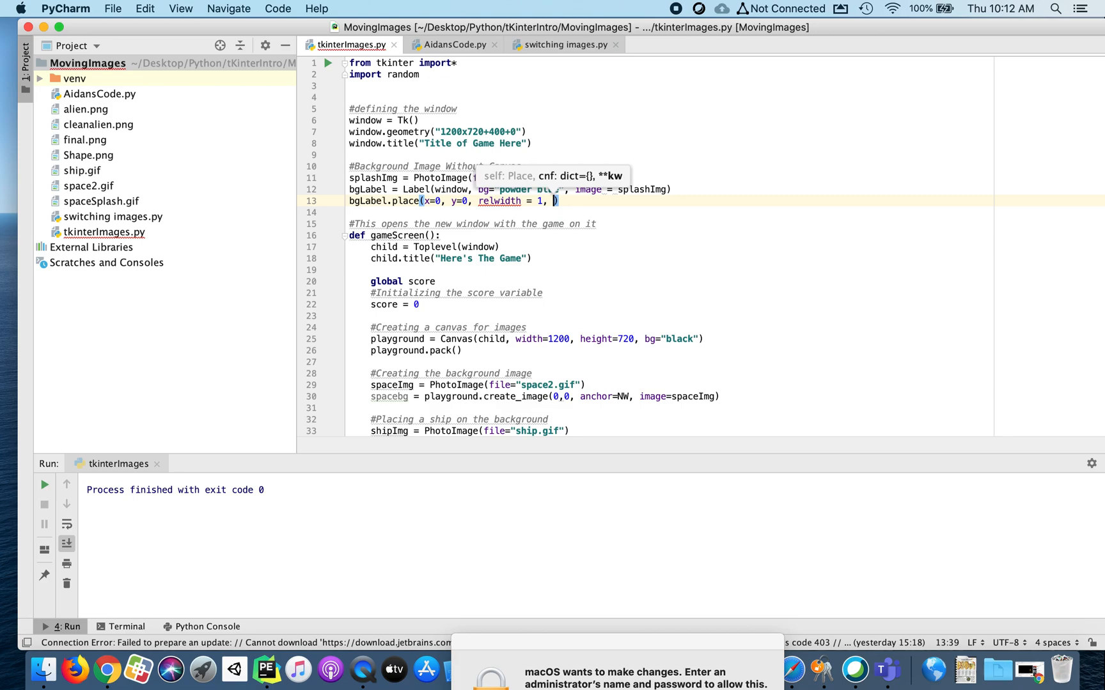
pyautogui.write('rel')
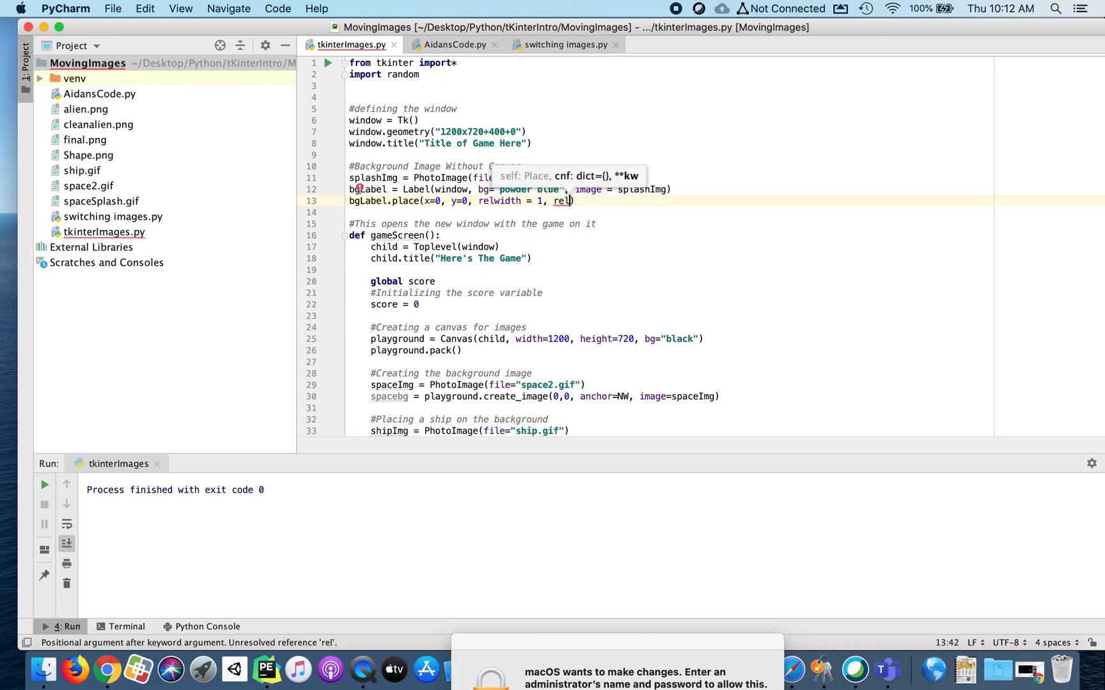
pyautogui.write('height')
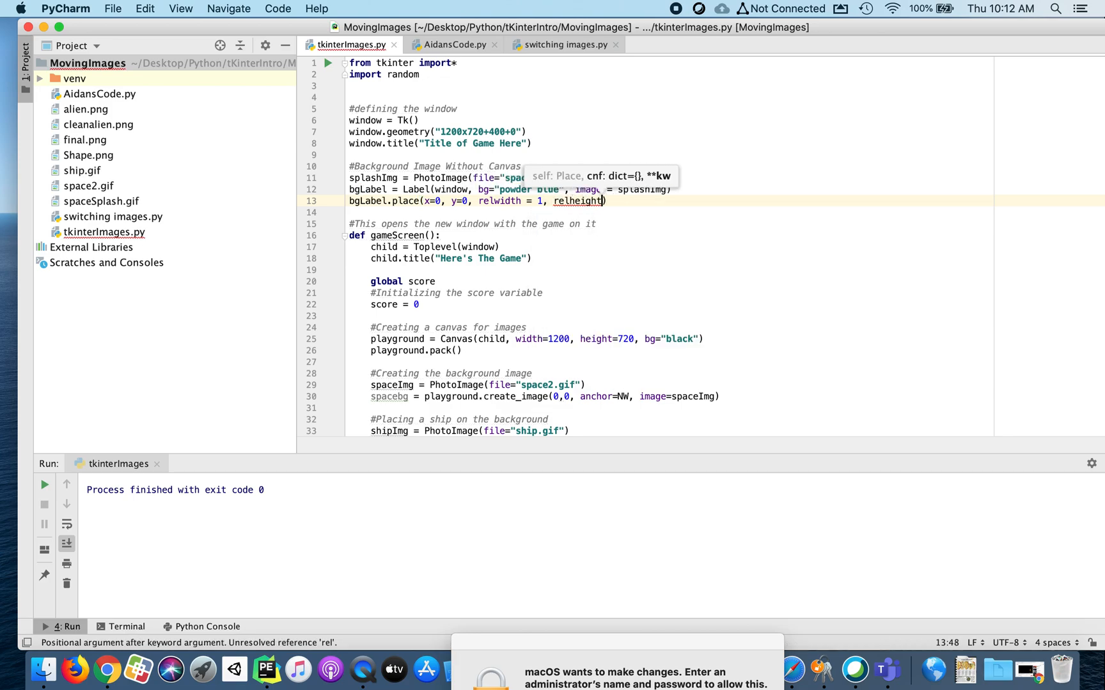
pyautogui.write('= 1')
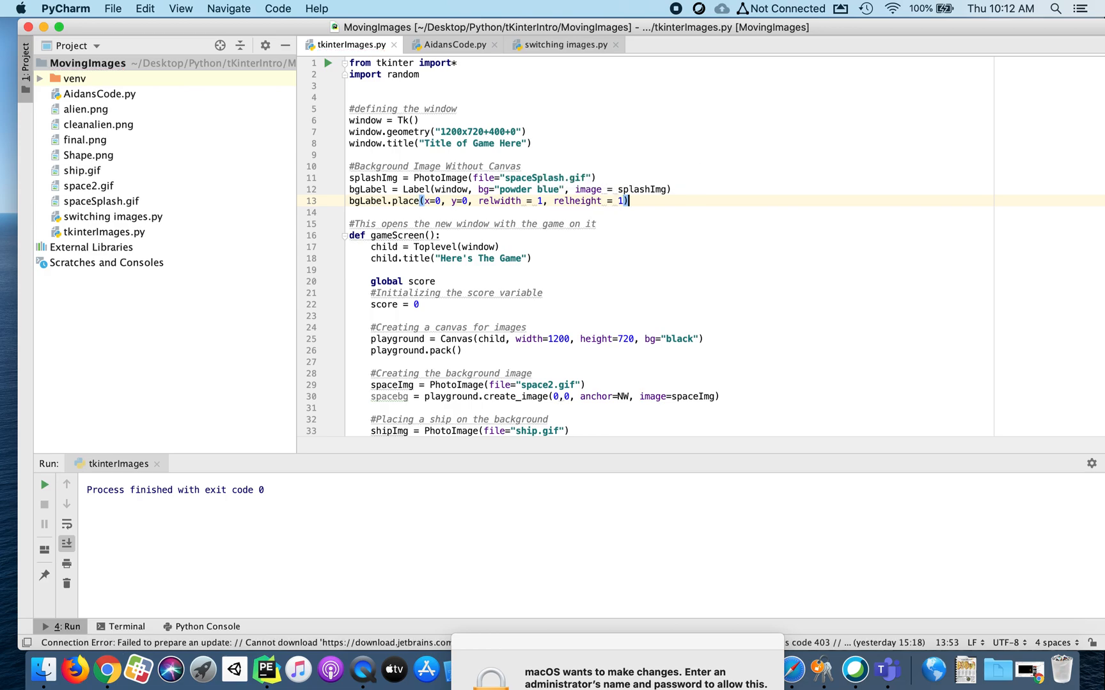
pyautogui.moveTo(330, 74)
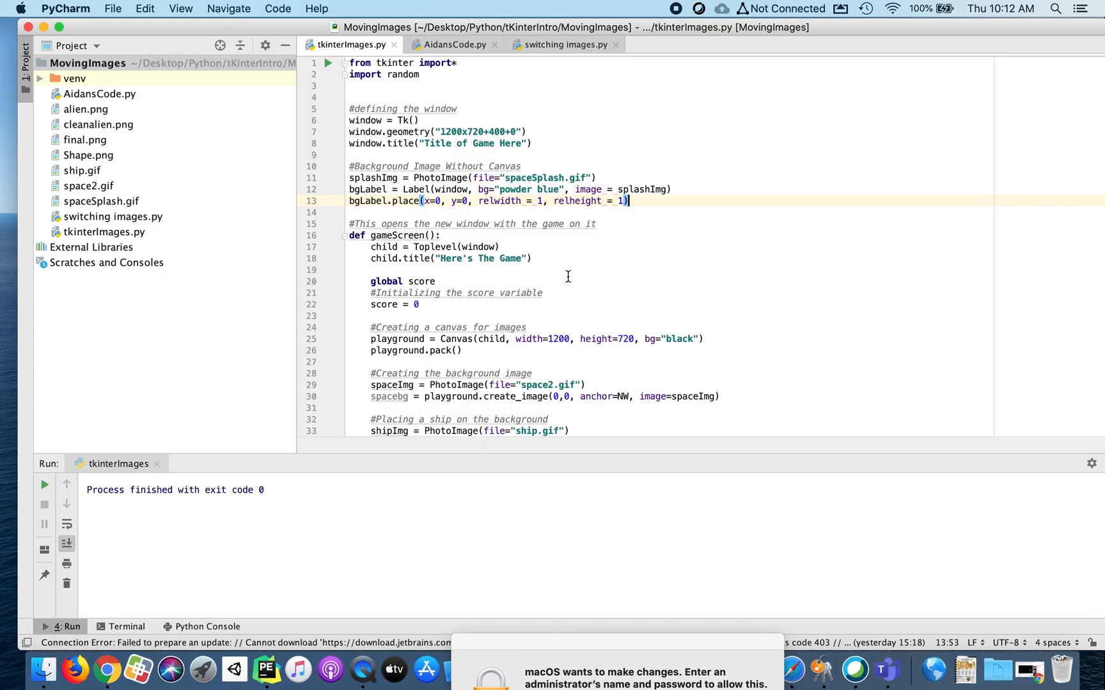
pyautogui.moveTo(425, 192)
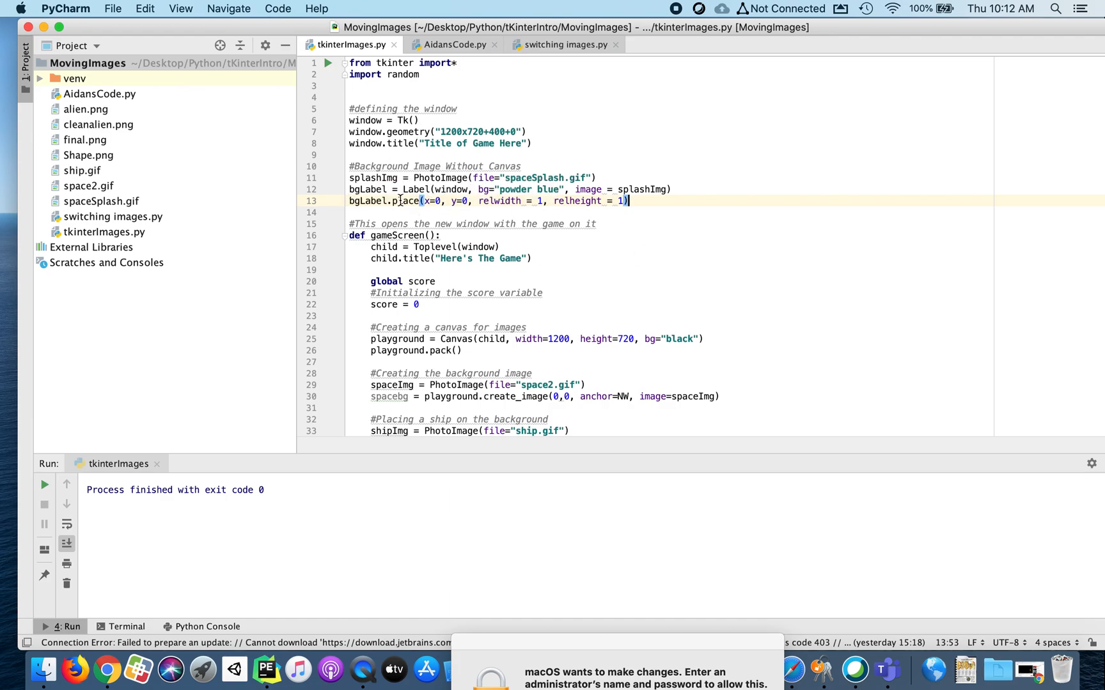
# Scroll to the bottom of tkinterImages.py to show the endSplash button and mainloop
pyautogui.scroll(-3)
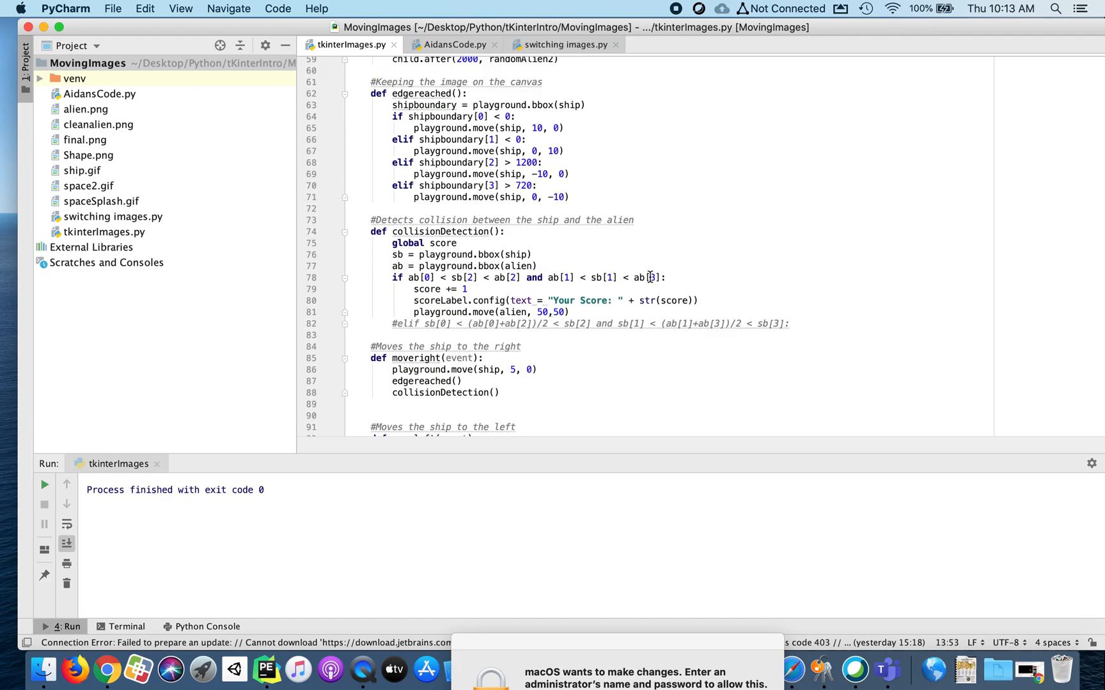
pyautogui.scroll(-3)
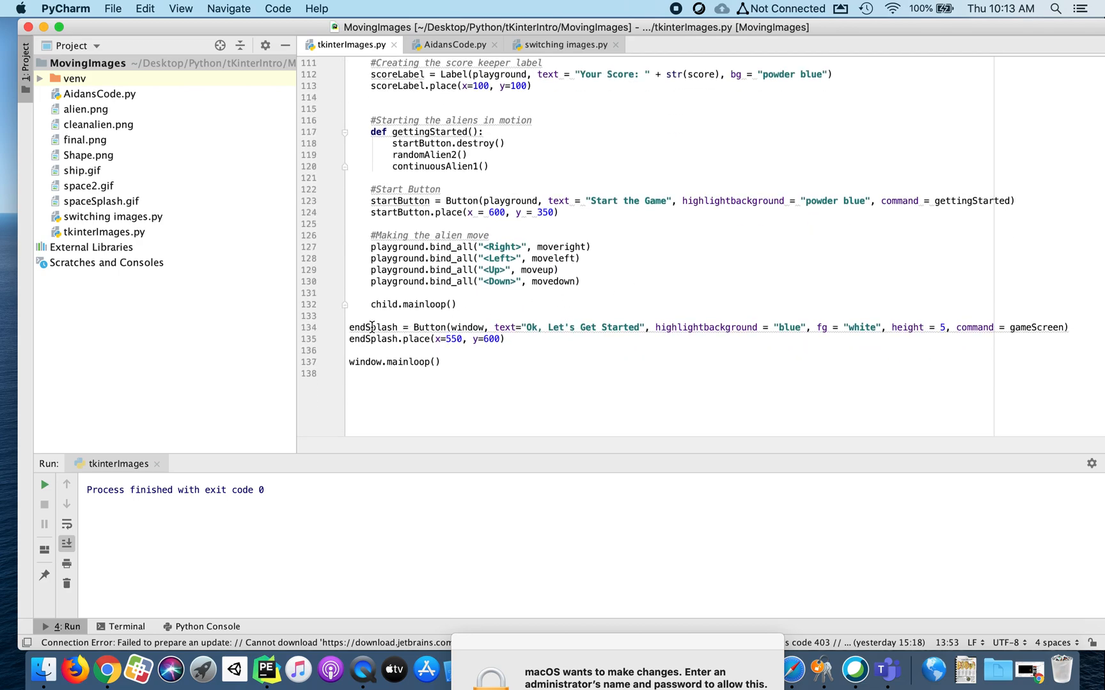
# Add '#The button to start the game' above endSplash and '#Instructions for the user' below it
pyautogui.write('#')
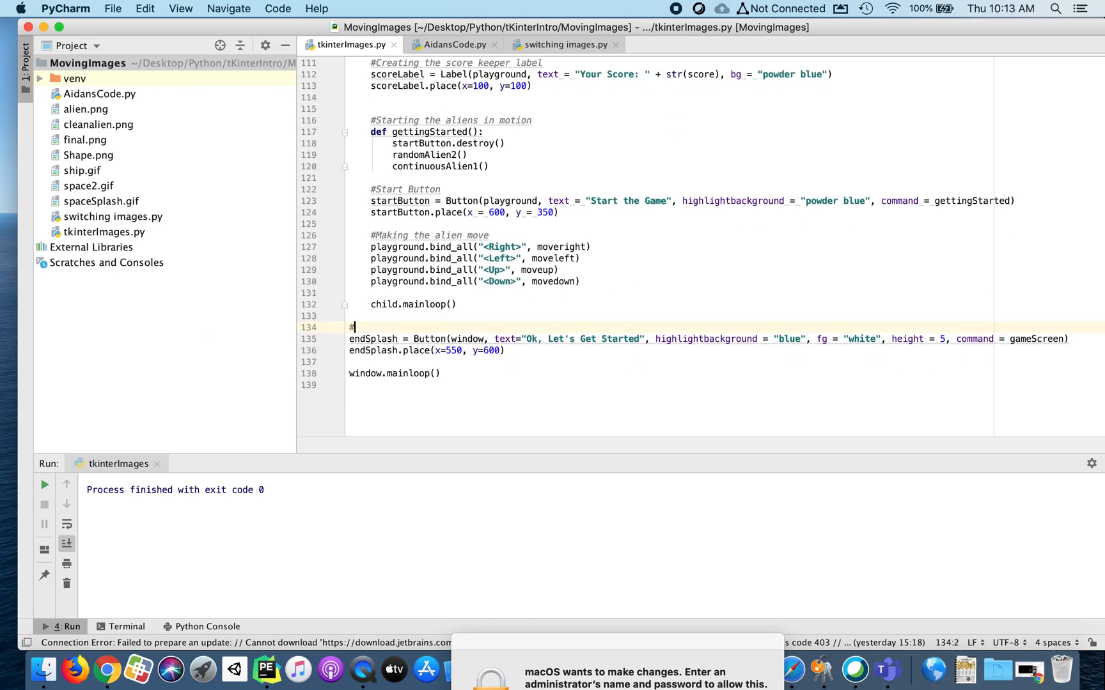
pyautogui.write('7')
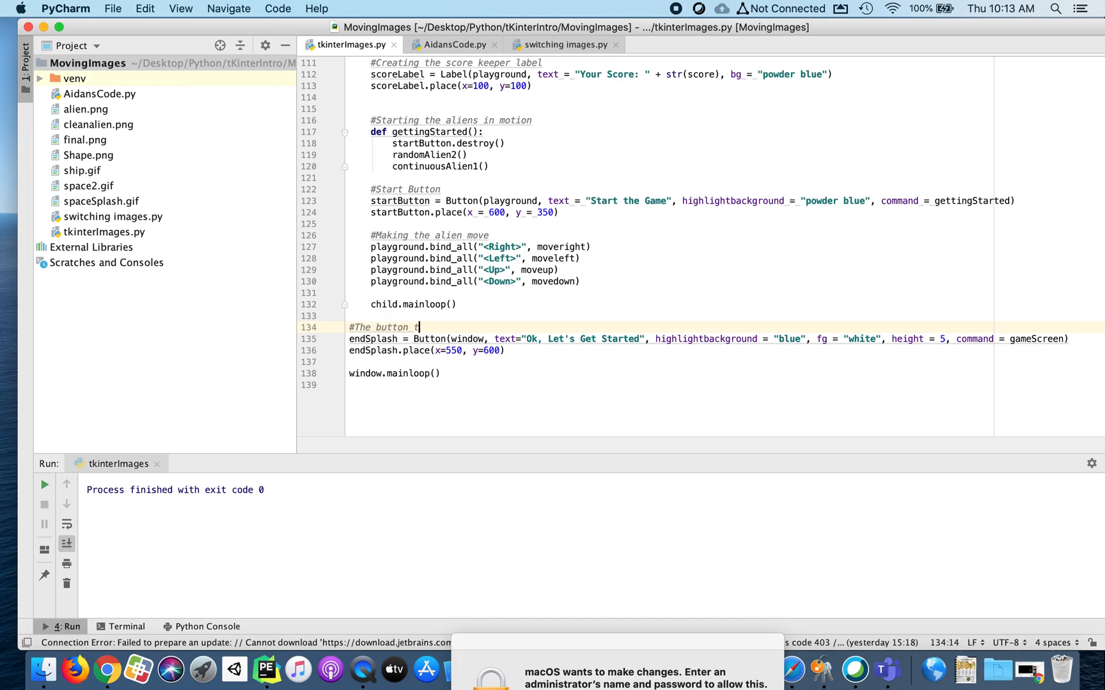
pyautogui.write('o start the g')
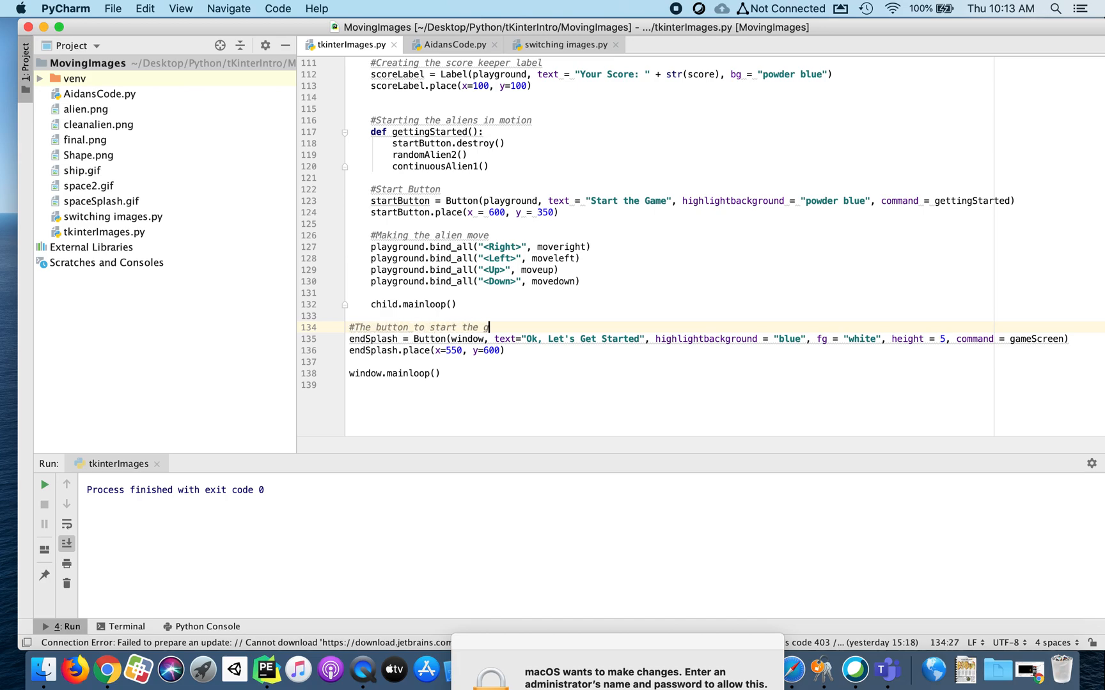
pyautogui.write('ame')
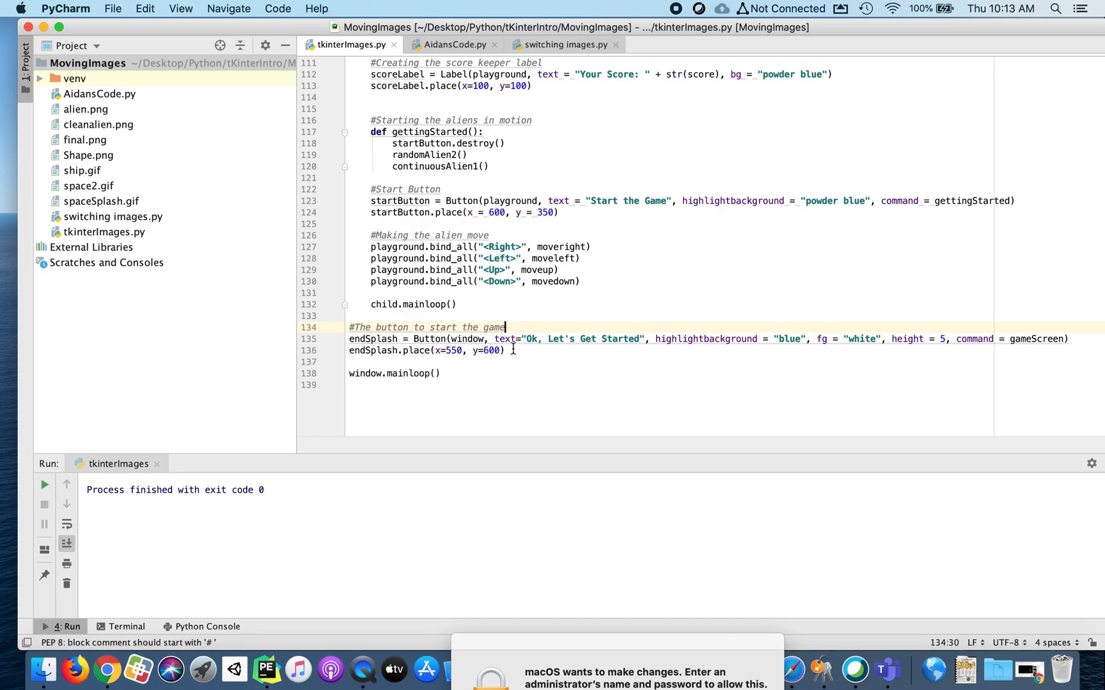
pyautogui.press('enter')
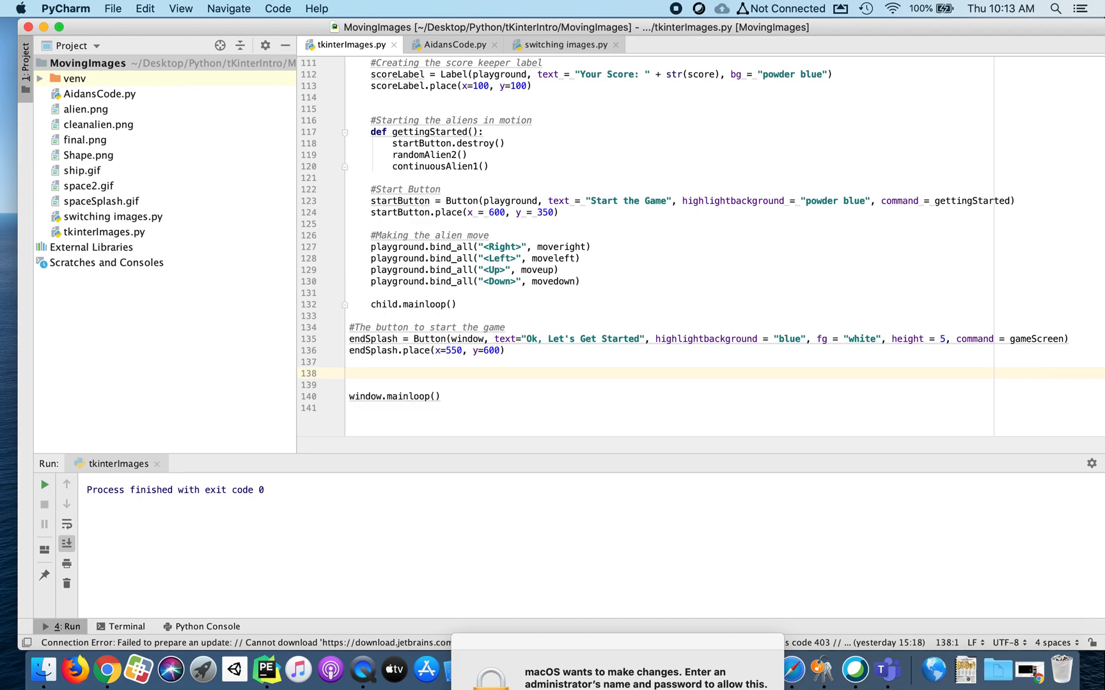
pyautogui.write('#')
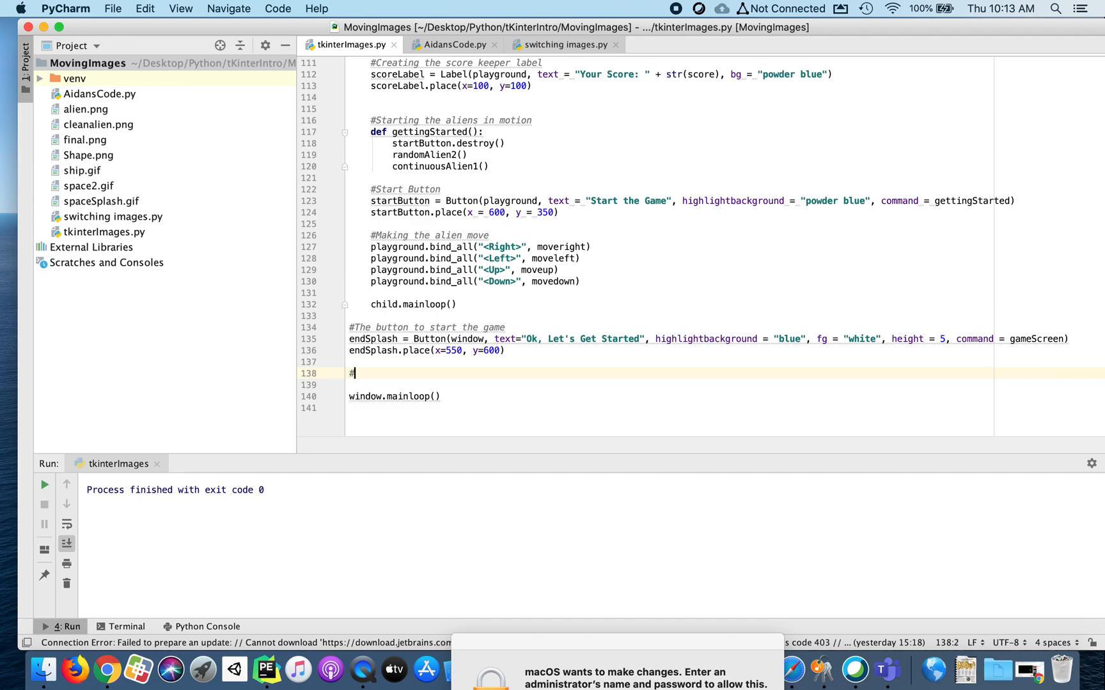
pyautogui.write('Instructions for the user')
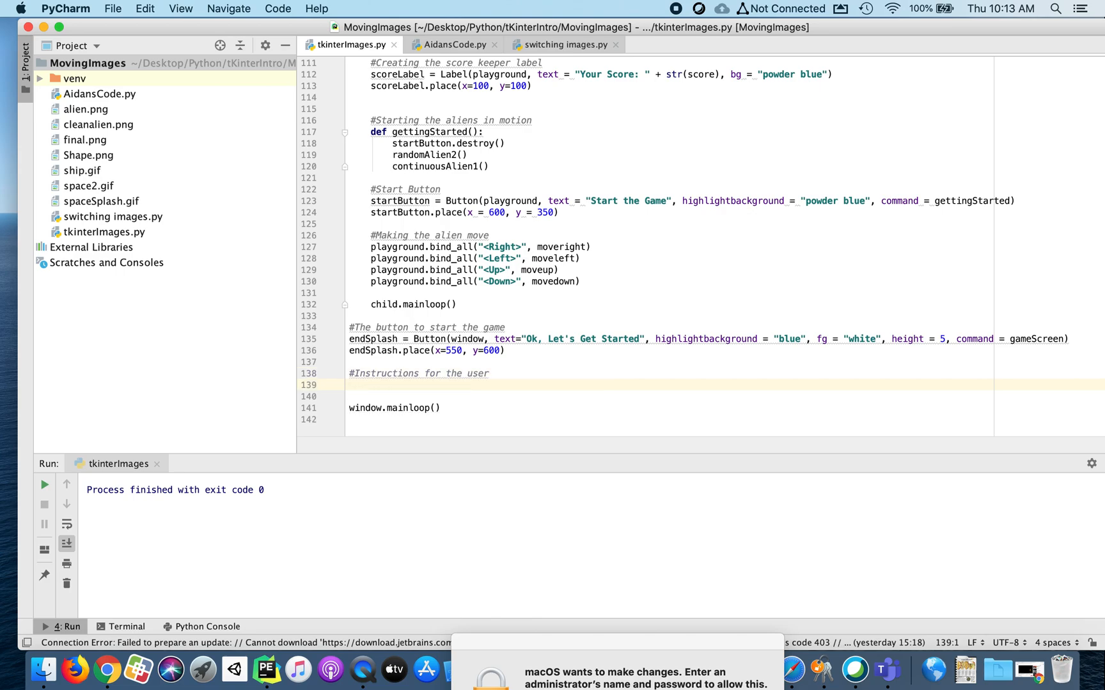
# Create instLabel1 as a Label with text about collecting as many aliens as possible
pyautogui.write('ins')
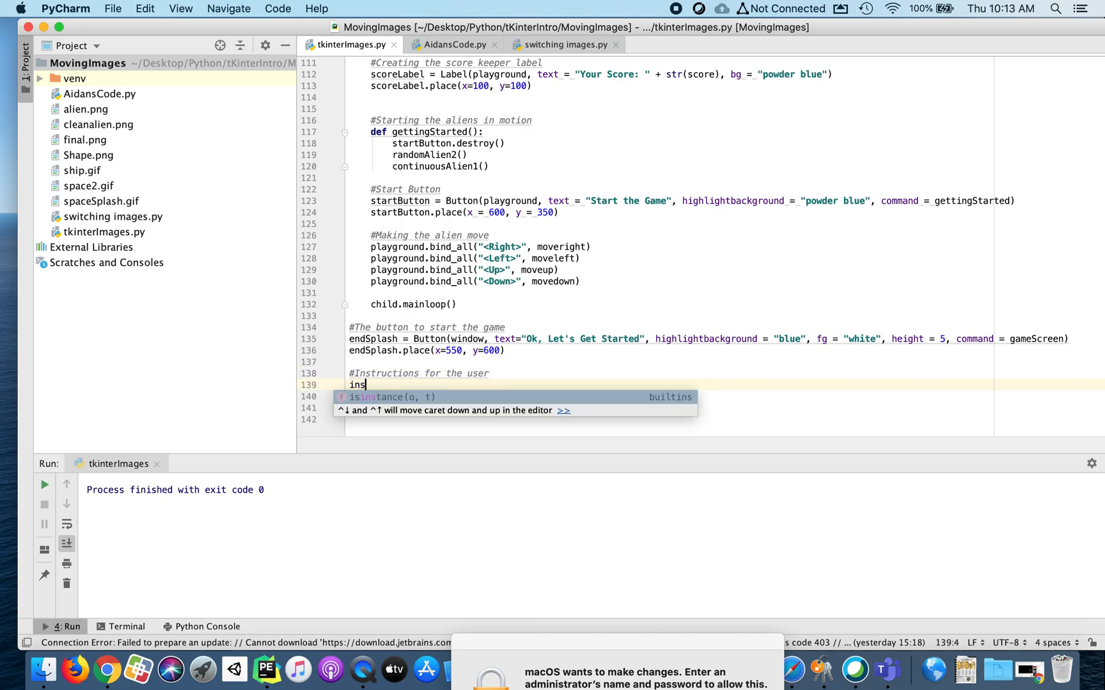
pyautogui.write('tLab')
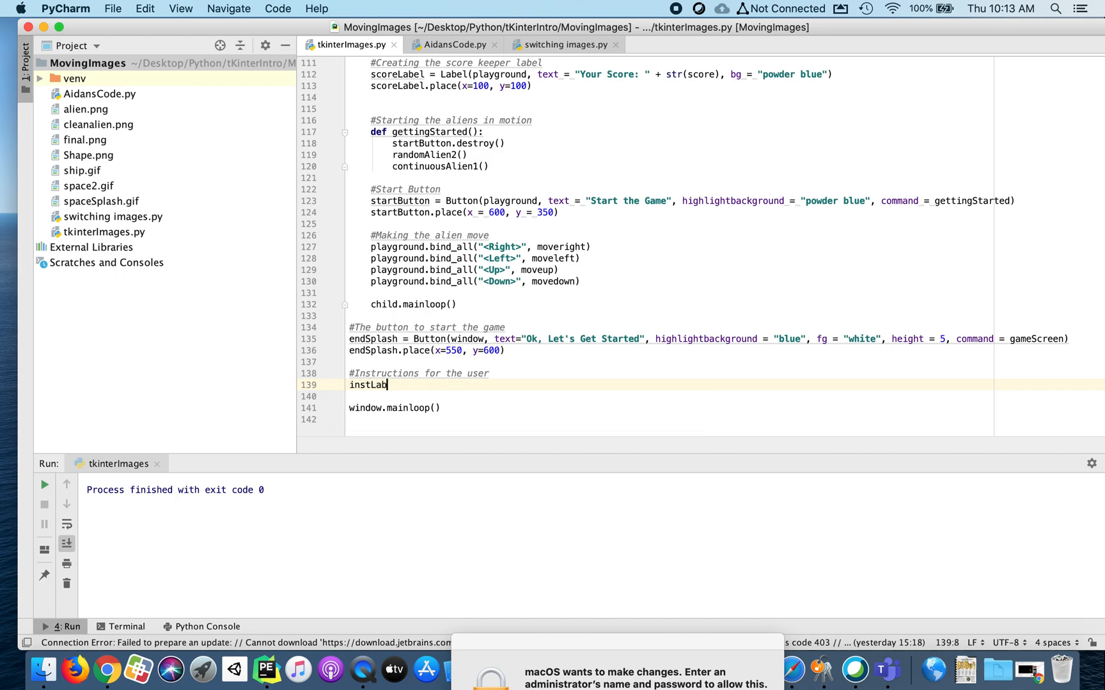
pyautogui.write('el1 =')
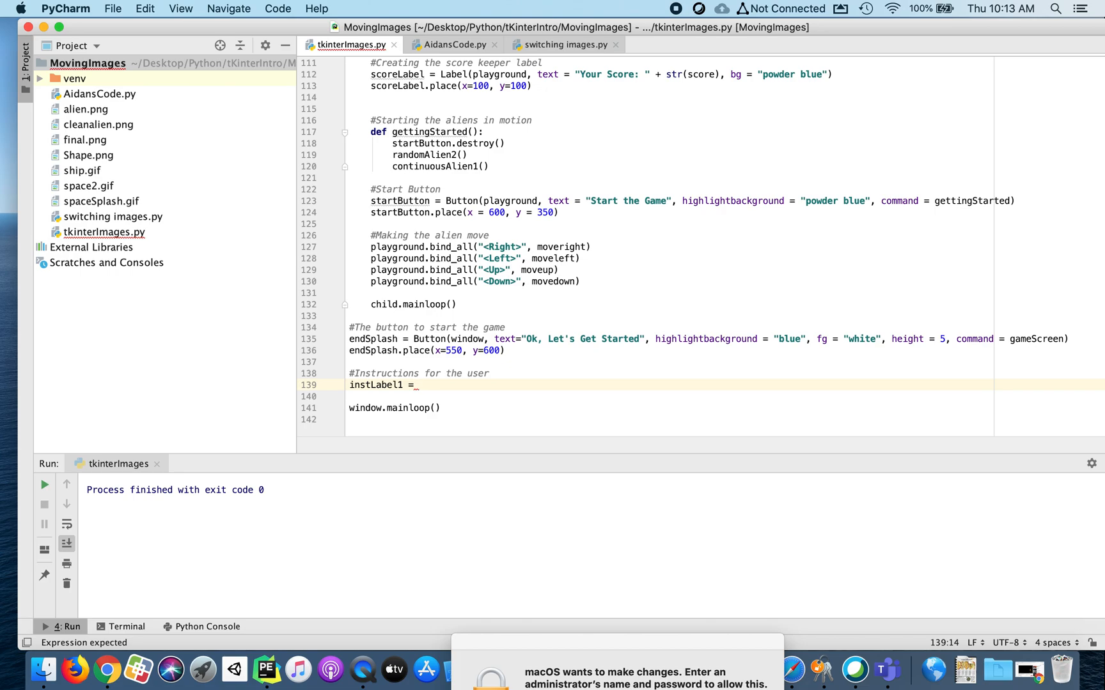
pyautogui.write('Label(window,')
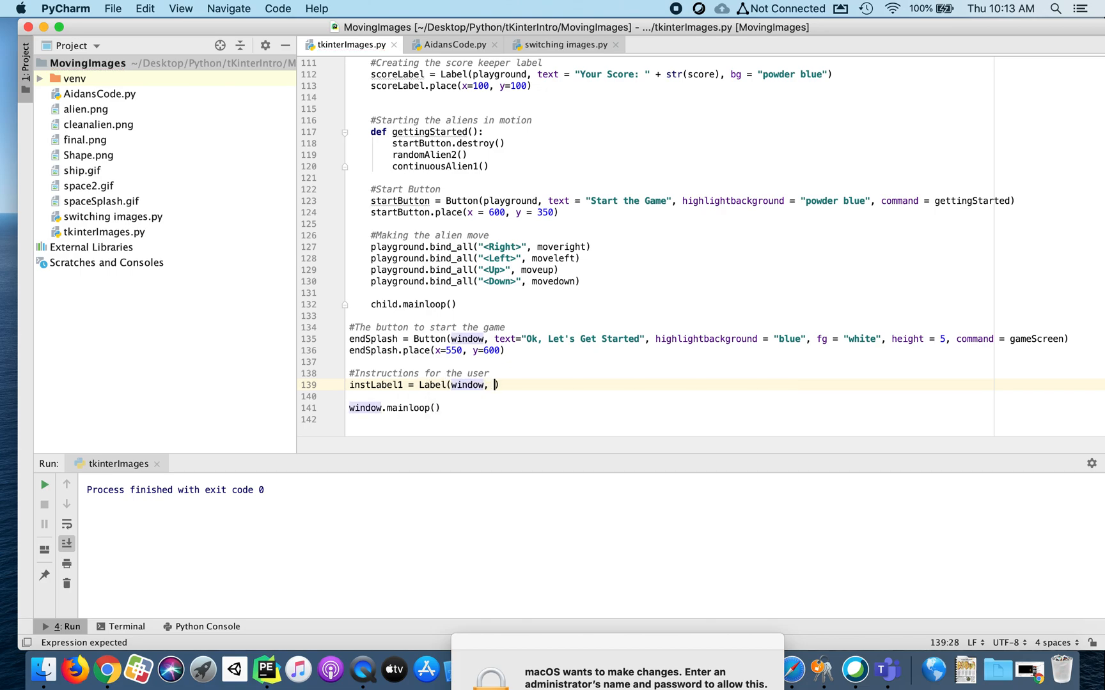
pyautogui.write('text="Your')
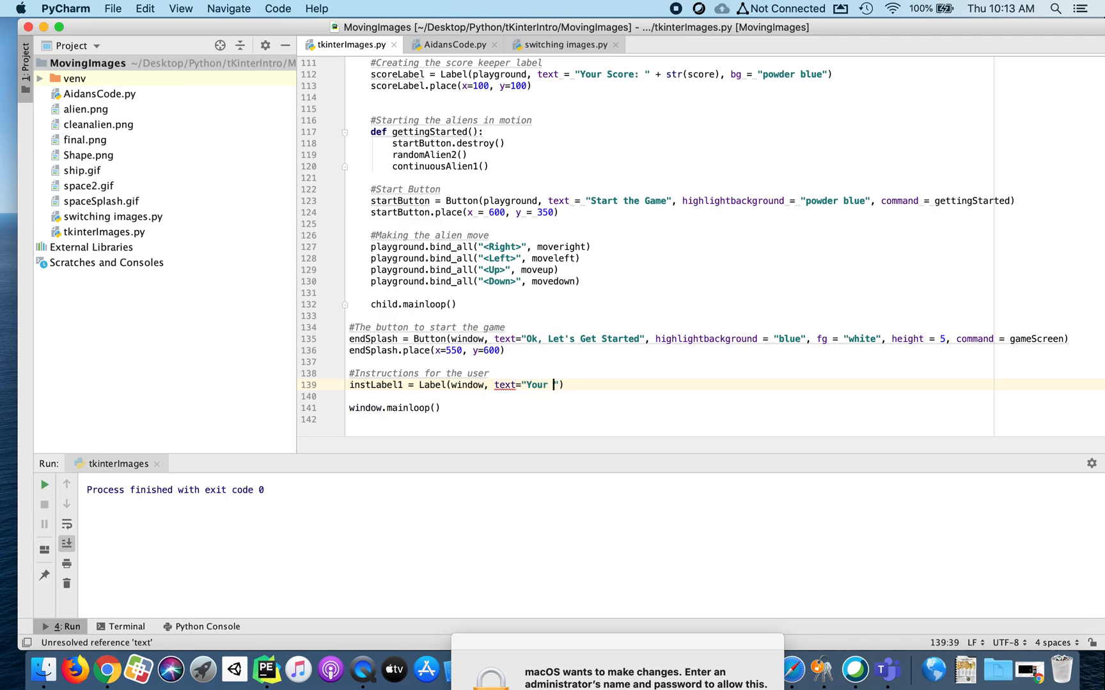
pyautogui.write('mission is')
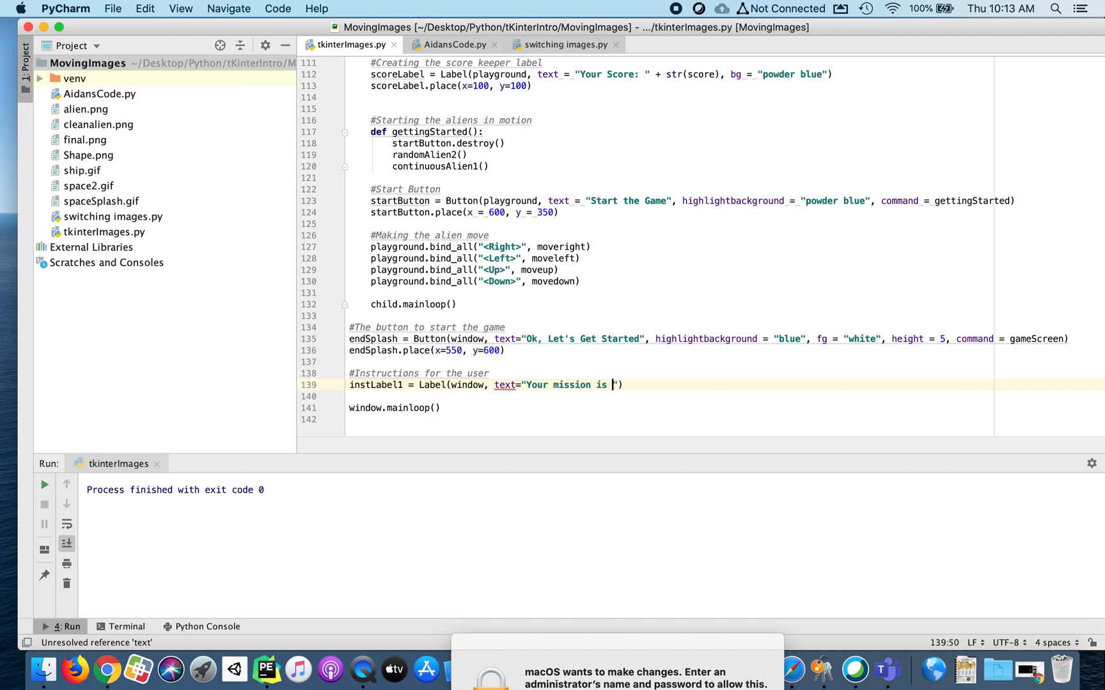
pyautogui.write('to collect as')
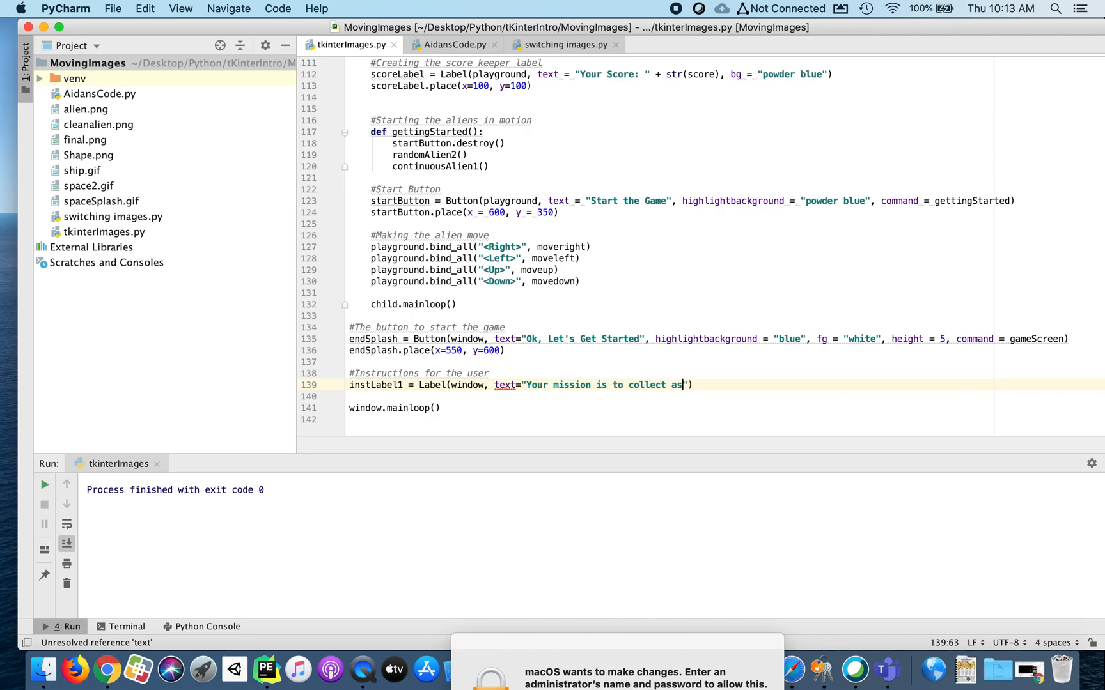
pyautogui.write('many ali')
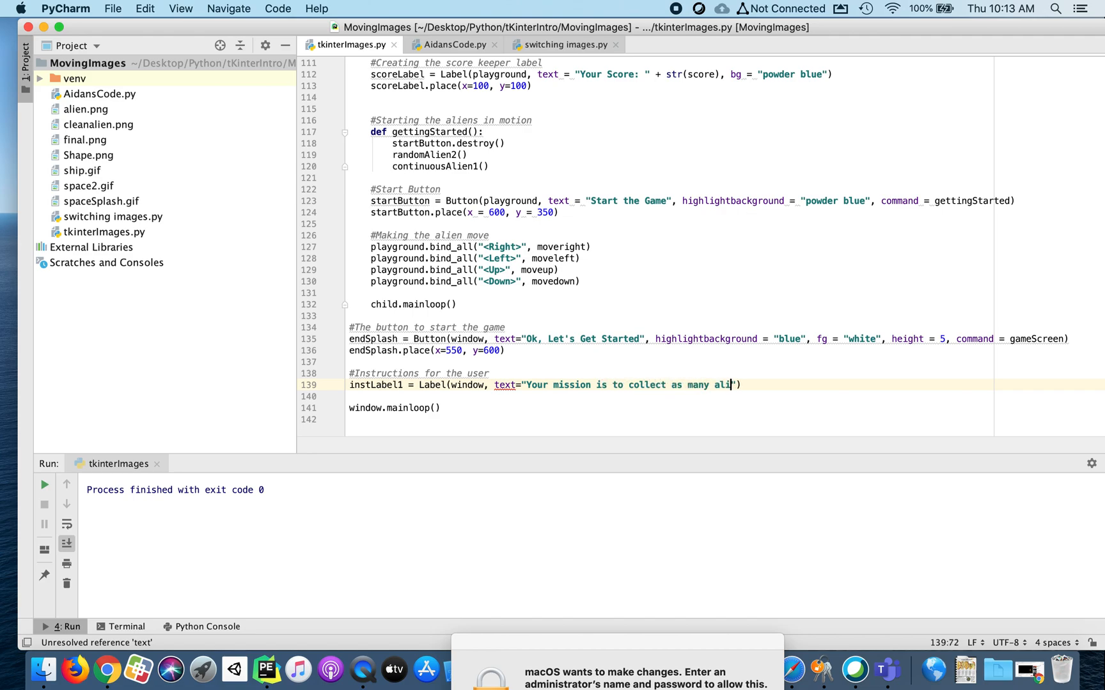
pyautogui.write('ens as poss')
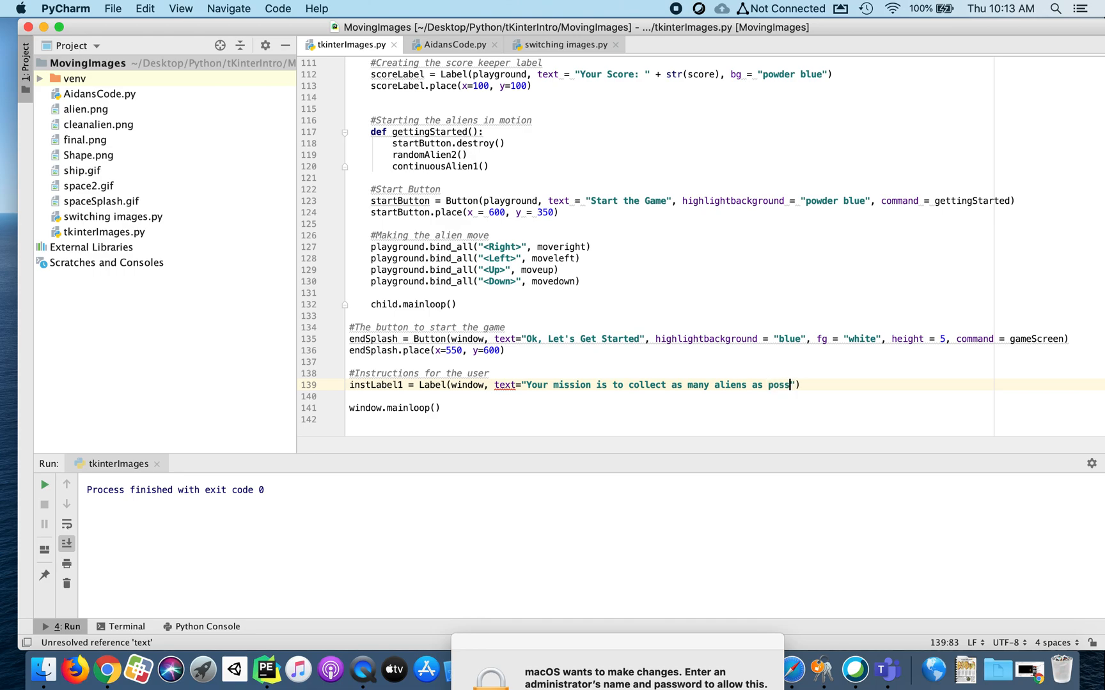
pyautogui.write('ible')
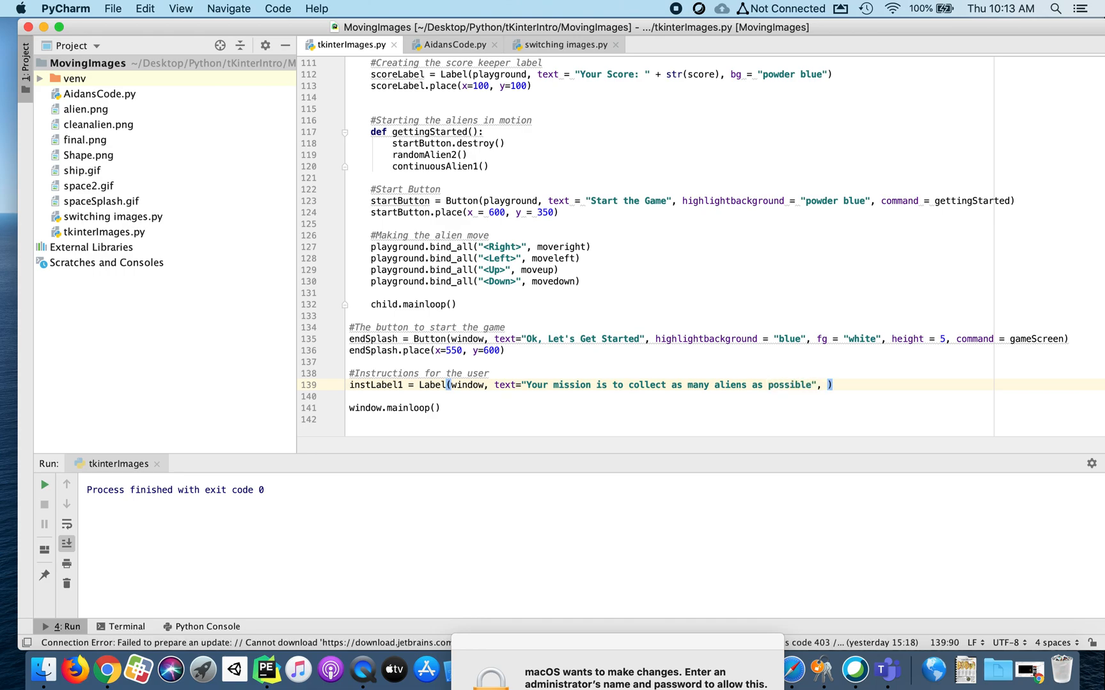
# Give instLabel1 font ("Arial", 40), bg="blue" and fg="white"
pyautogui.write('font')
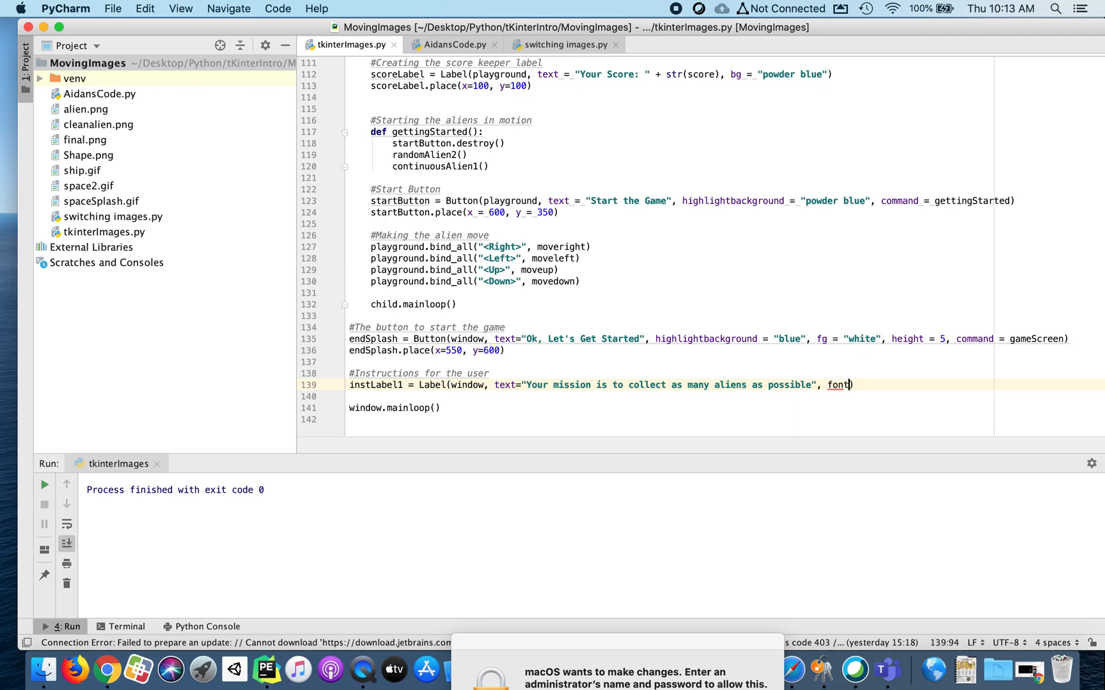
pyautogui.write('=("')
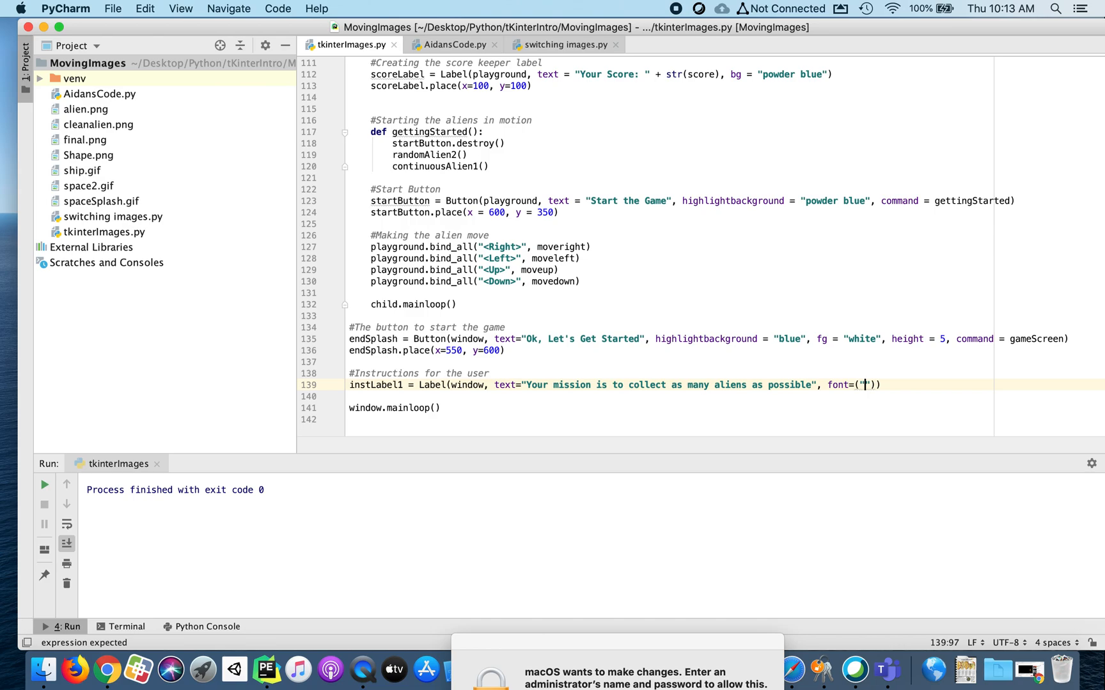
pyautogui.write('Arial')
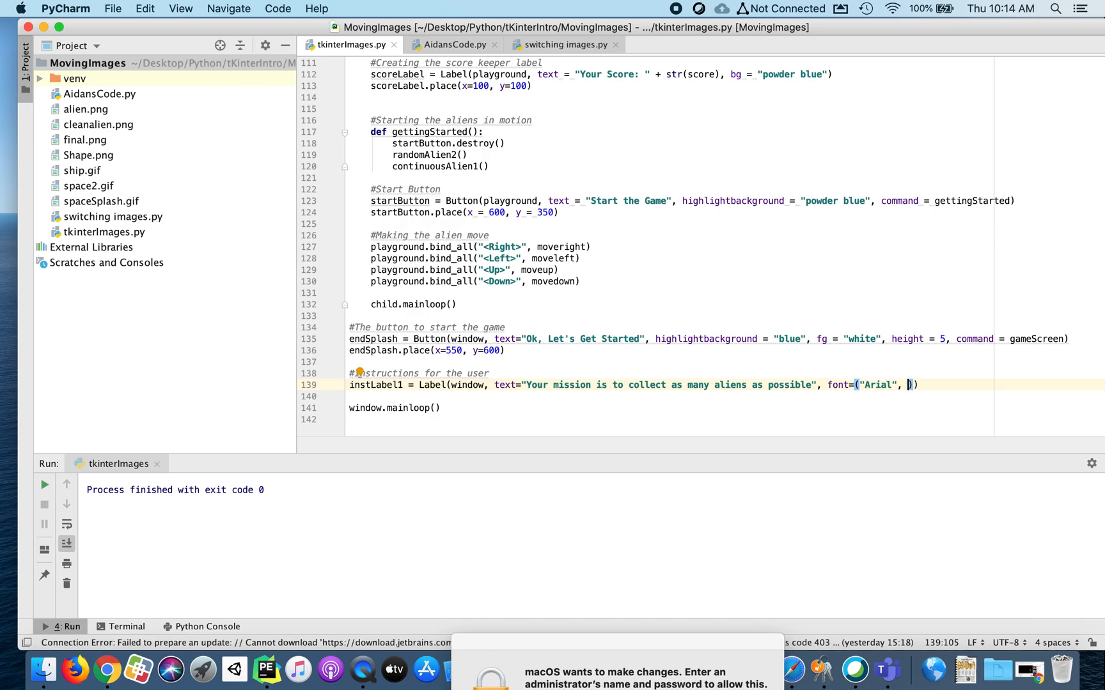
pyautogui.write('40')
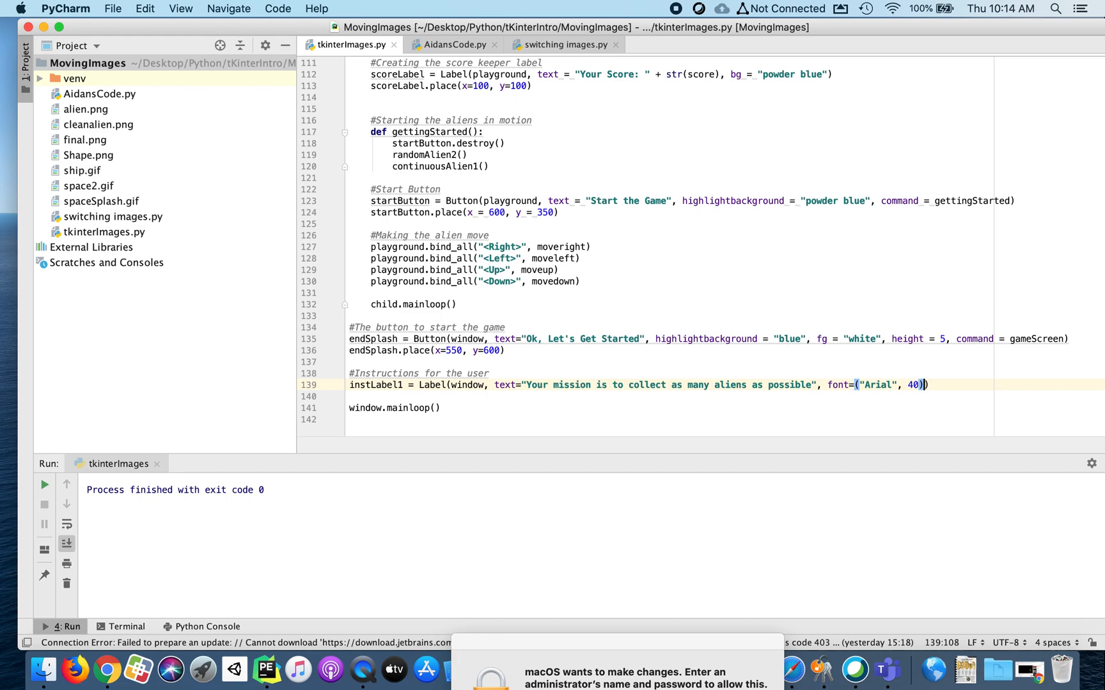
pyautogui.write(',')
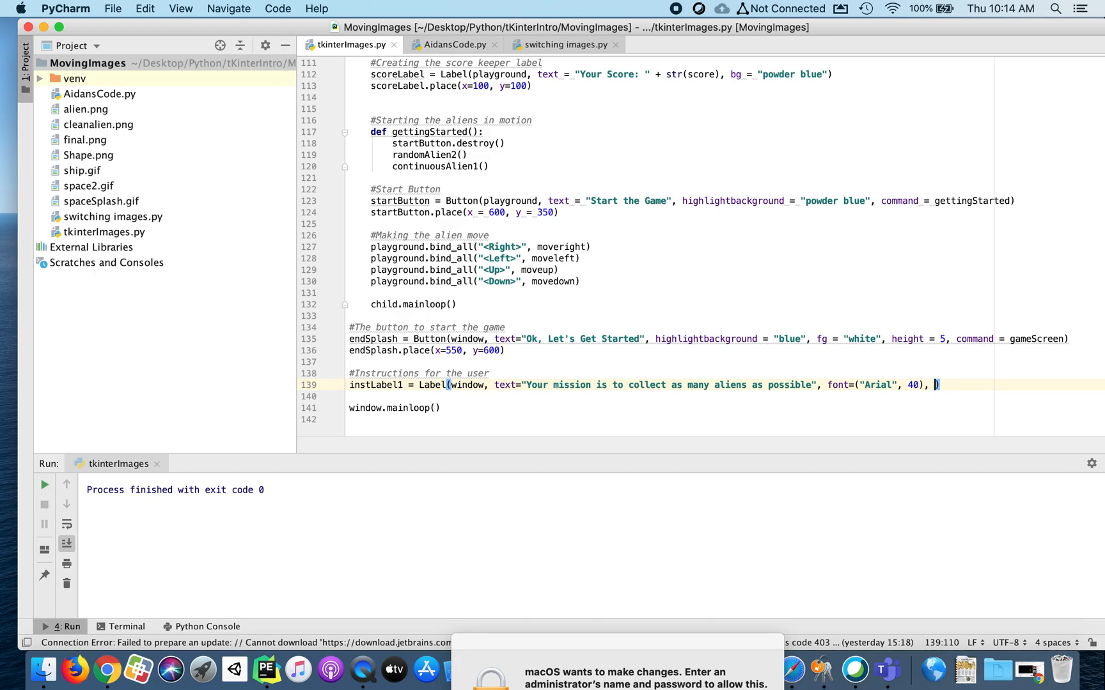
pyautogui.write('bg')
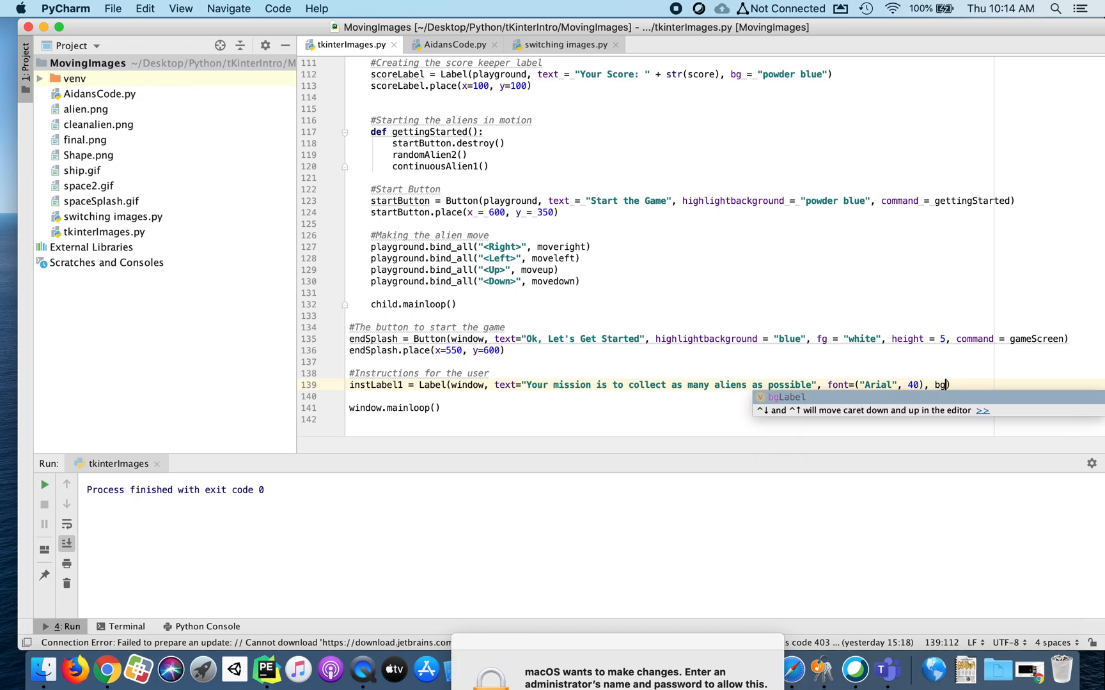
pyautogui.write('="l"')
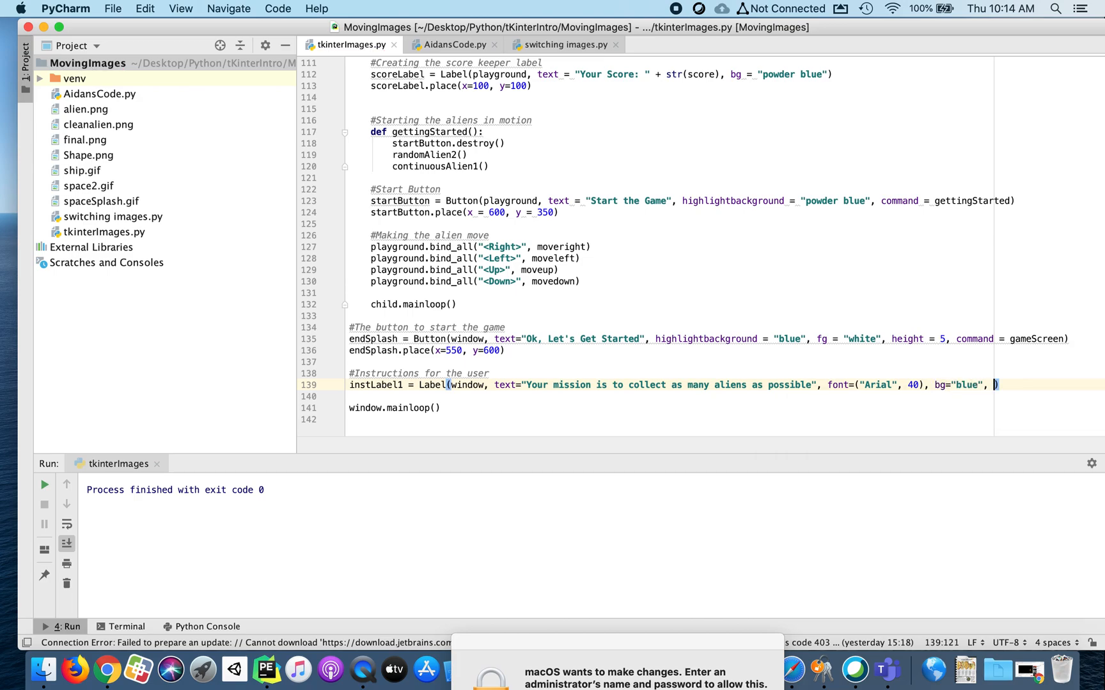
pyautogui.write('fg')
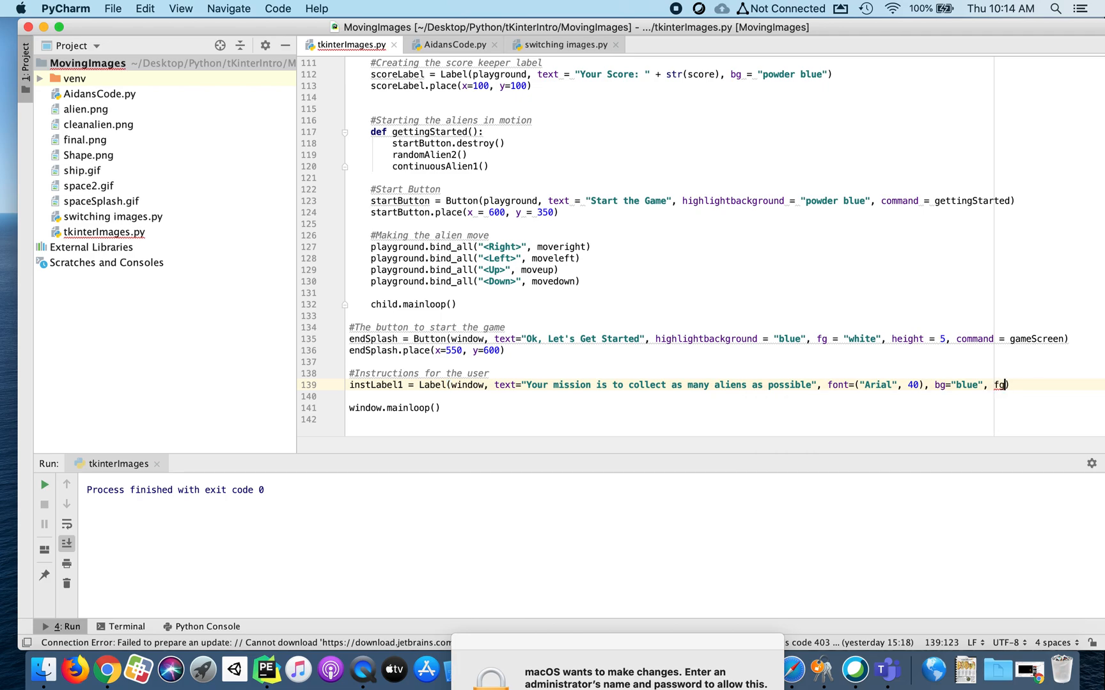
pyautogui.write('="white"')
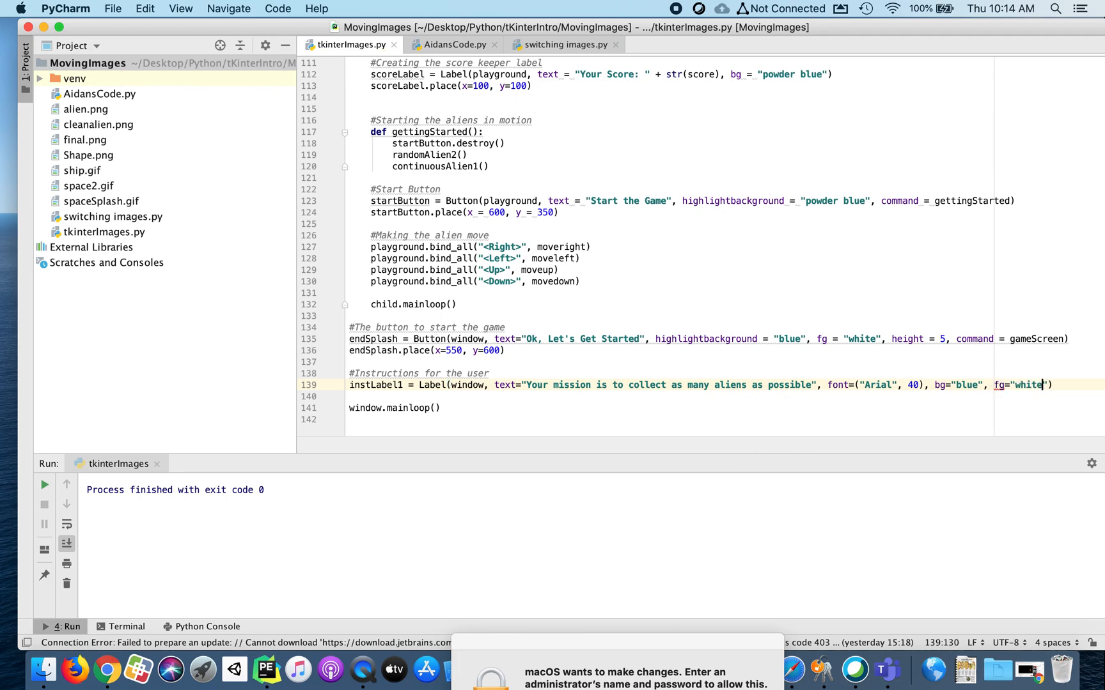
pyautogui.press('enter')
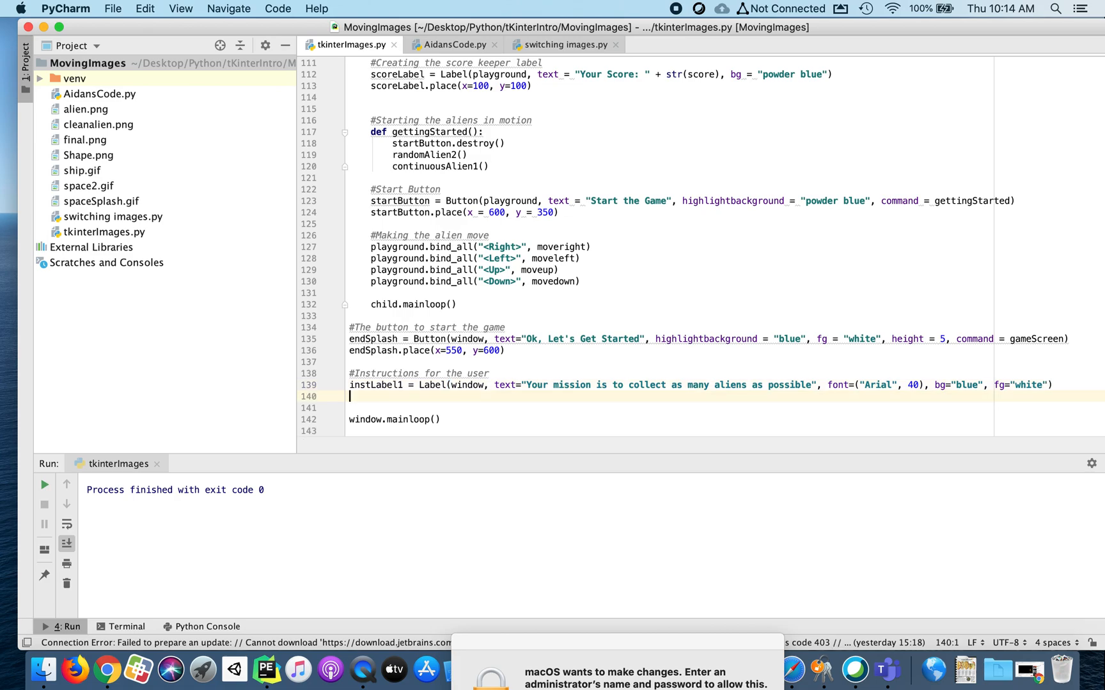
# Add instLabel1.place(x=150, y=20) below the first label definition
pyautogui.write('instLav')
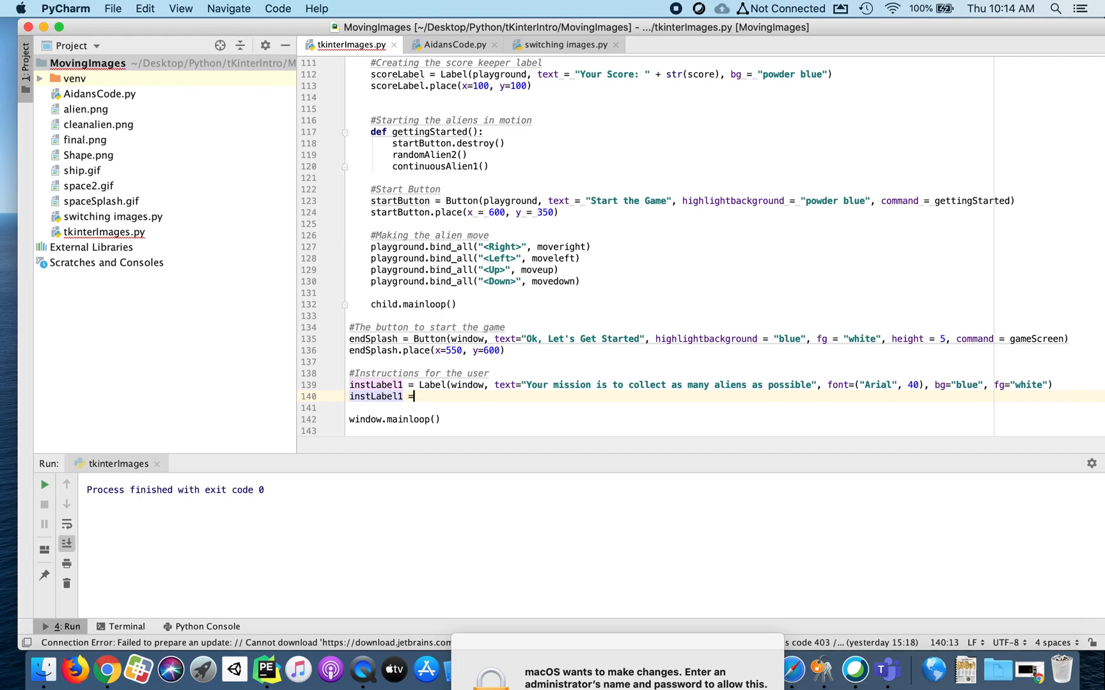
pyautogui.write('.place(')
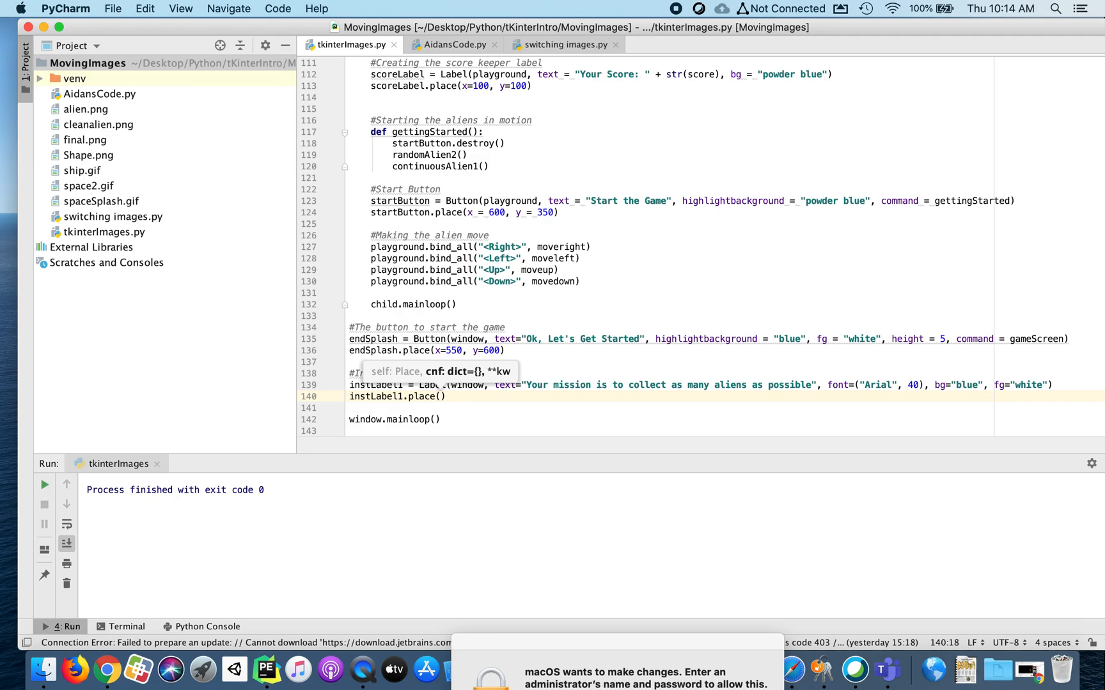
pyautogui.write('x=150, y=20')
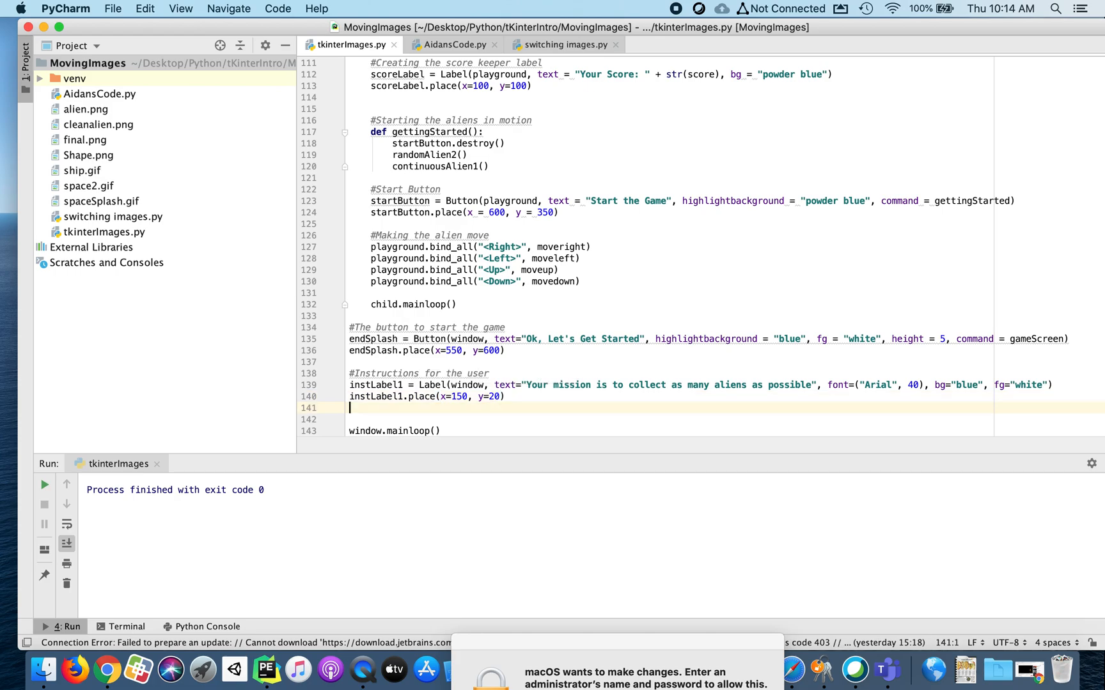
pyautogui.write('inst')
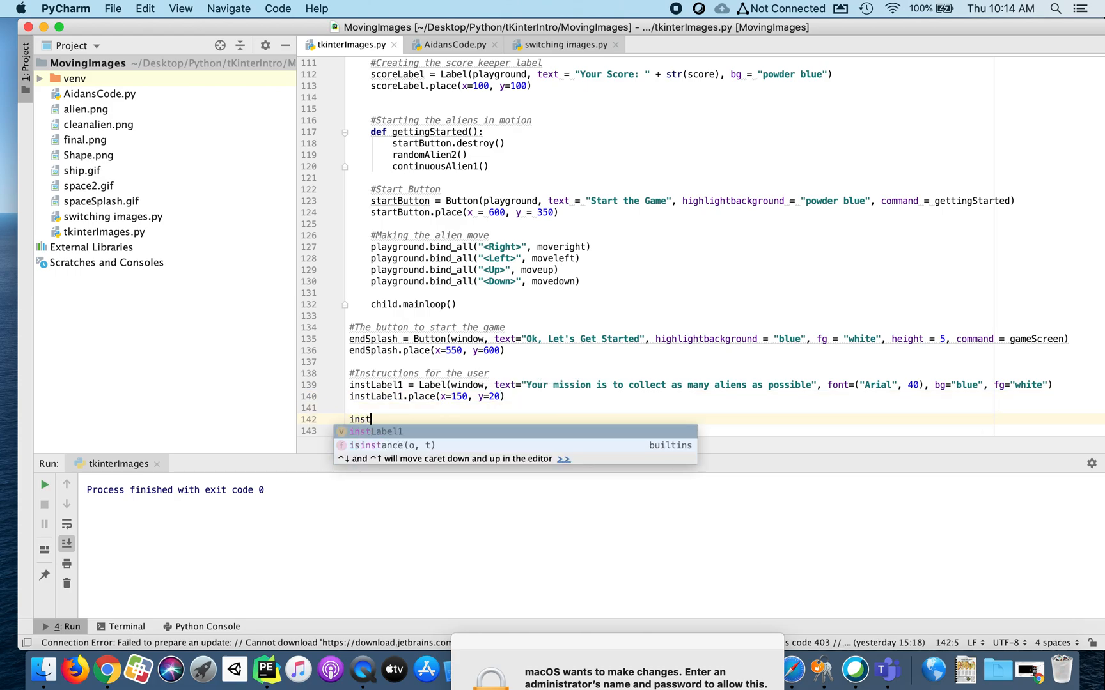
# Duplicate the label code as instLabel2 reading 'But watch out for the bad guys' at x=300, y=75
pyautogui.write('Label2')
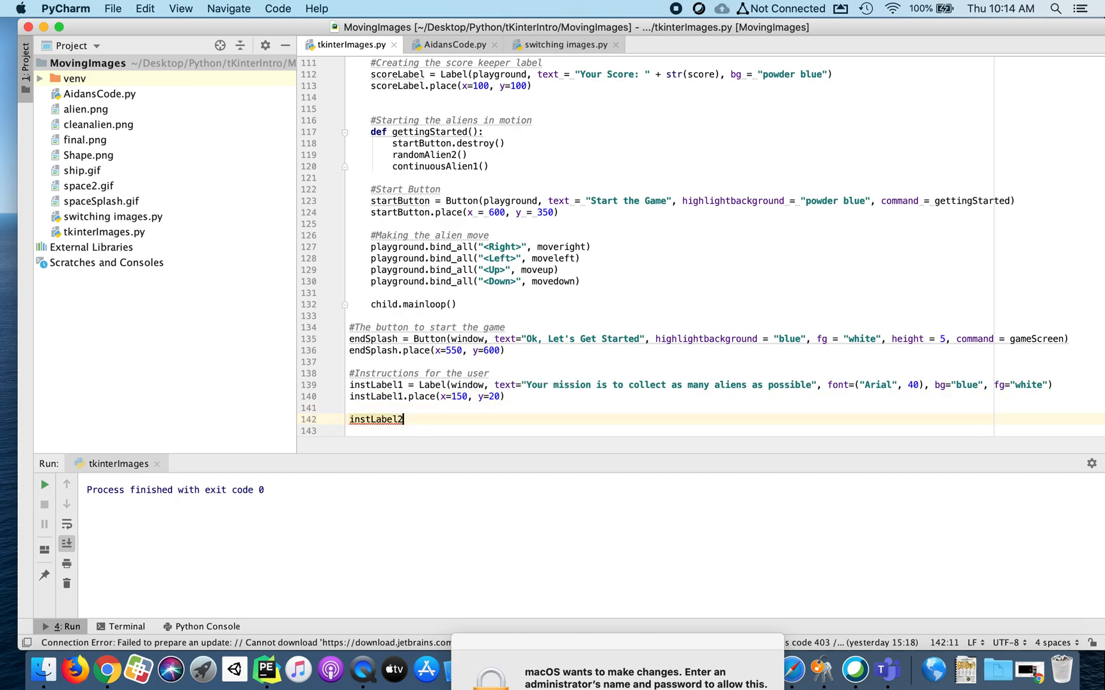
pyautogui.press('Backspace')
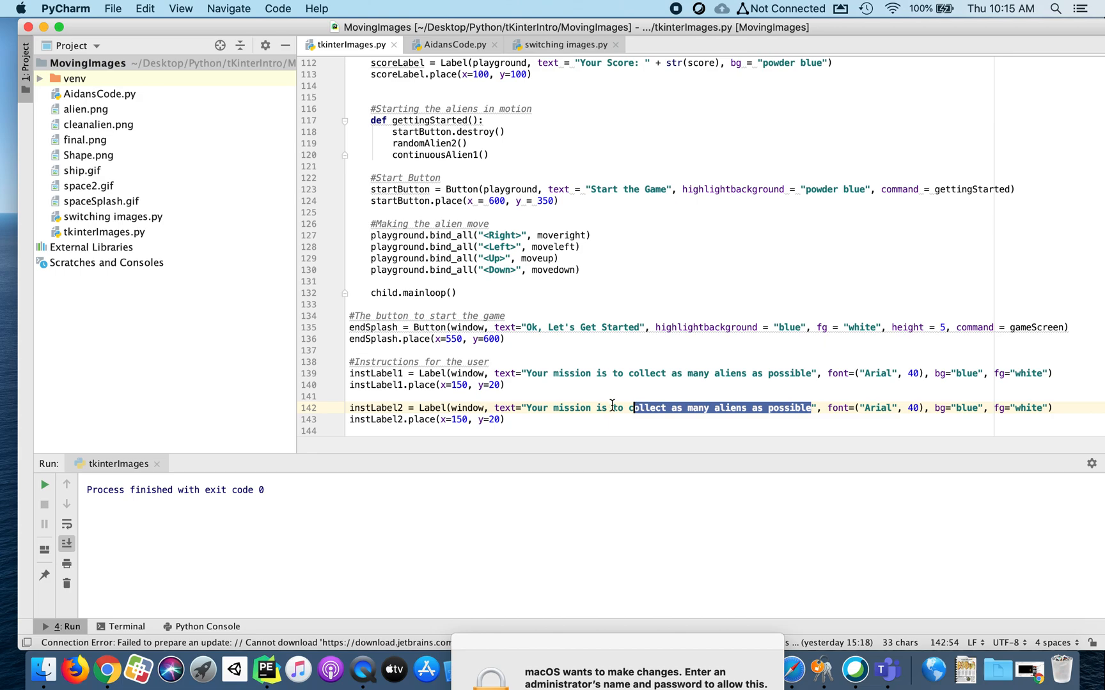
pyautogui.write('But watch out fo')
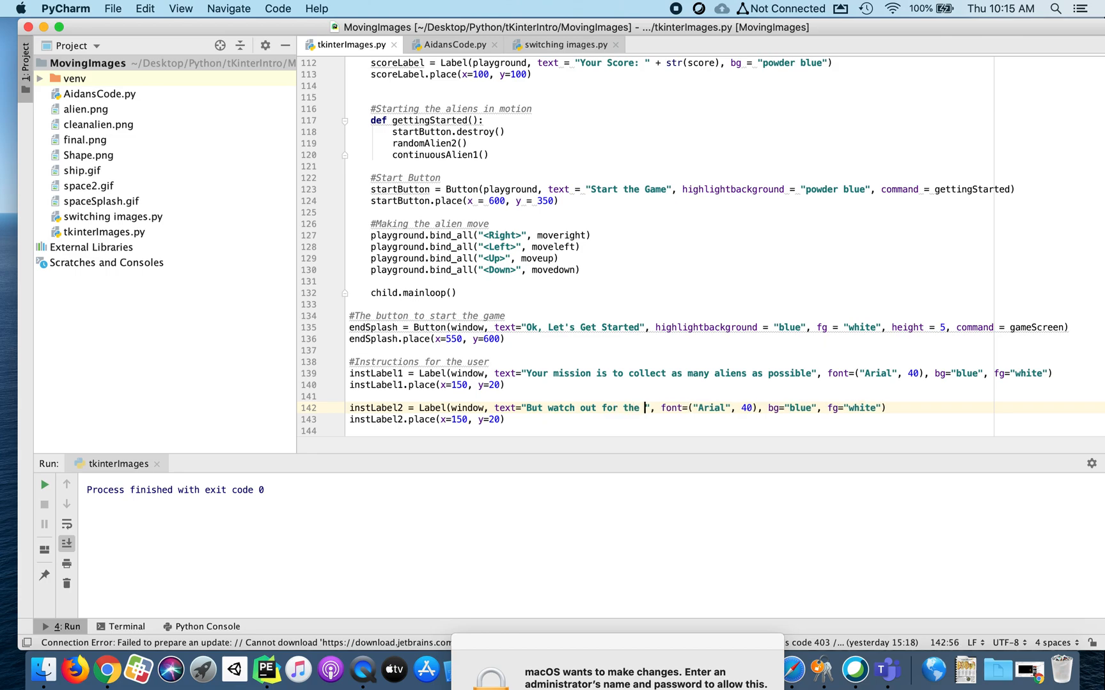
pyautogui.write('bad guys')
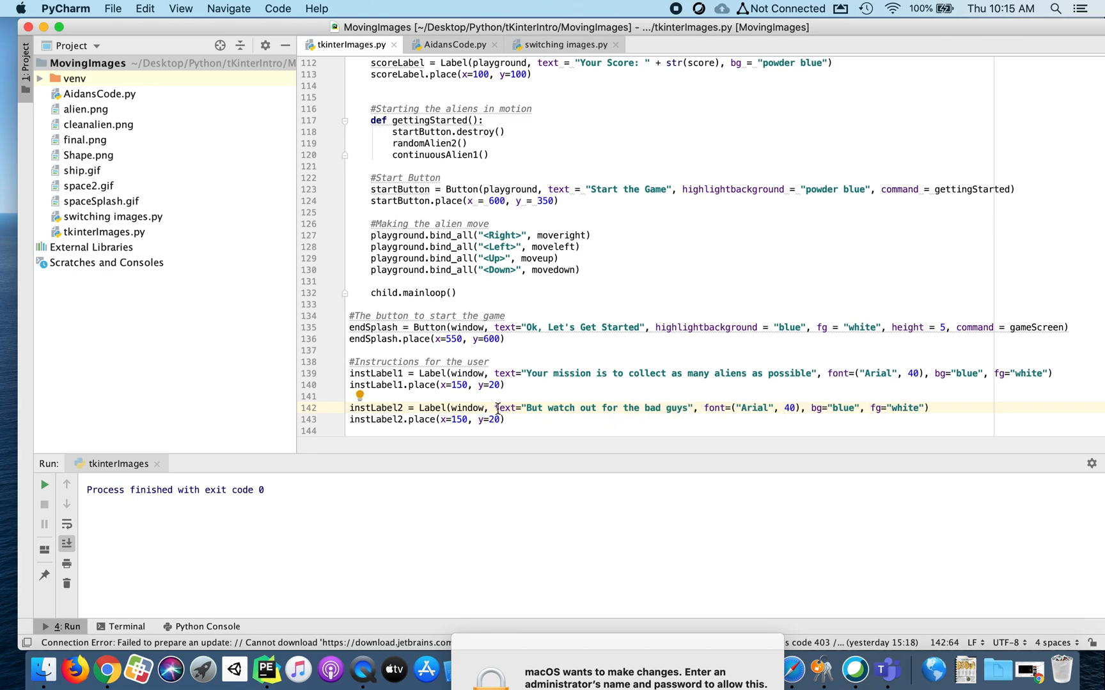
pyautogui.click(469, 420)
pyautogui.write('3')
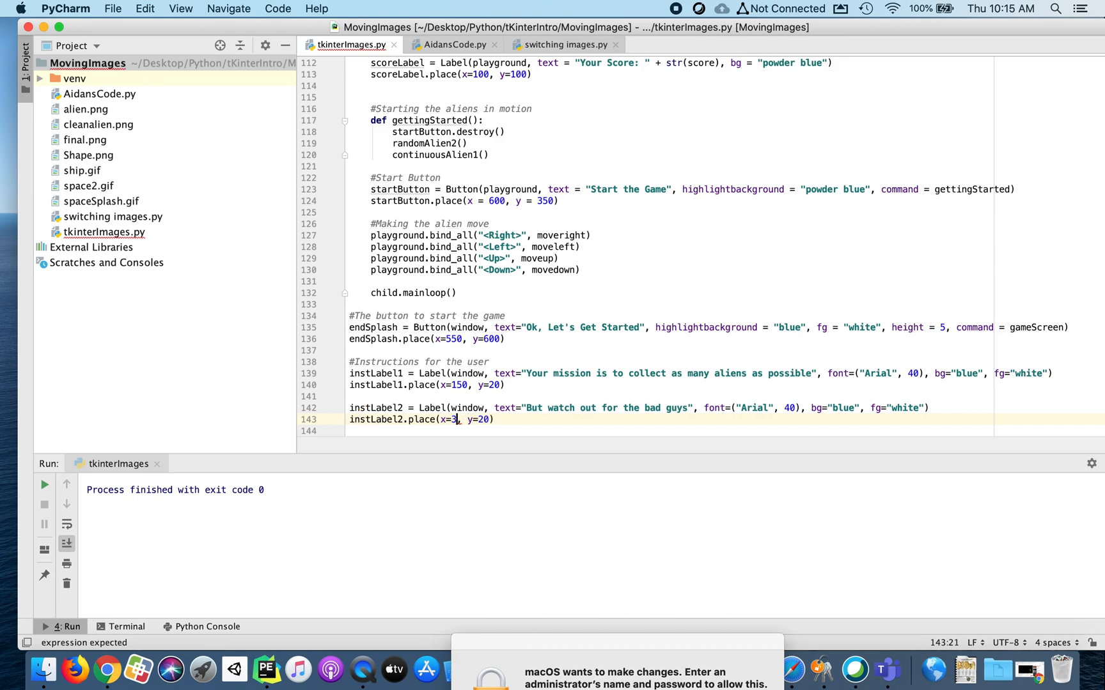
pyautogui.write('00')
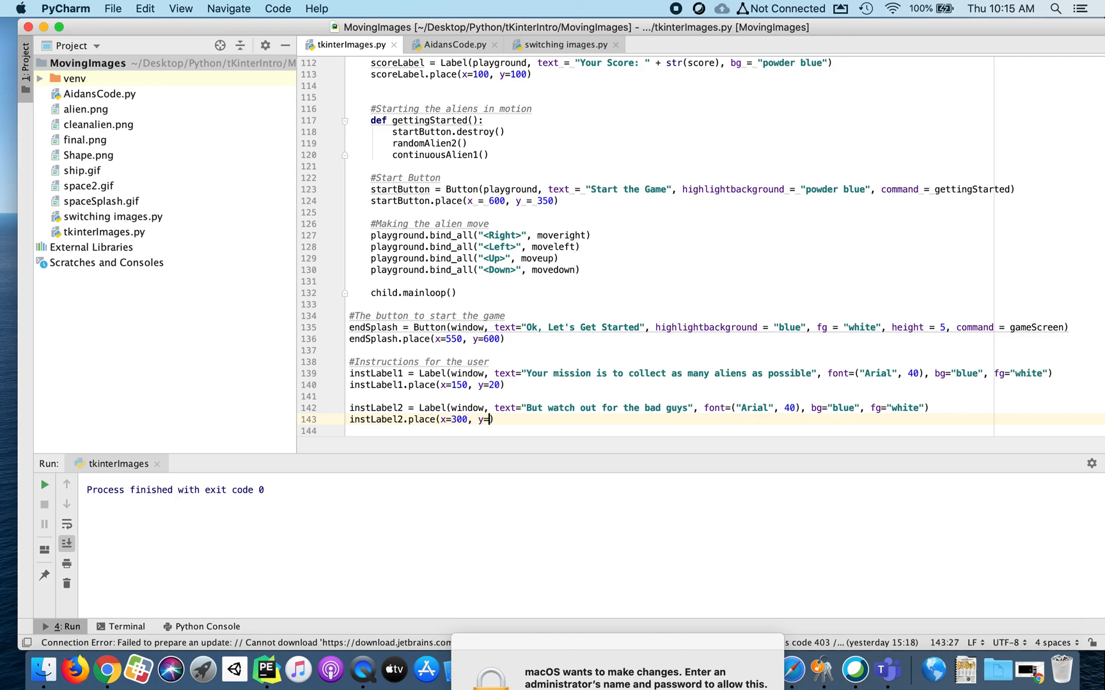
pyautogui.write('75')
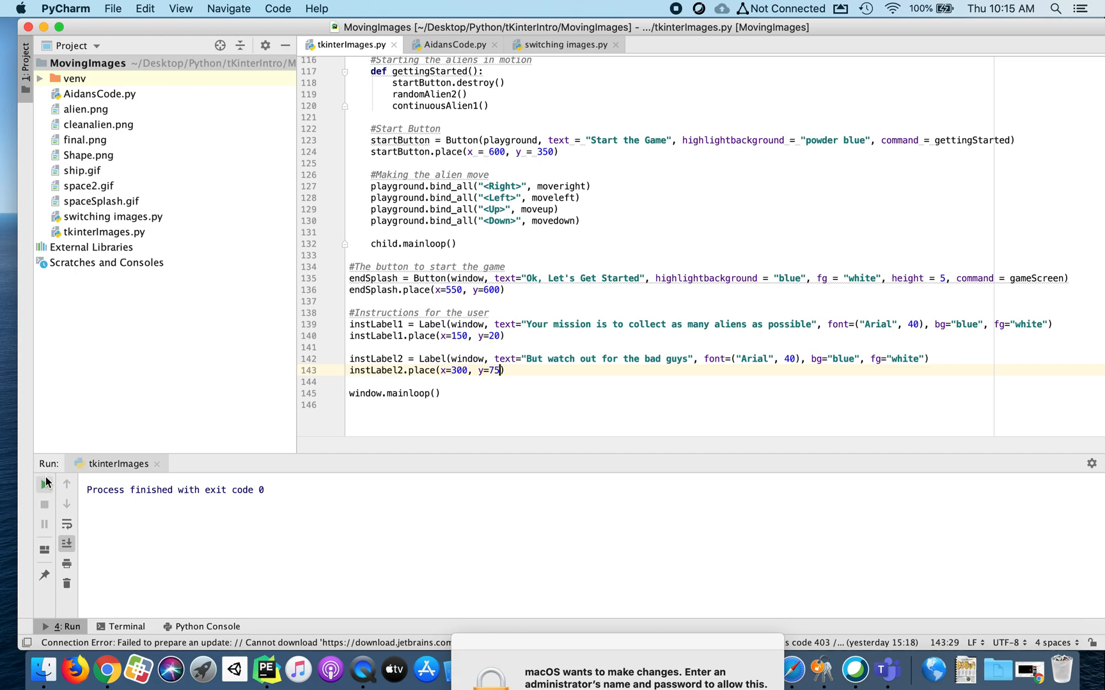
# Run the script, check both instruction labels, and open the game window via "Ok, Let's Get Started"
pyautogui.click(44, 484)
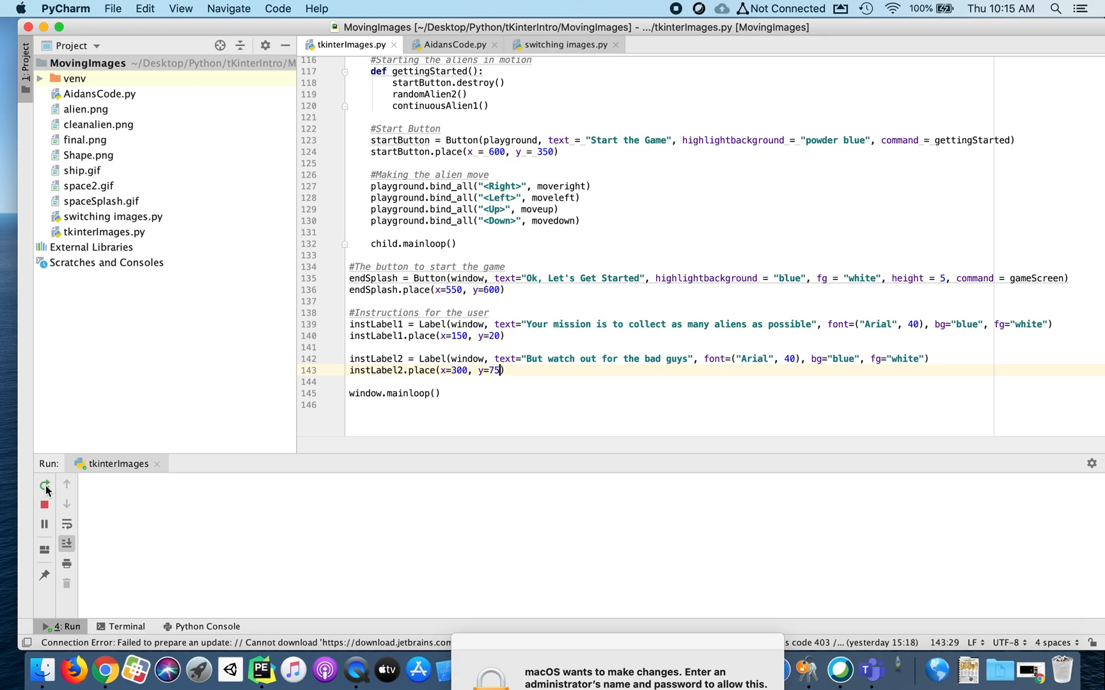
pyautogui.click(44, 485)
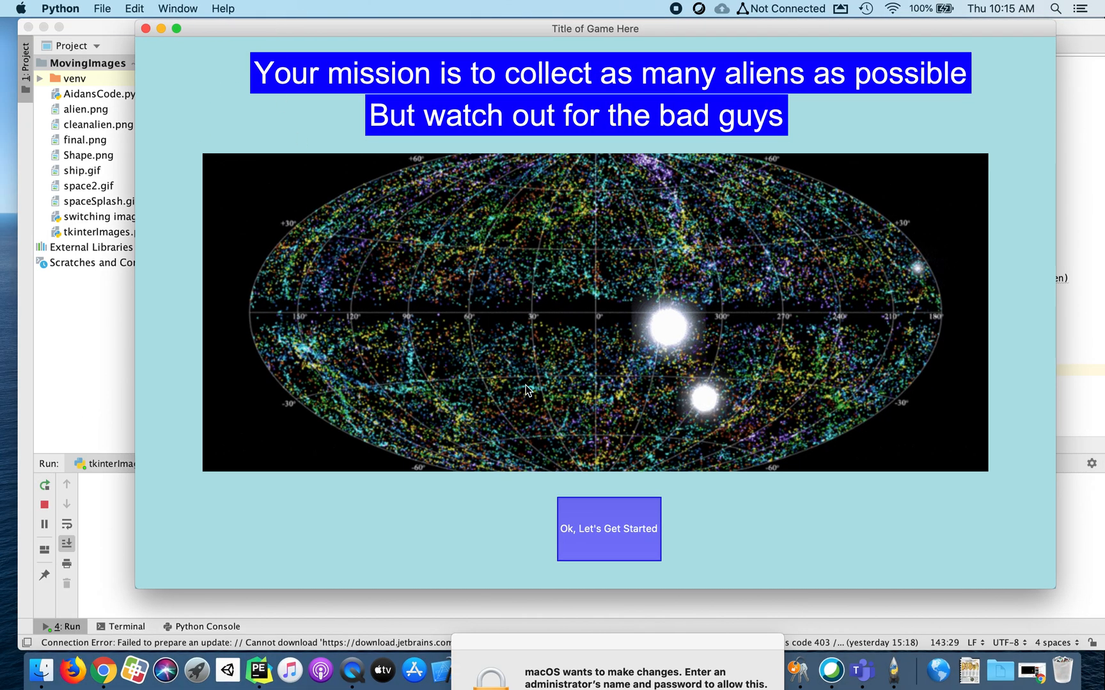
pyautogui.moveTo(626, 477)
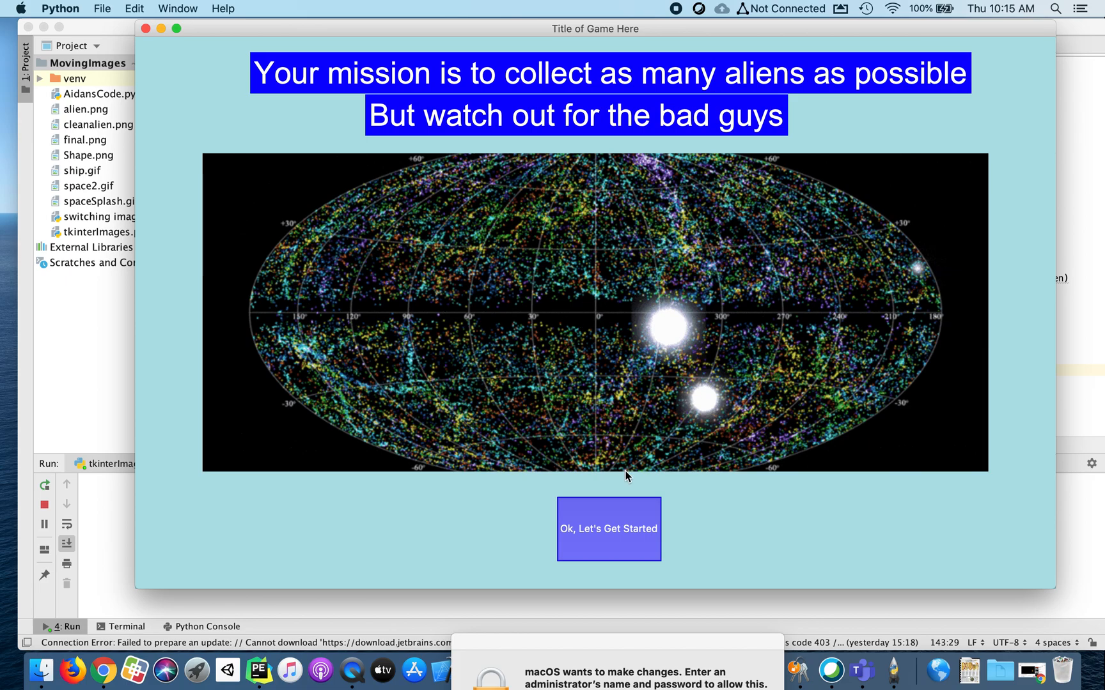
pyautogui.moveTo(615, 534)
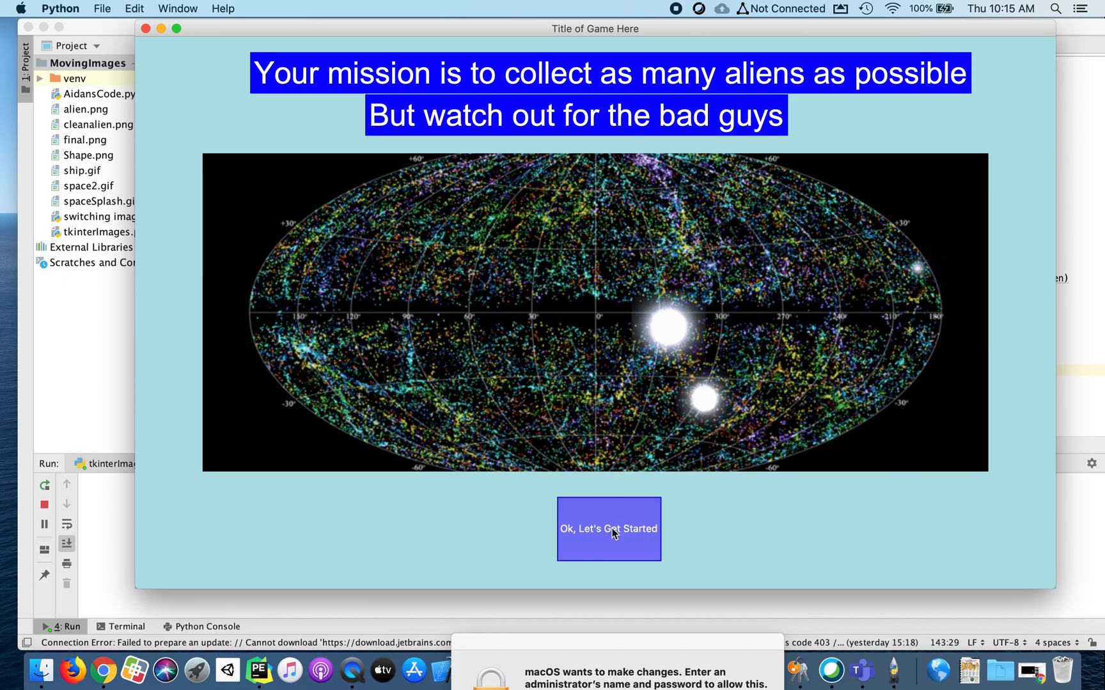
pyautogui.click(608, 529)
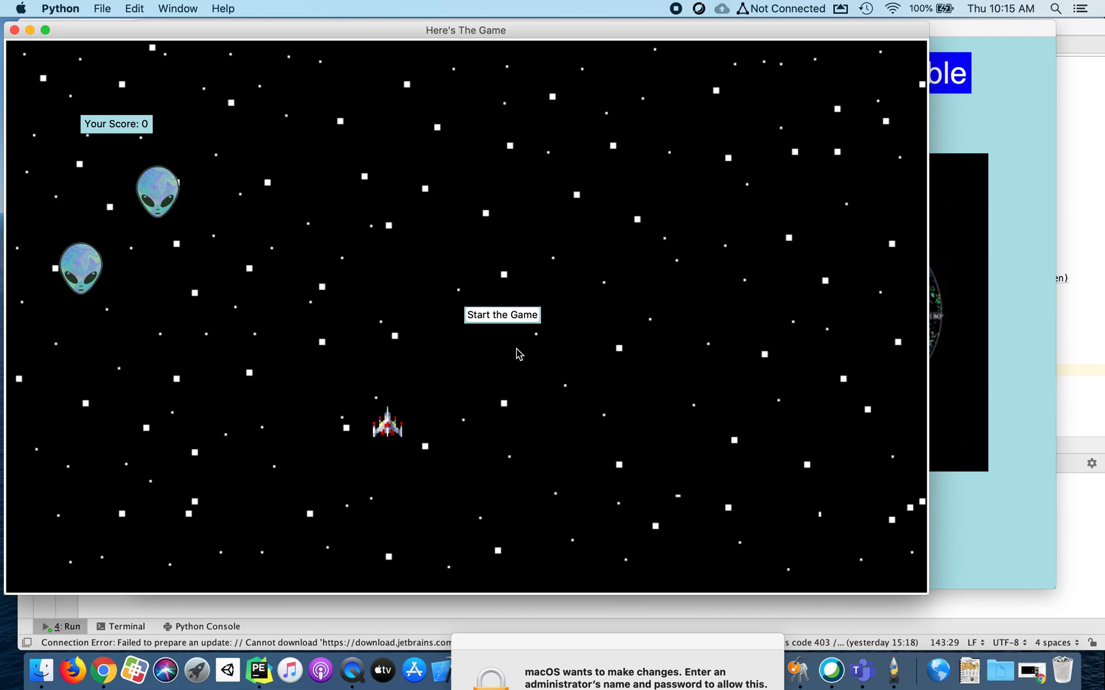
# Press Start the Game in the game window to test it
pyautogui.click(501, 315)
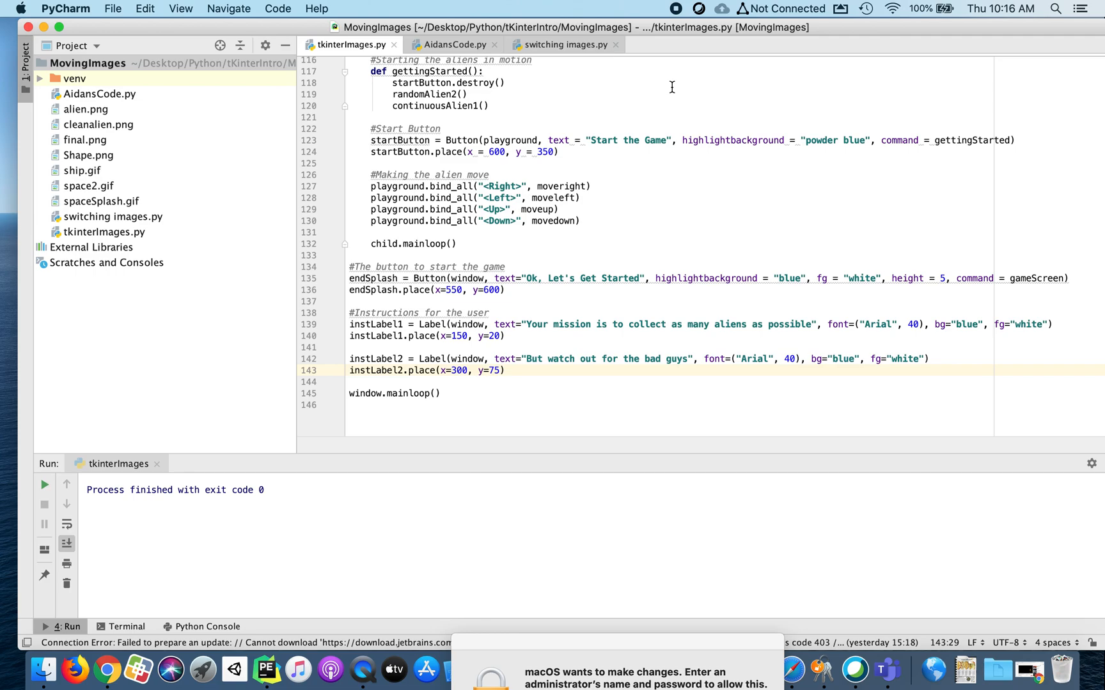
pyautogui.moveTo(679, 16)
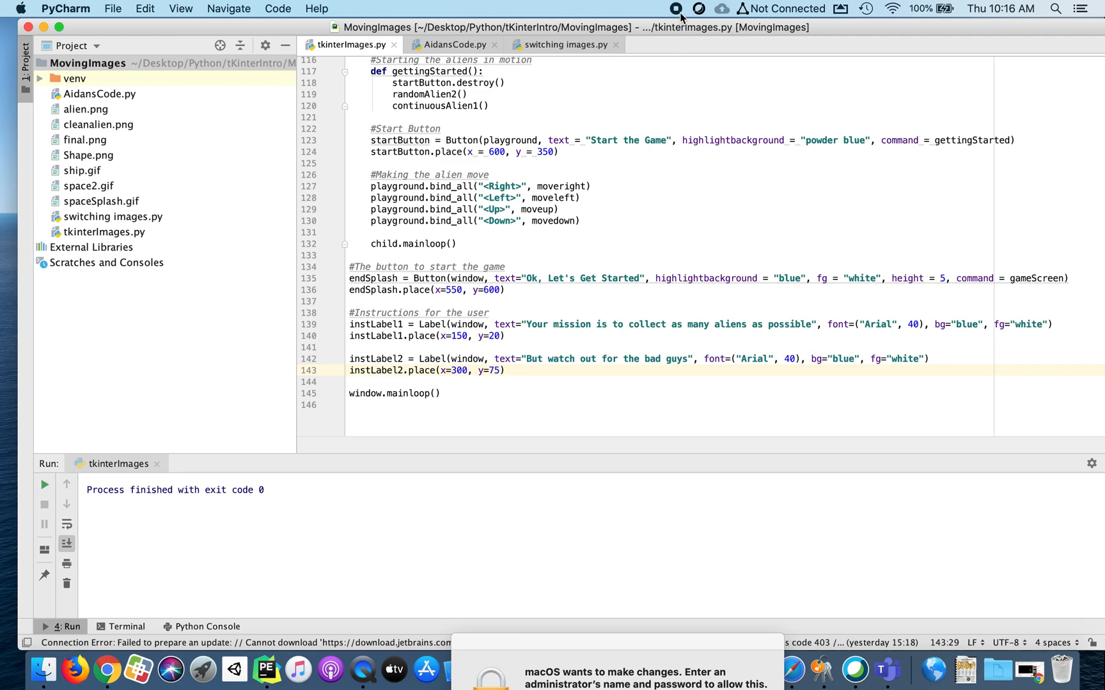